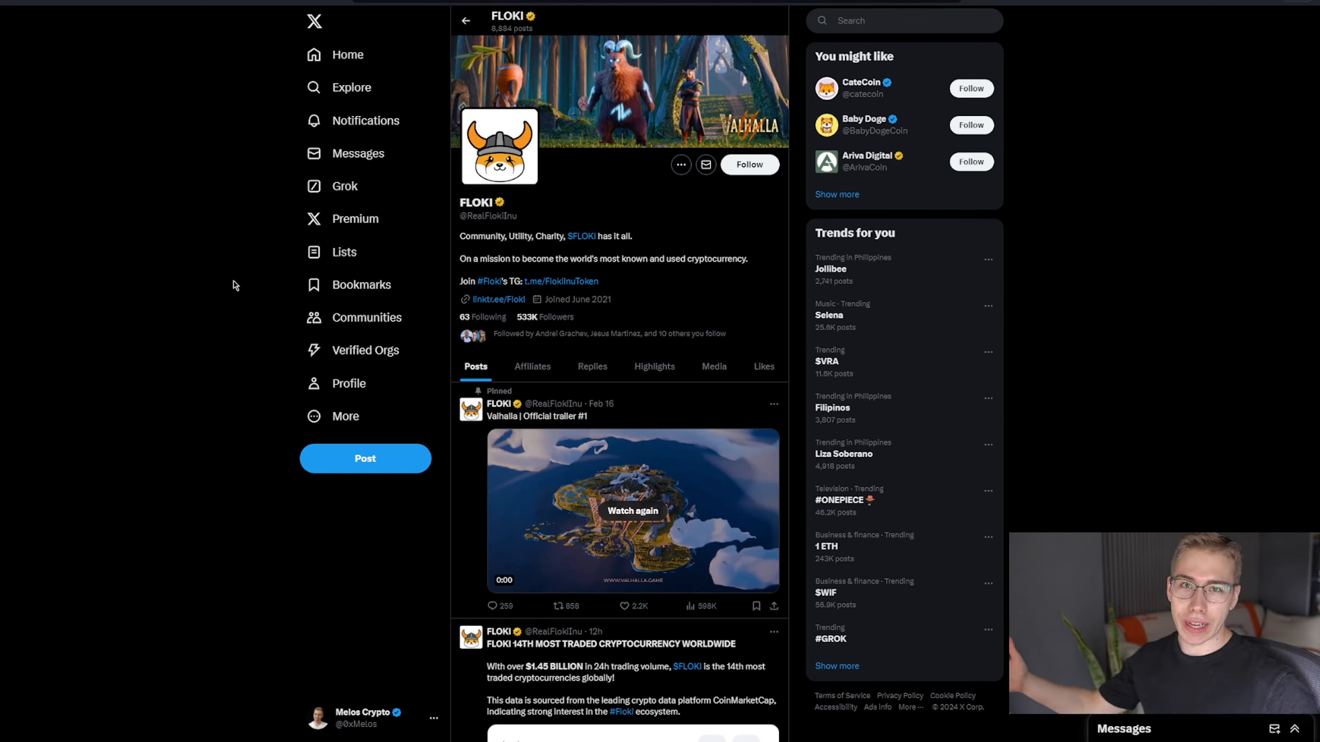
mouse_move(514, 337)
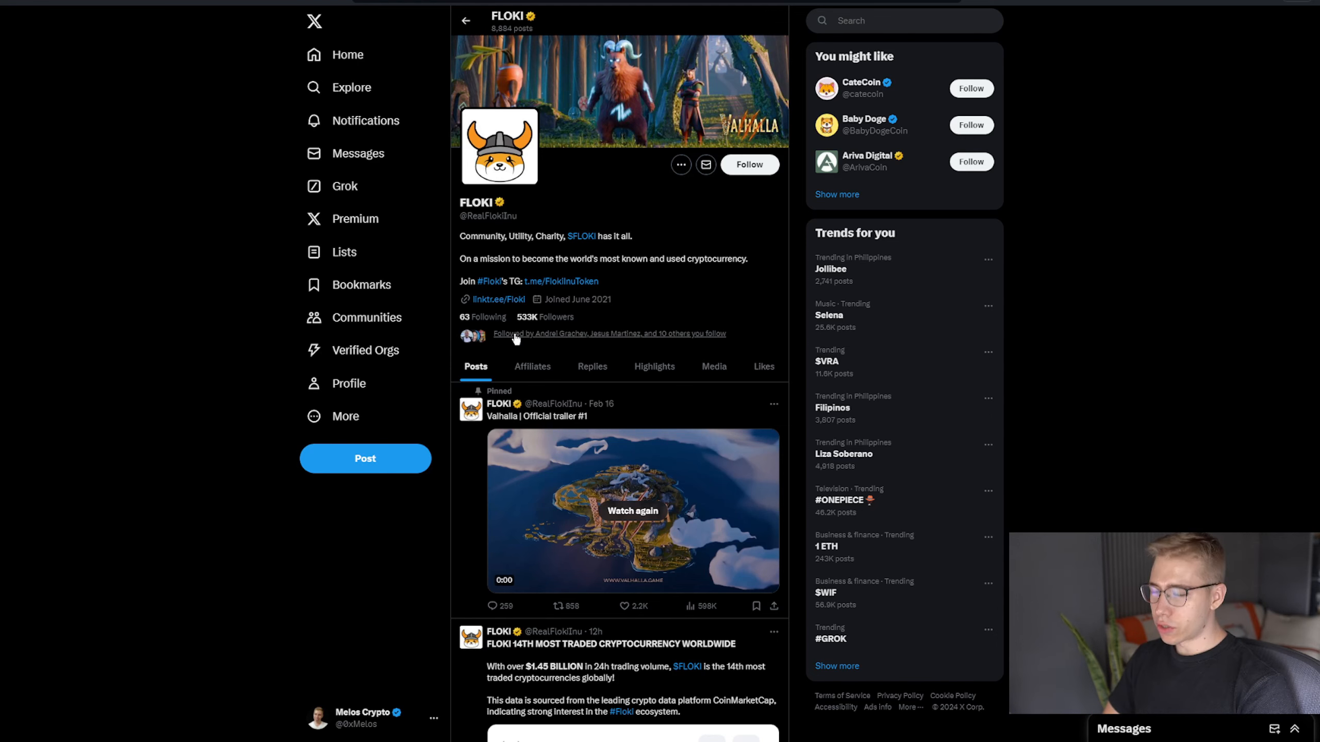
Switch FLOKI's price chart to the 1M range, revealing a roughly 400% monthly rise
scroll("down", 3)
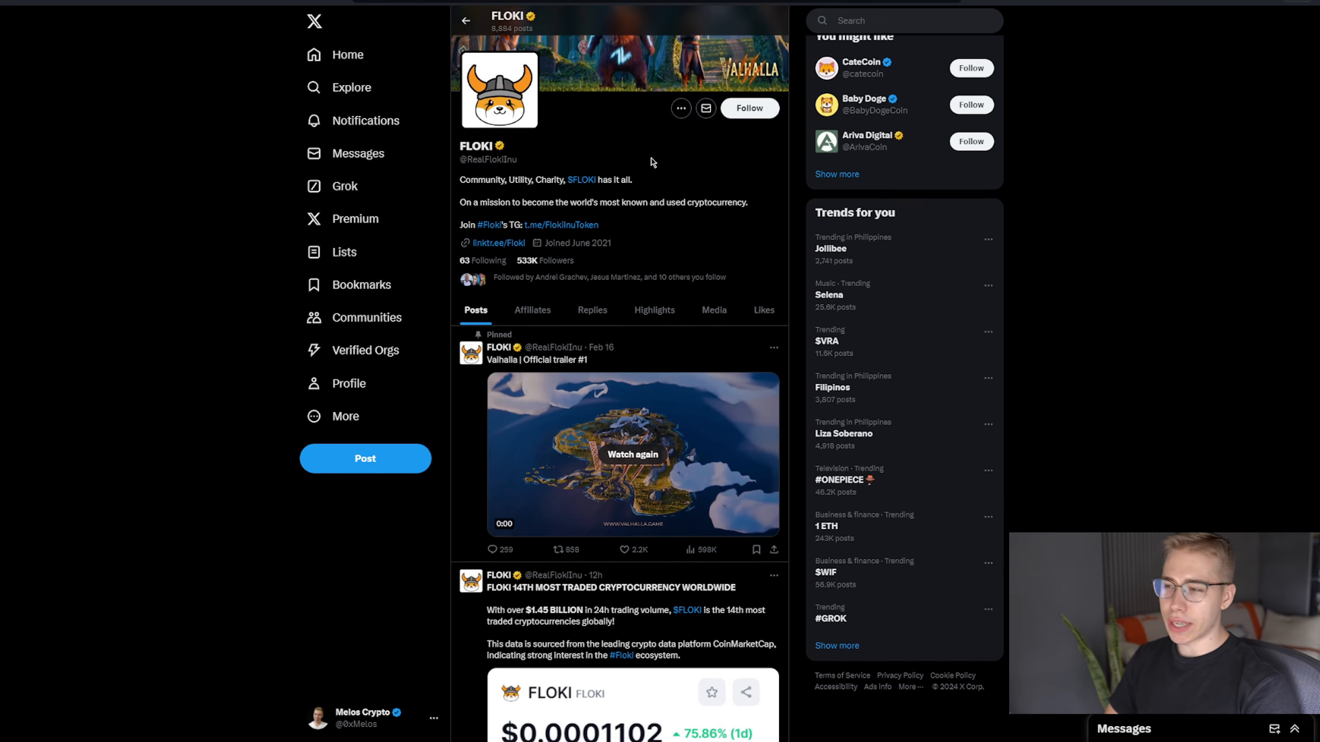
mouse_move(515, 189)
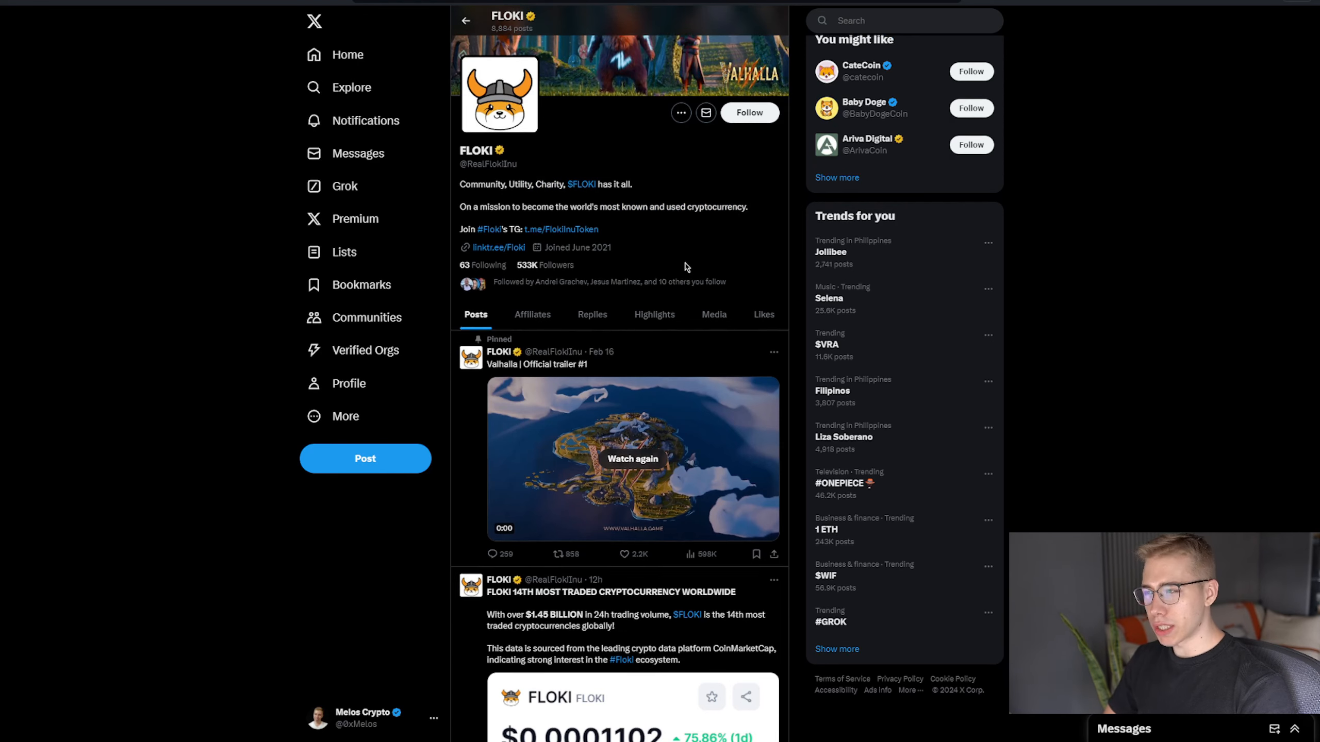
scroll("up", 3)
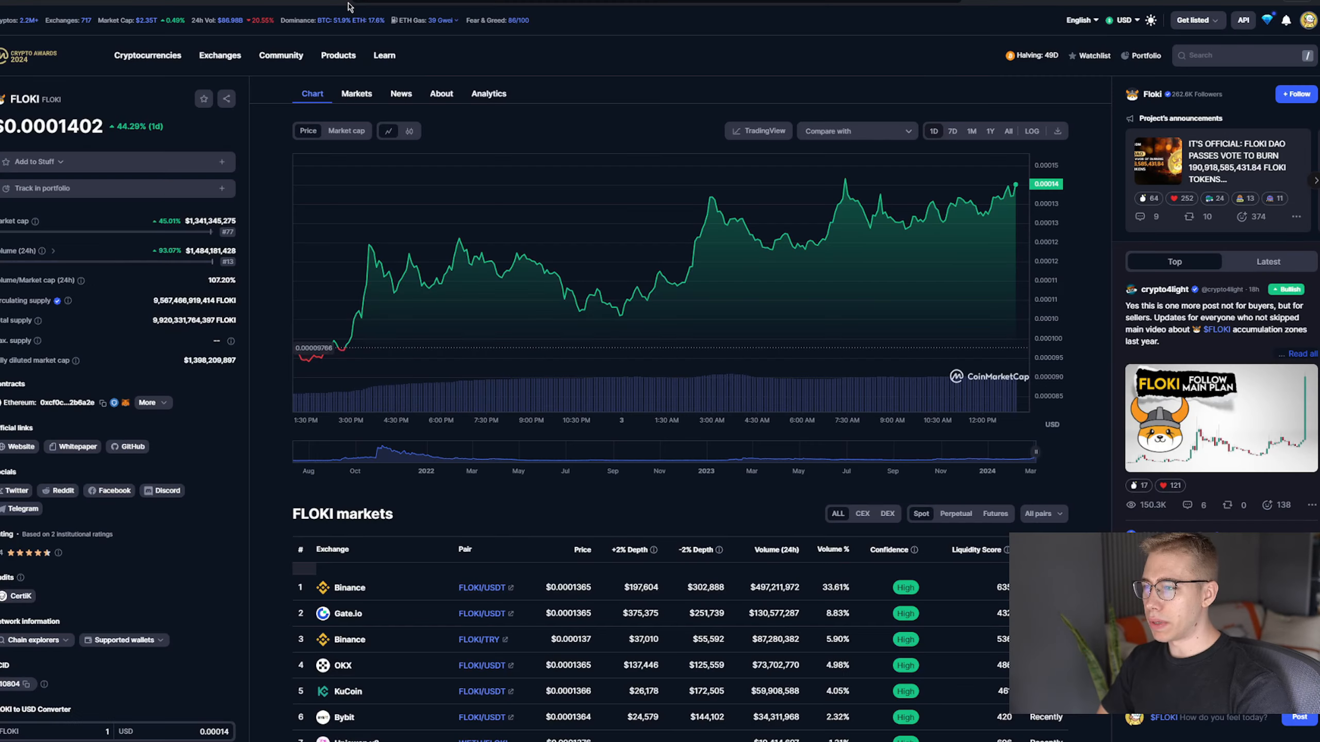
mouse_move(612, 27)
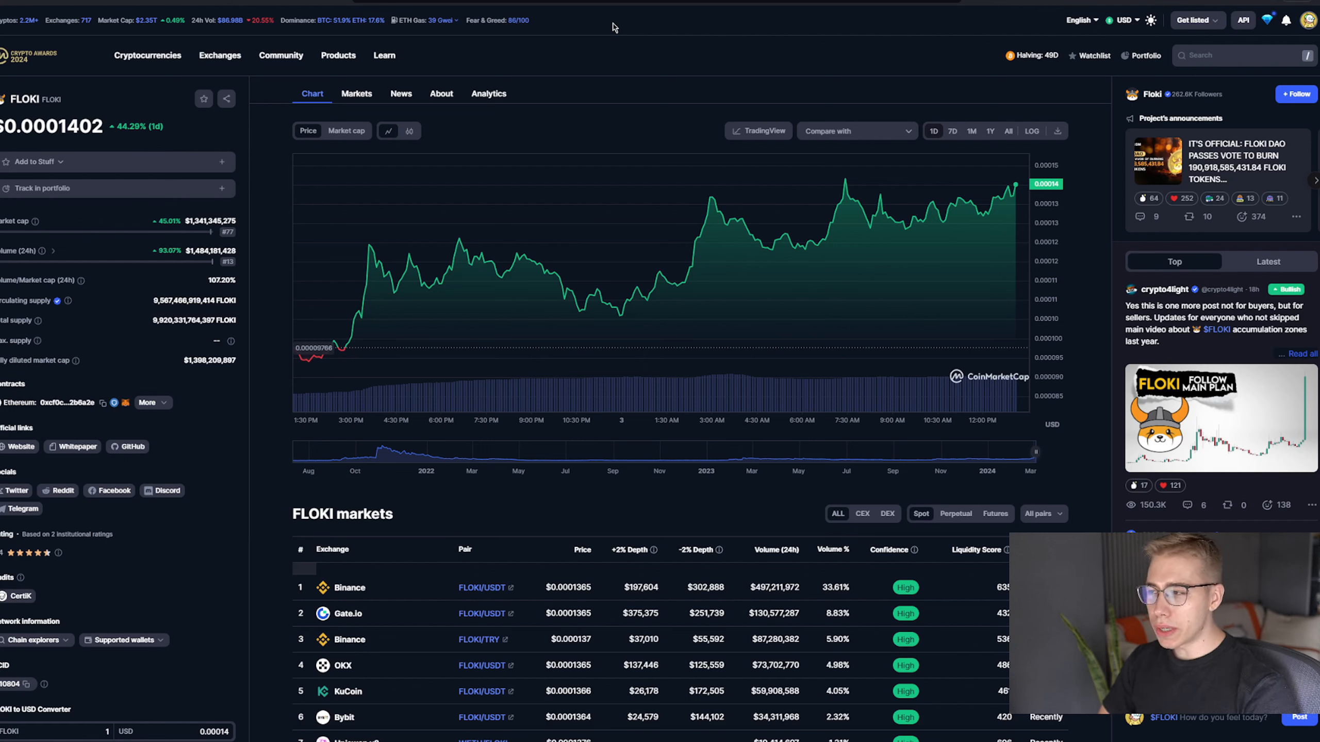
left_click(970, 131)
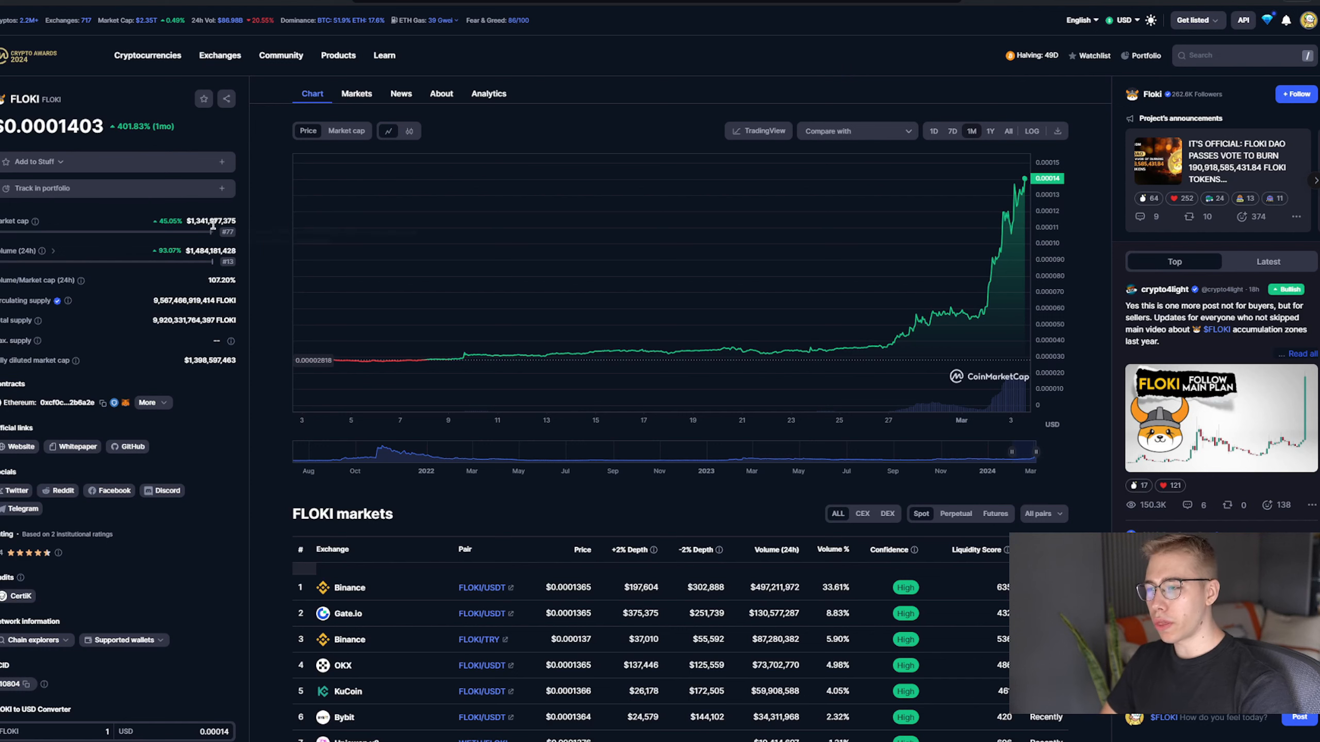
mouse_move(452, 17)
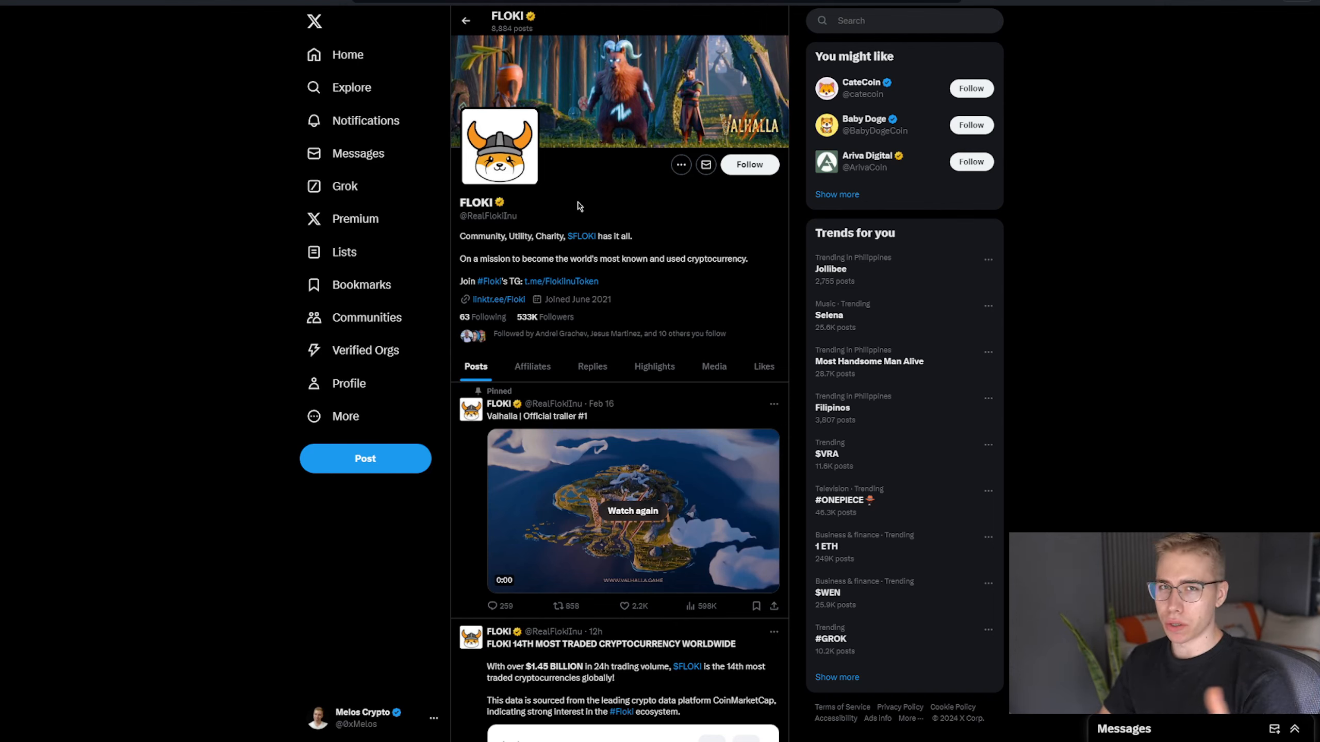
mouse_move(195, 223)
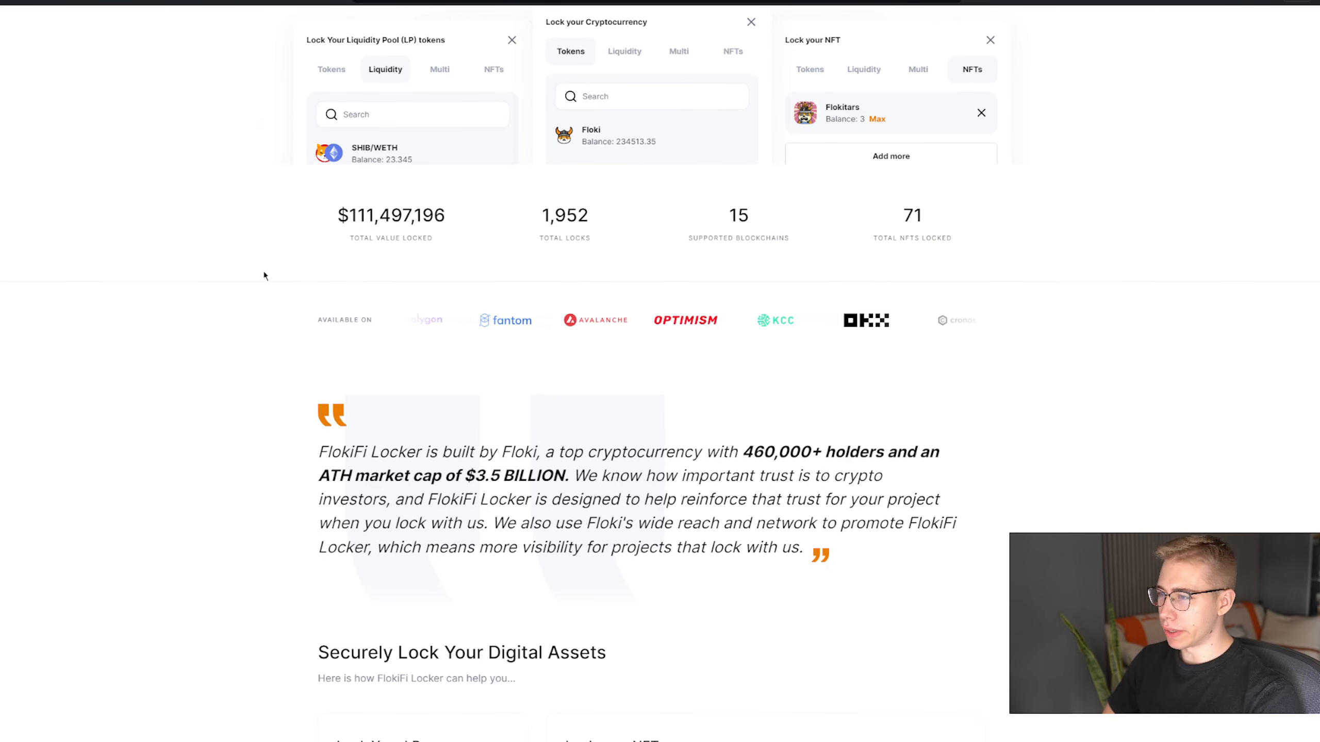
scroll("down", 3)
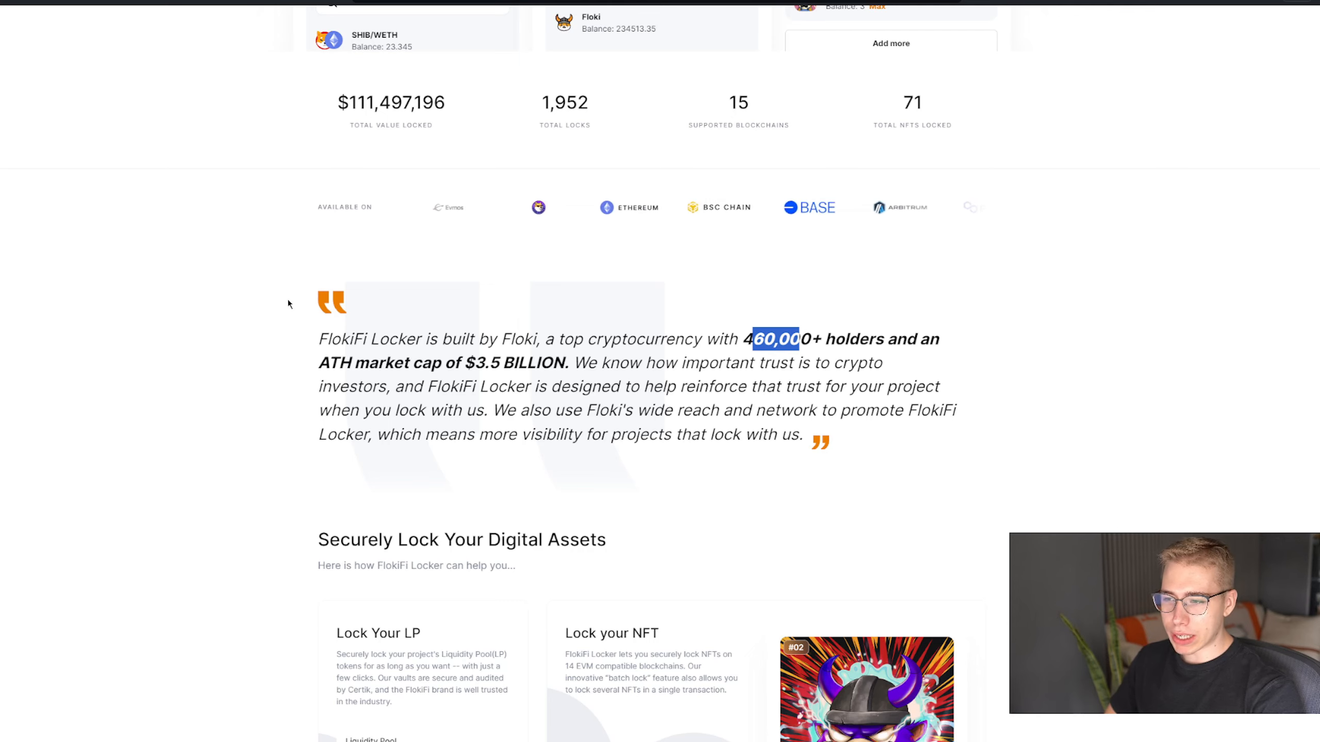
scroll("up", 3)
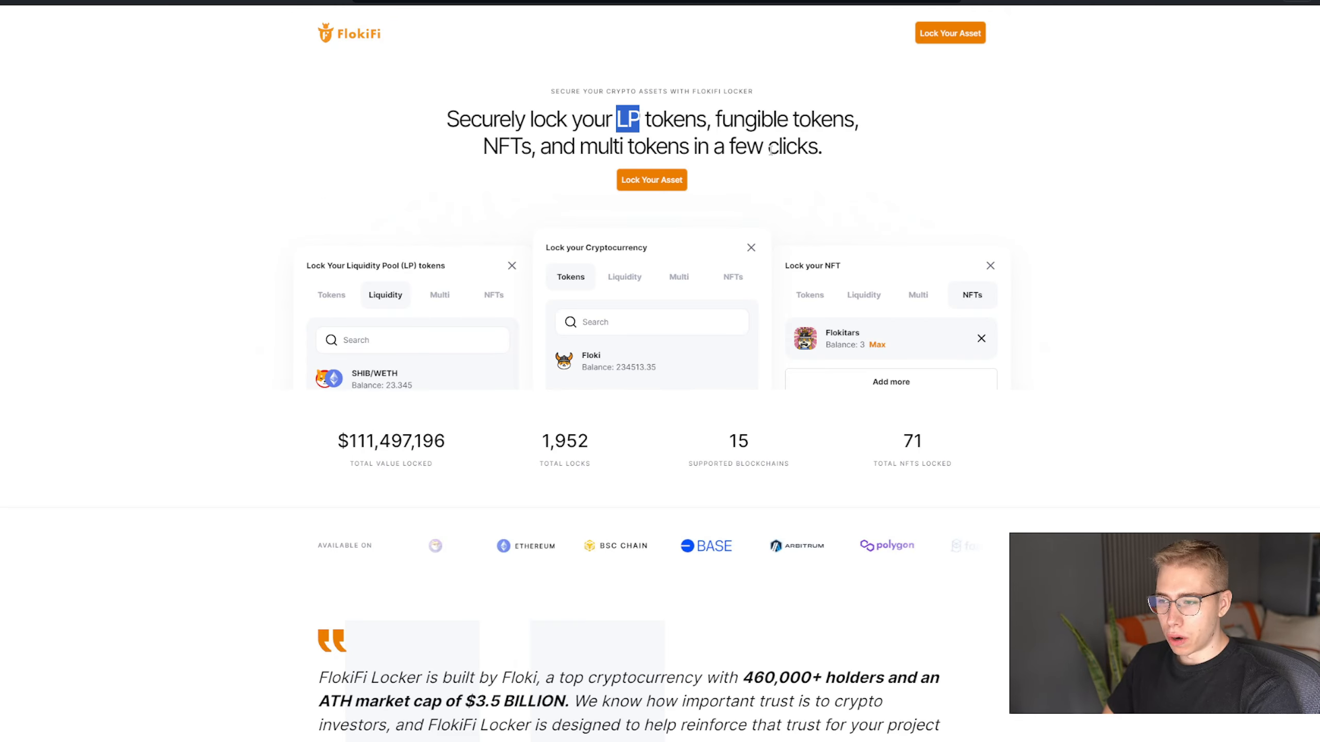
scroll("down", 3)
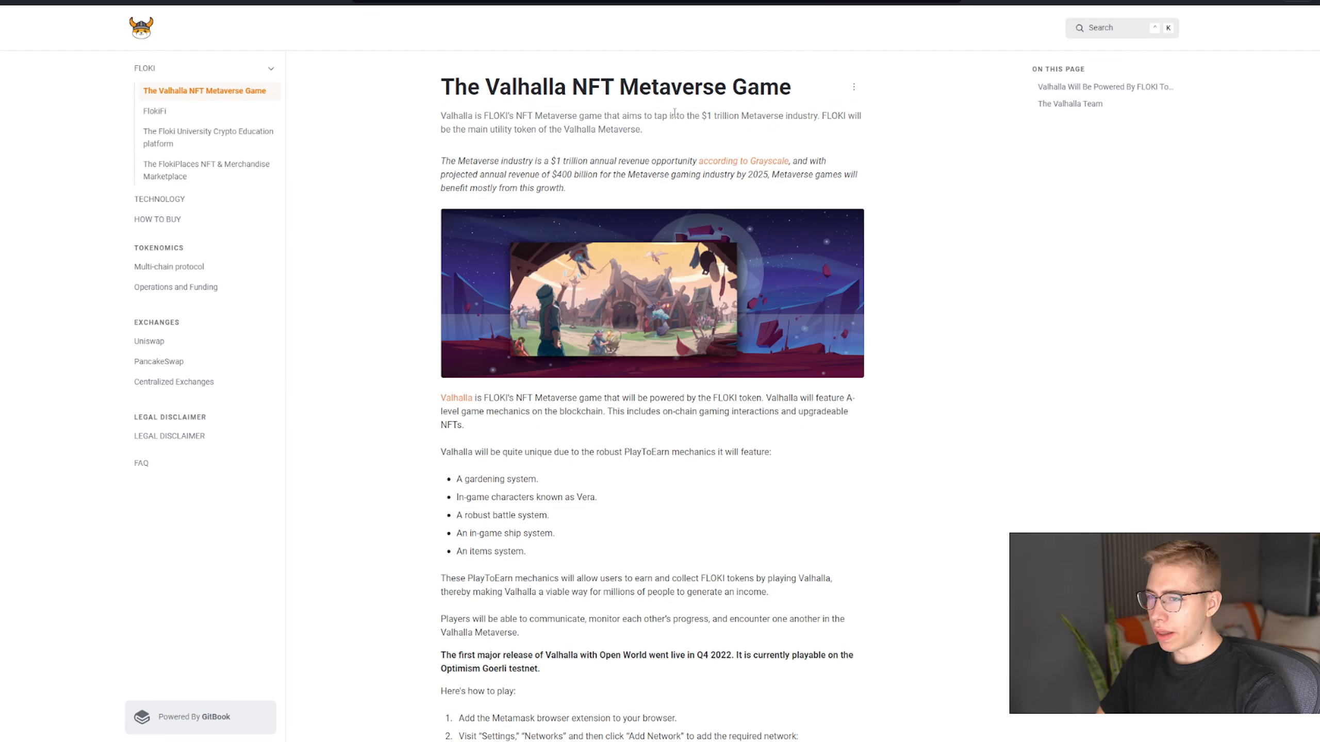
mouse_move(158, 199)
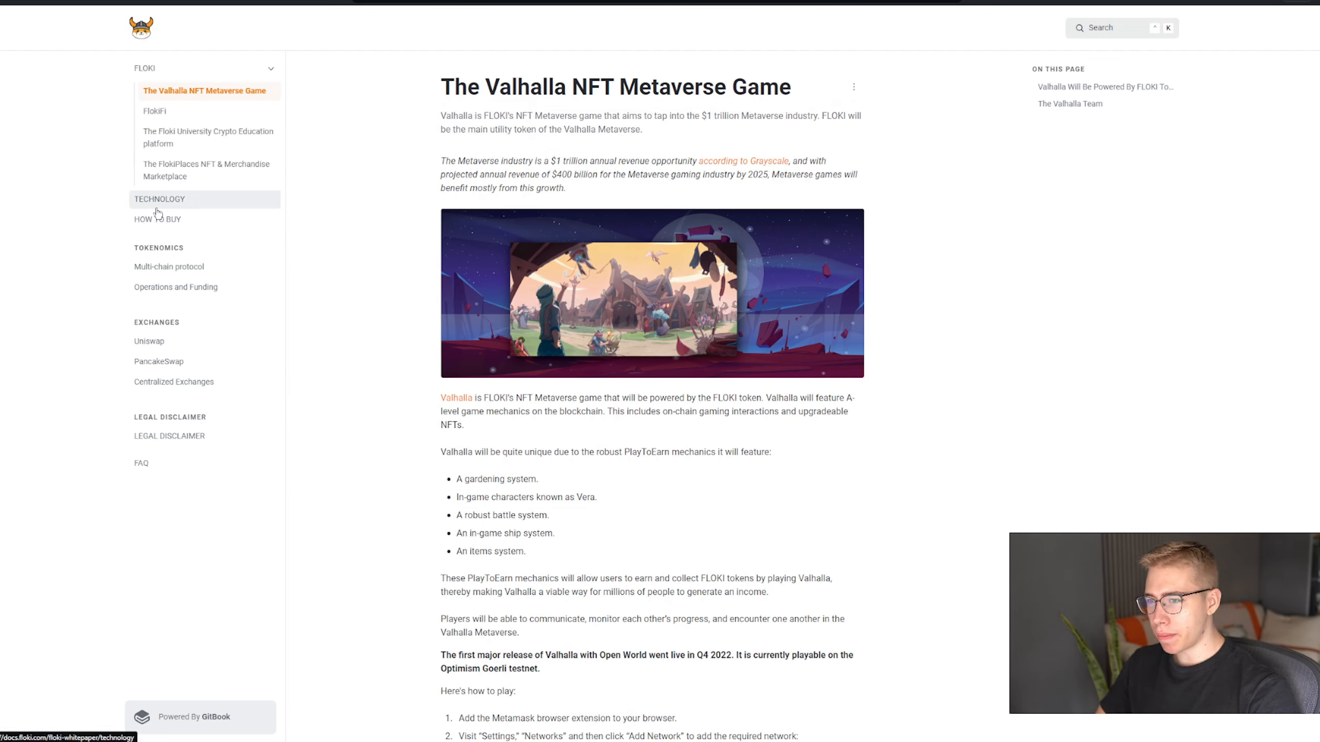
mouse_move(372, 326)
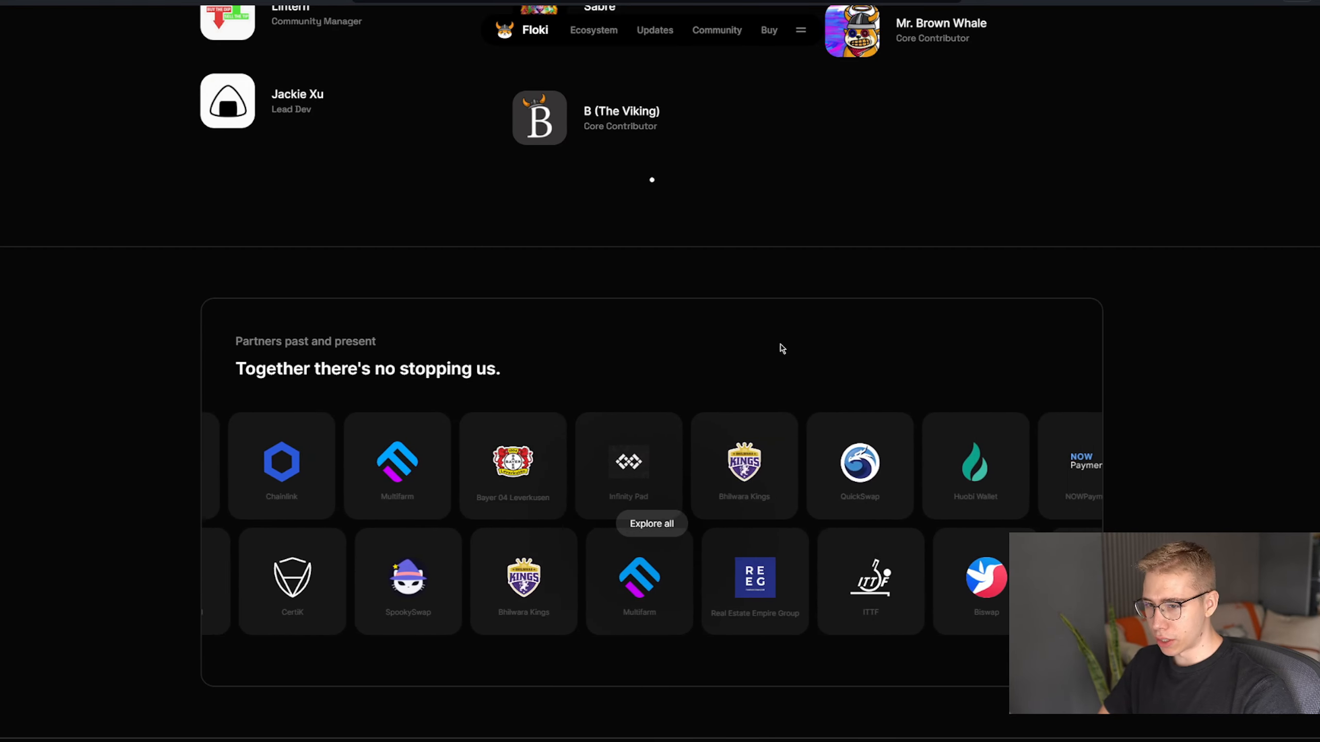
Expand the full Floki partners list and follow the TokenFi partner link to its website
left_click(650, 523)
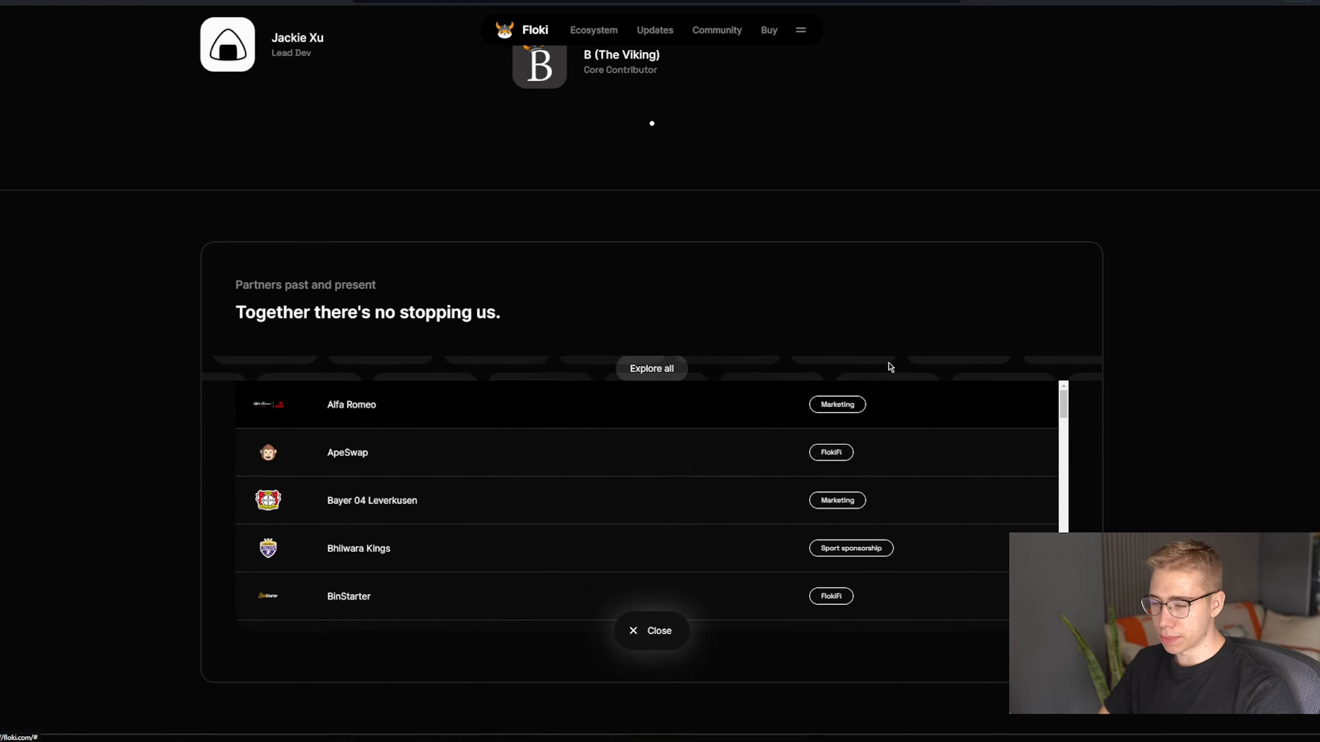
scroll("down", 3)
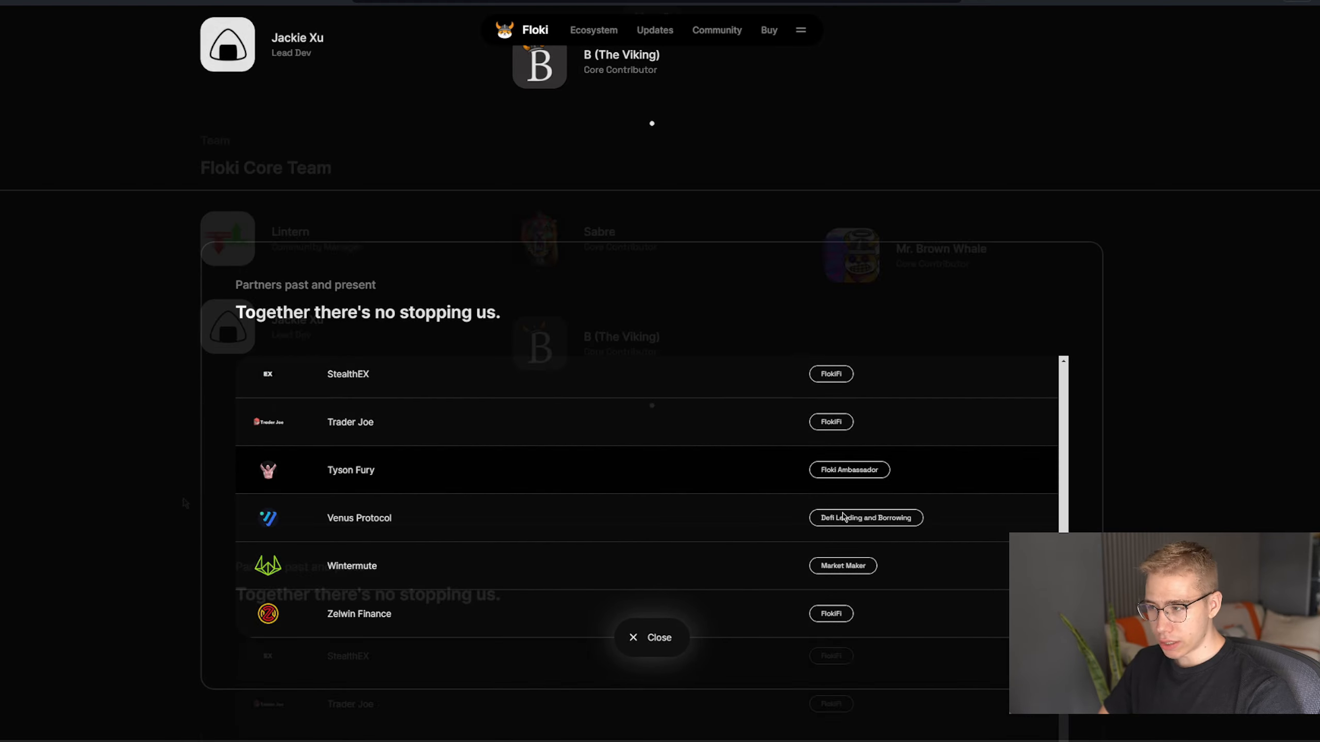
left_click(651, 637)
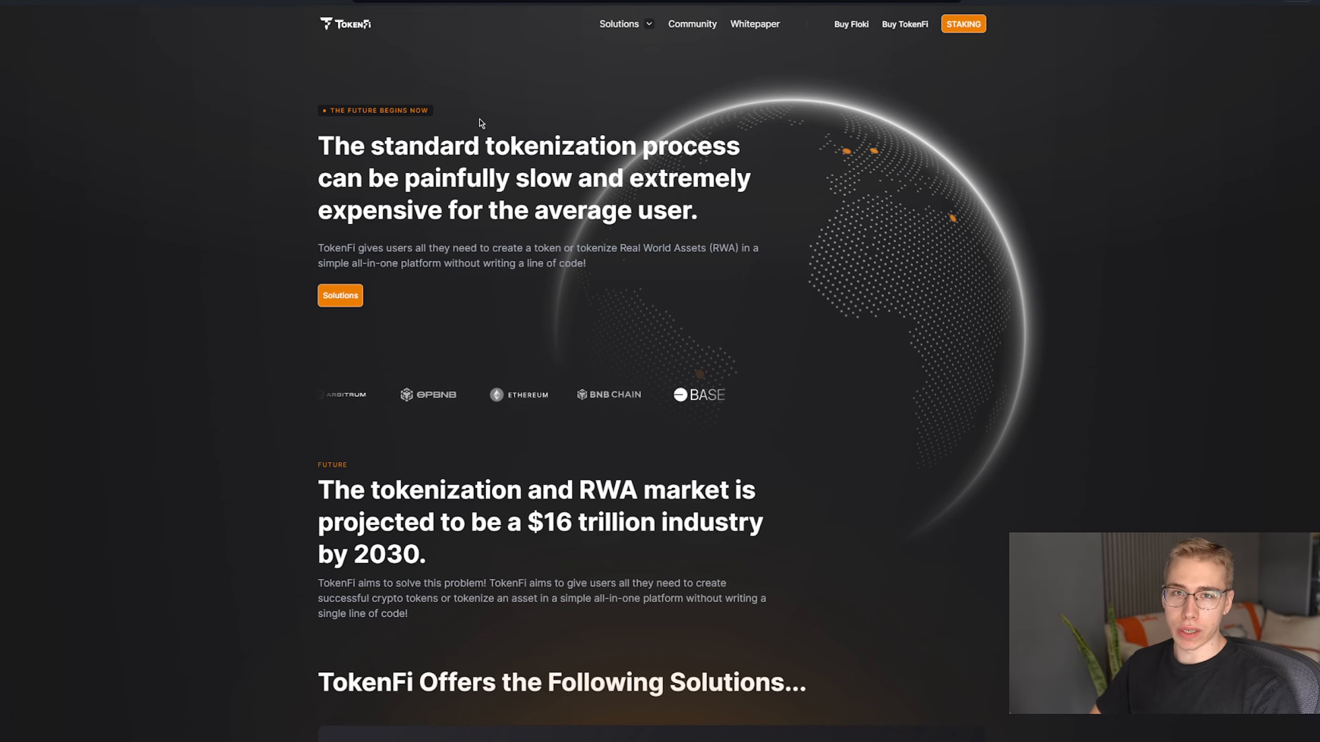
double_click(606, 489)
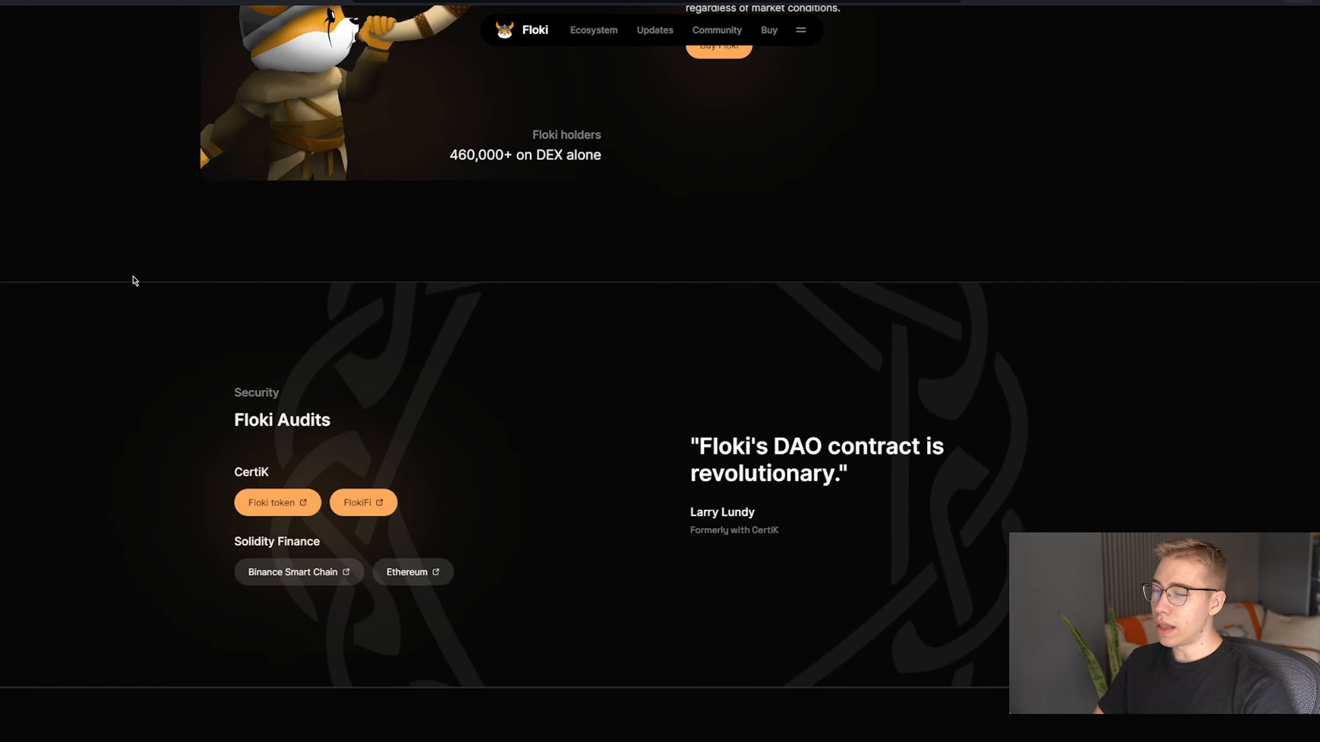
Scroll back up through the Floki site's staking, statistics and audits sections
scroll("up", 3)
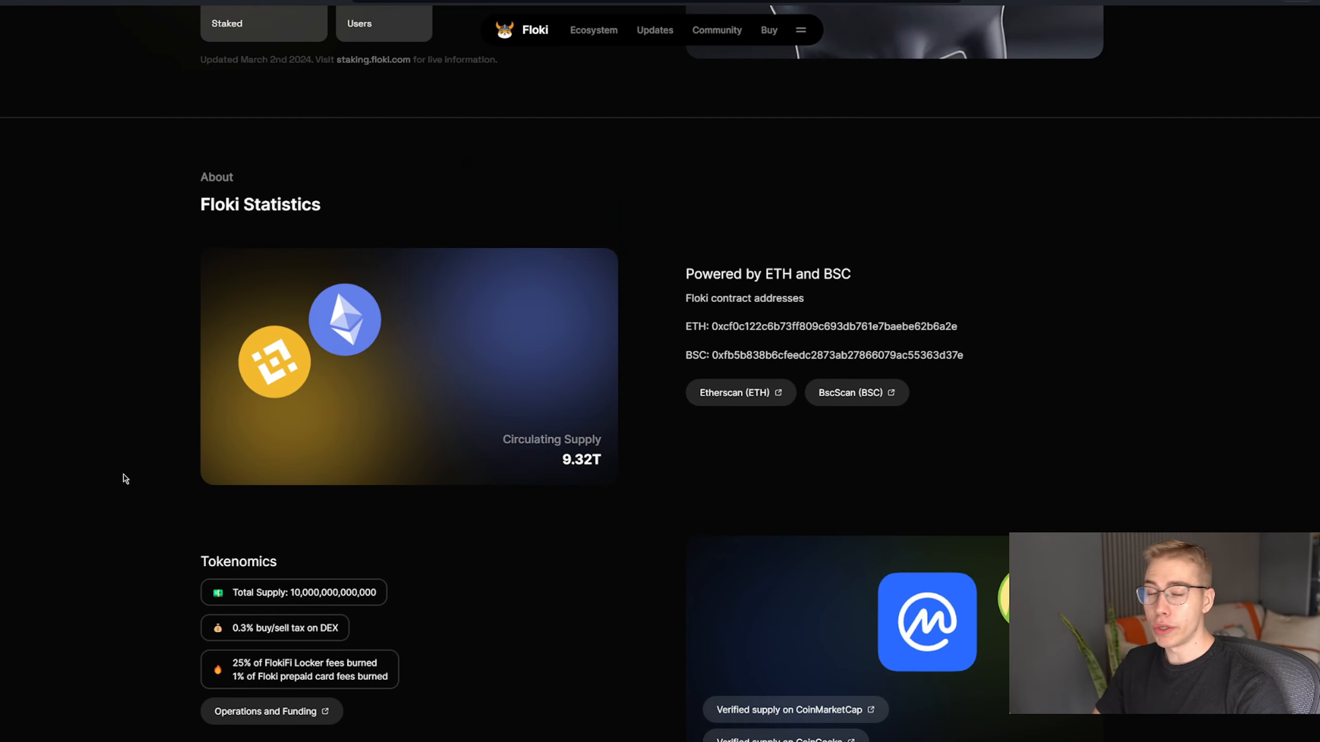
scroll("up", 3)
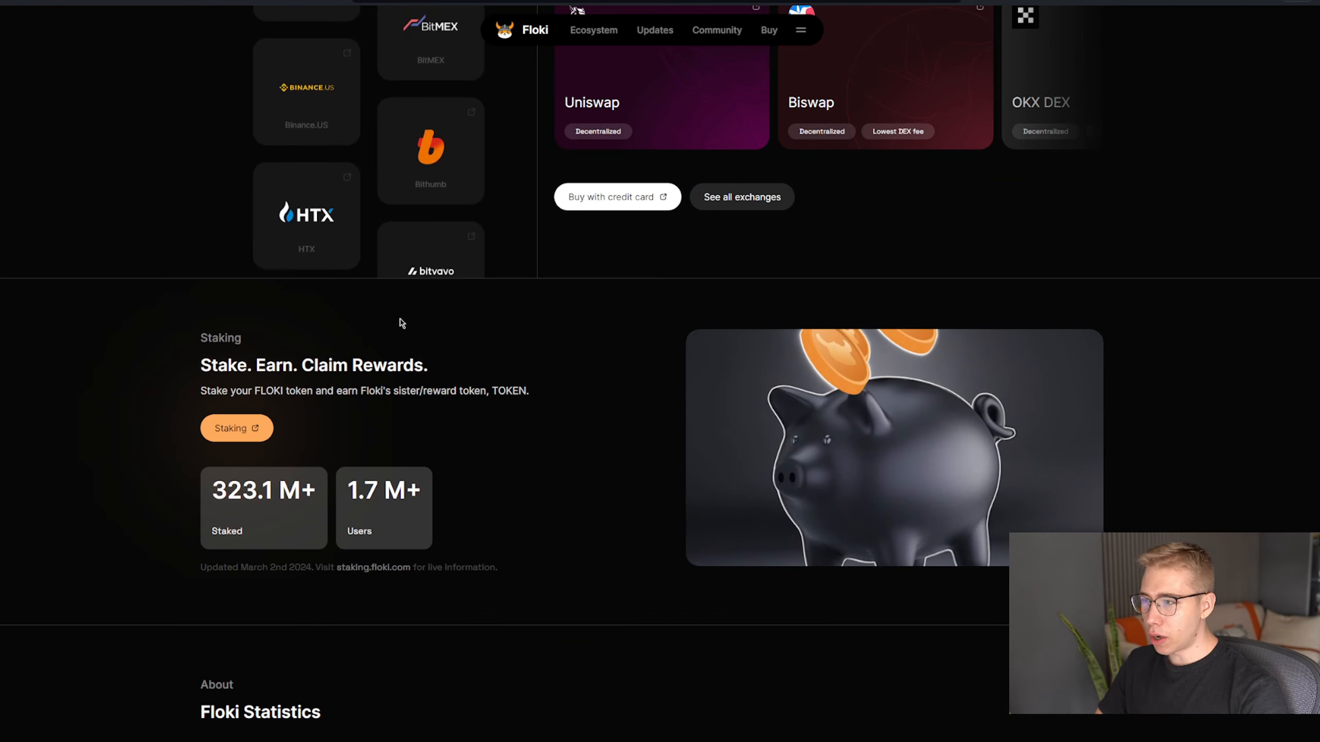
scroll("up", 3)
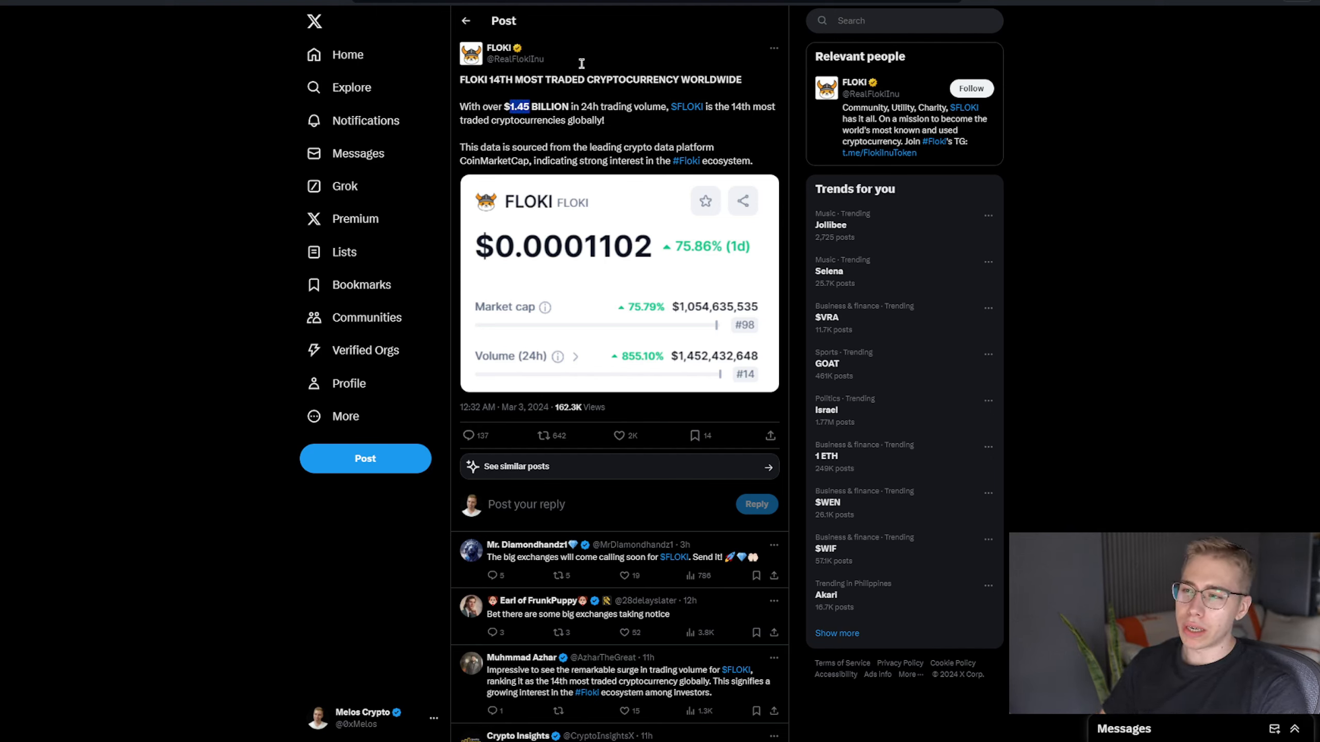
mouse_move(264, 189)
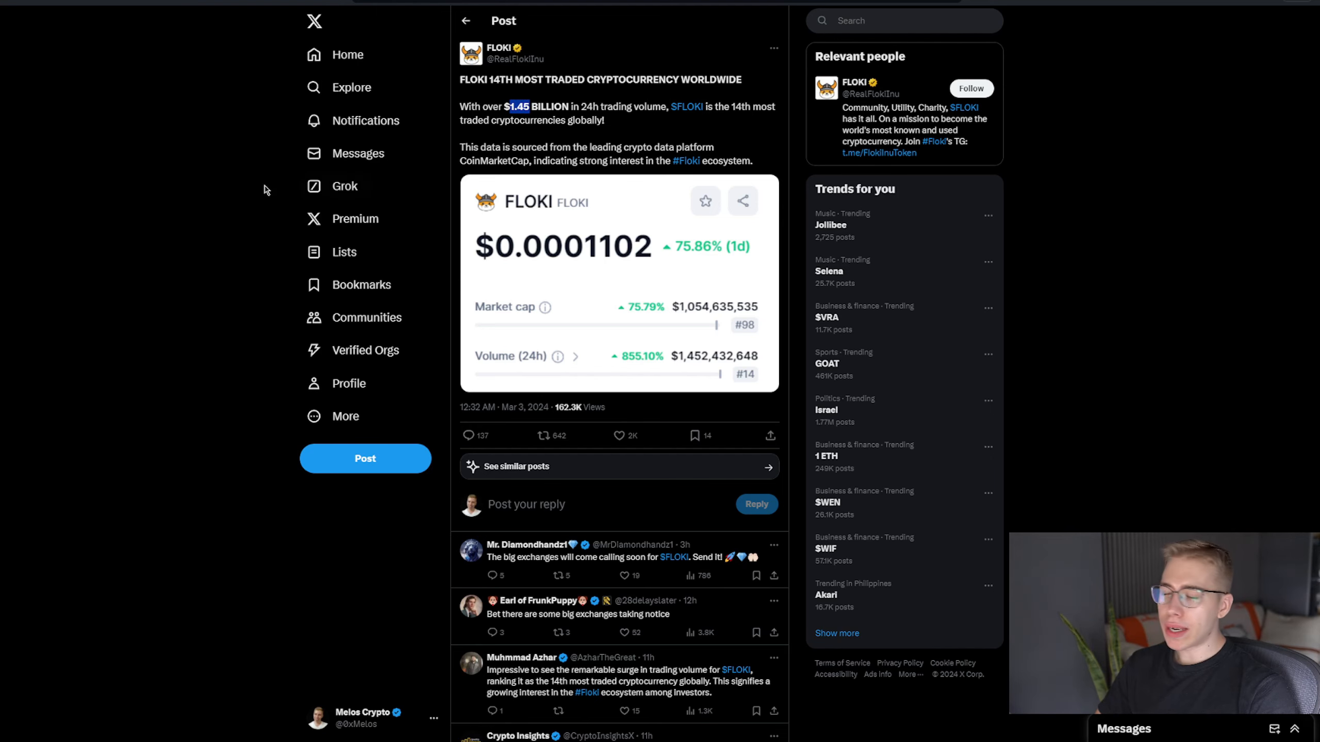
mouse_move(208, 212)
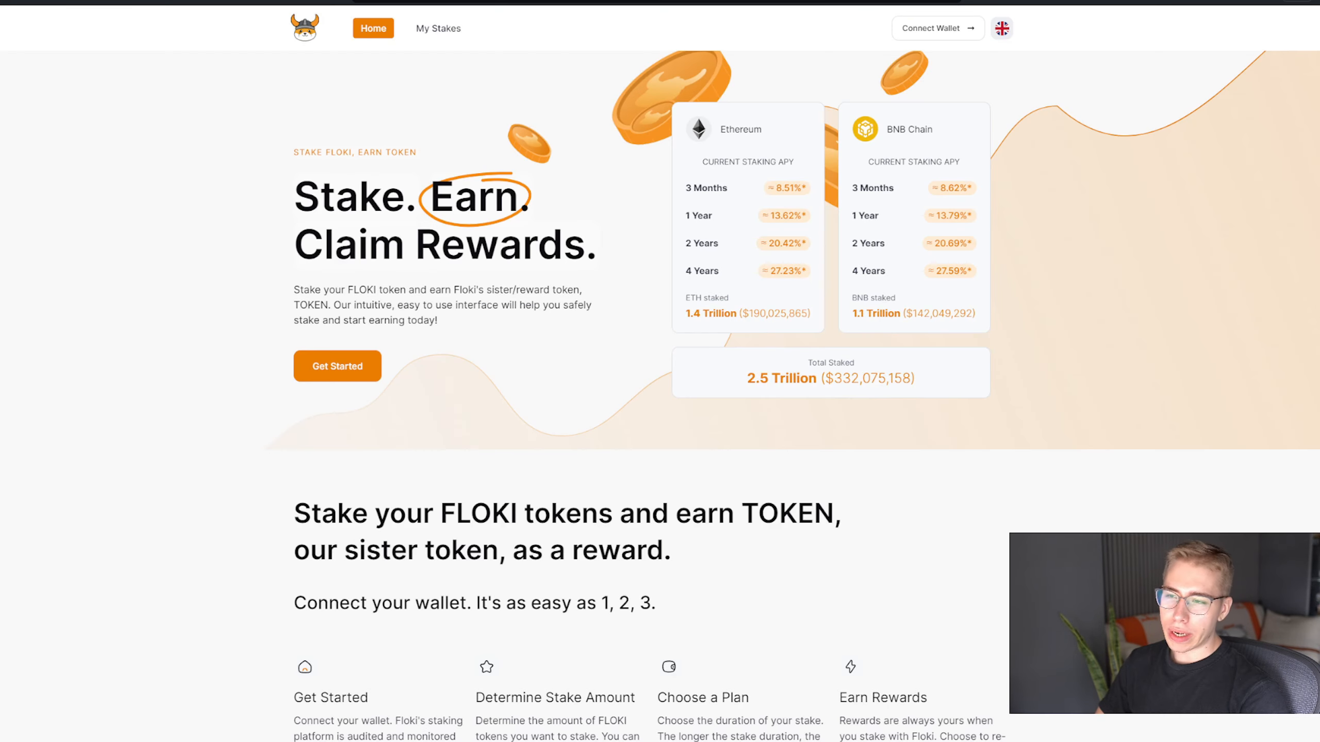
mouse_move(739, 194)
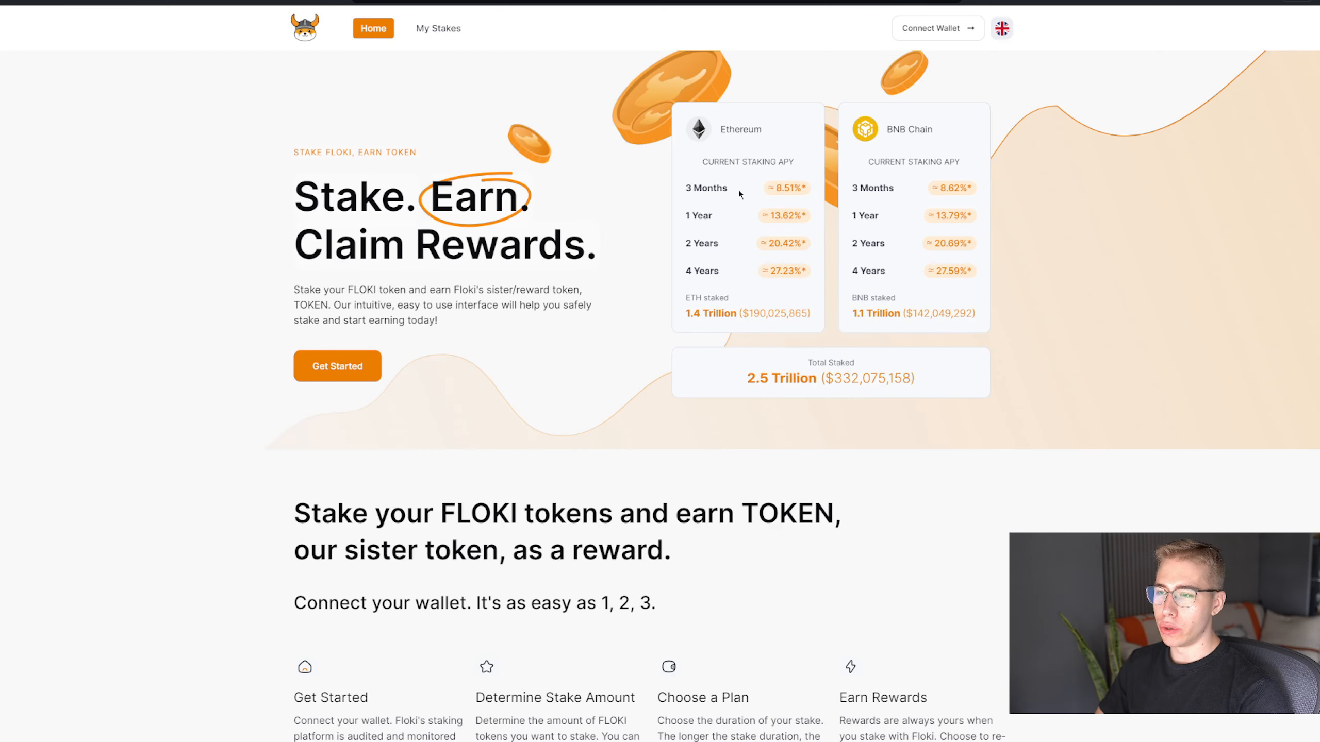
mouse_move(721, 292)
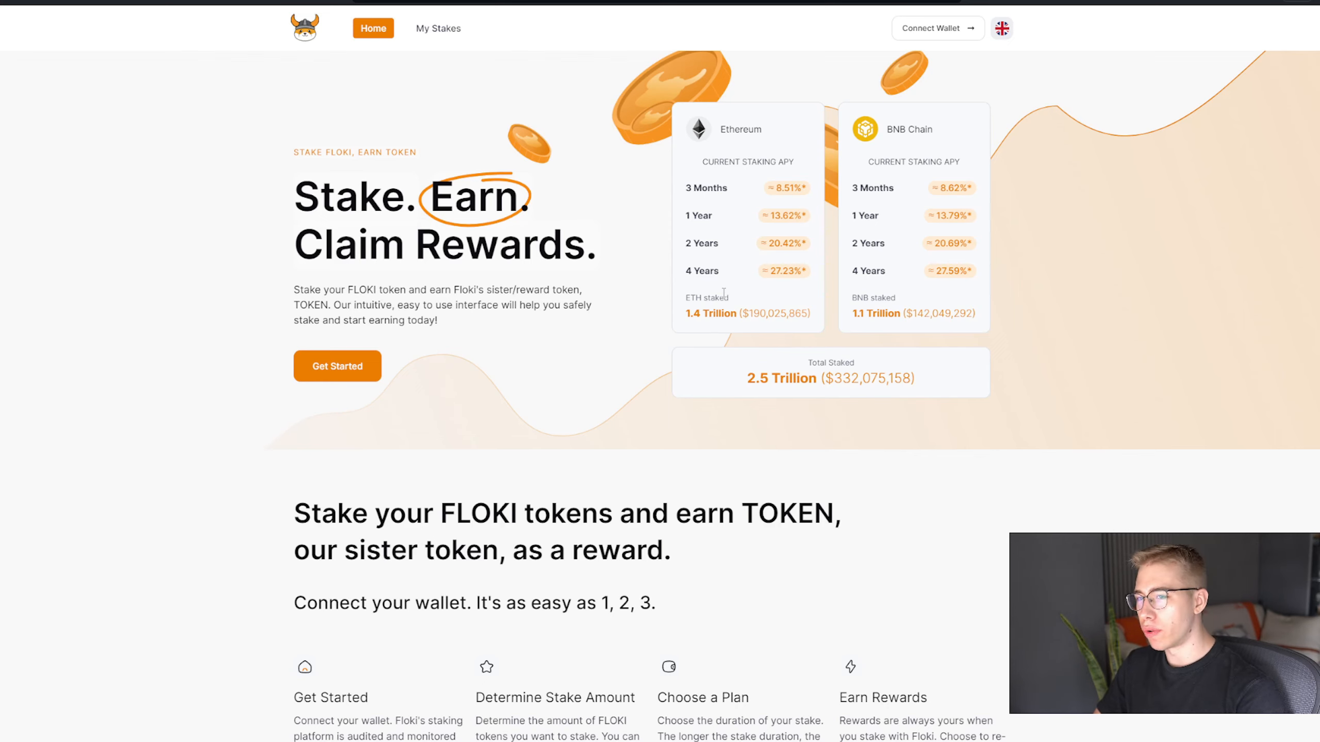
mouse_move(786, 287)
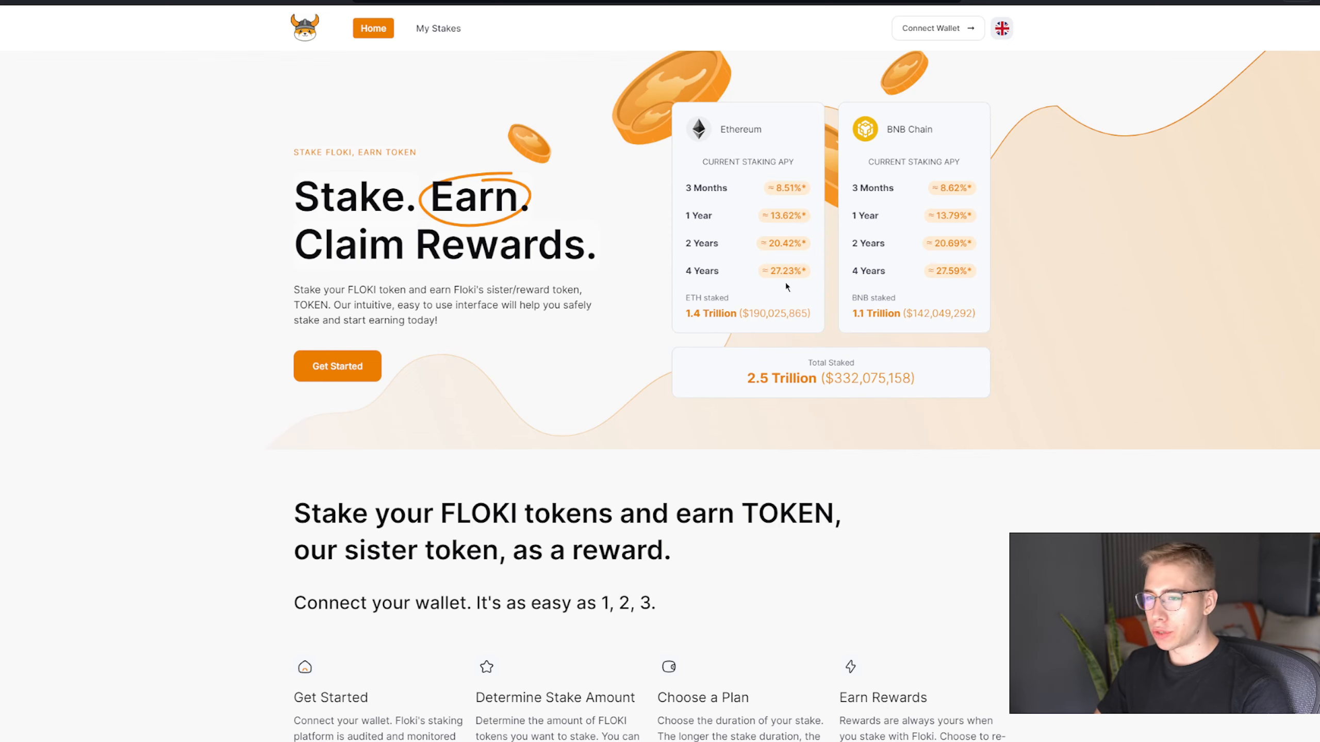
double_click(845, 378)
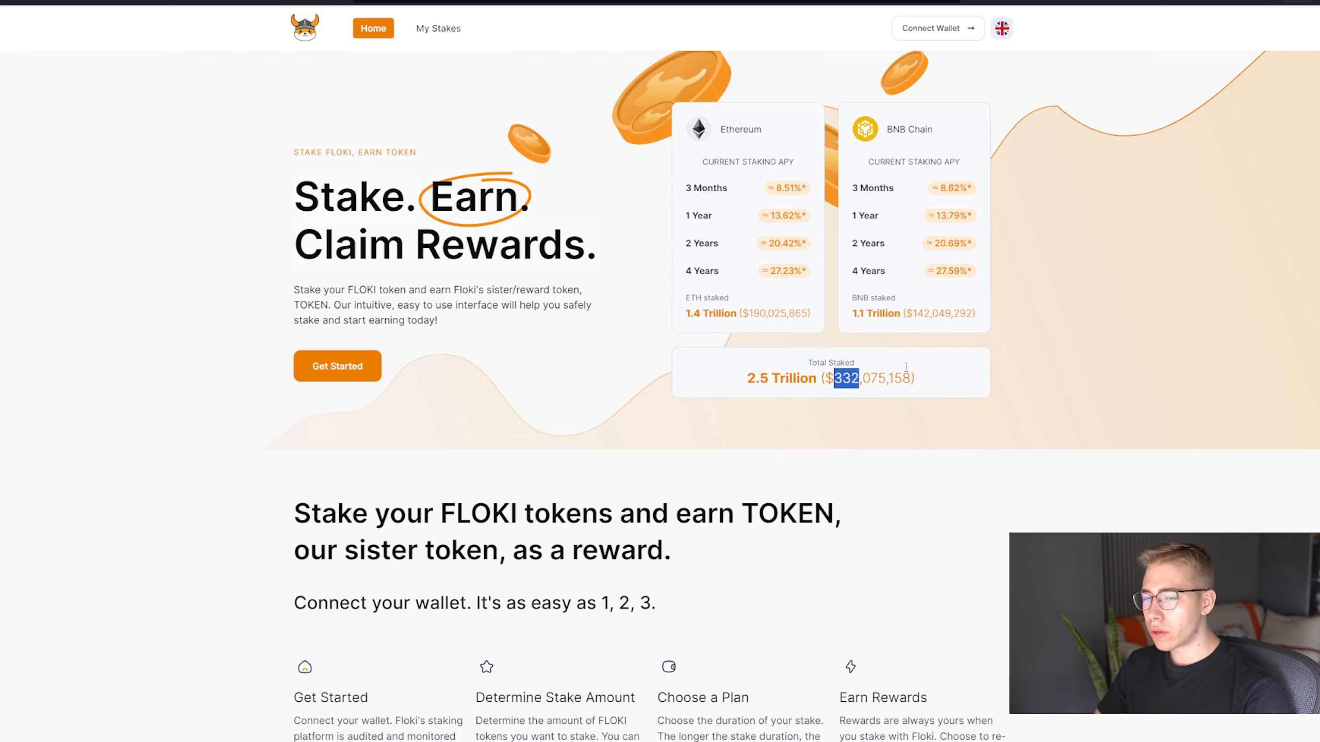
mouse_move(1146, 245)
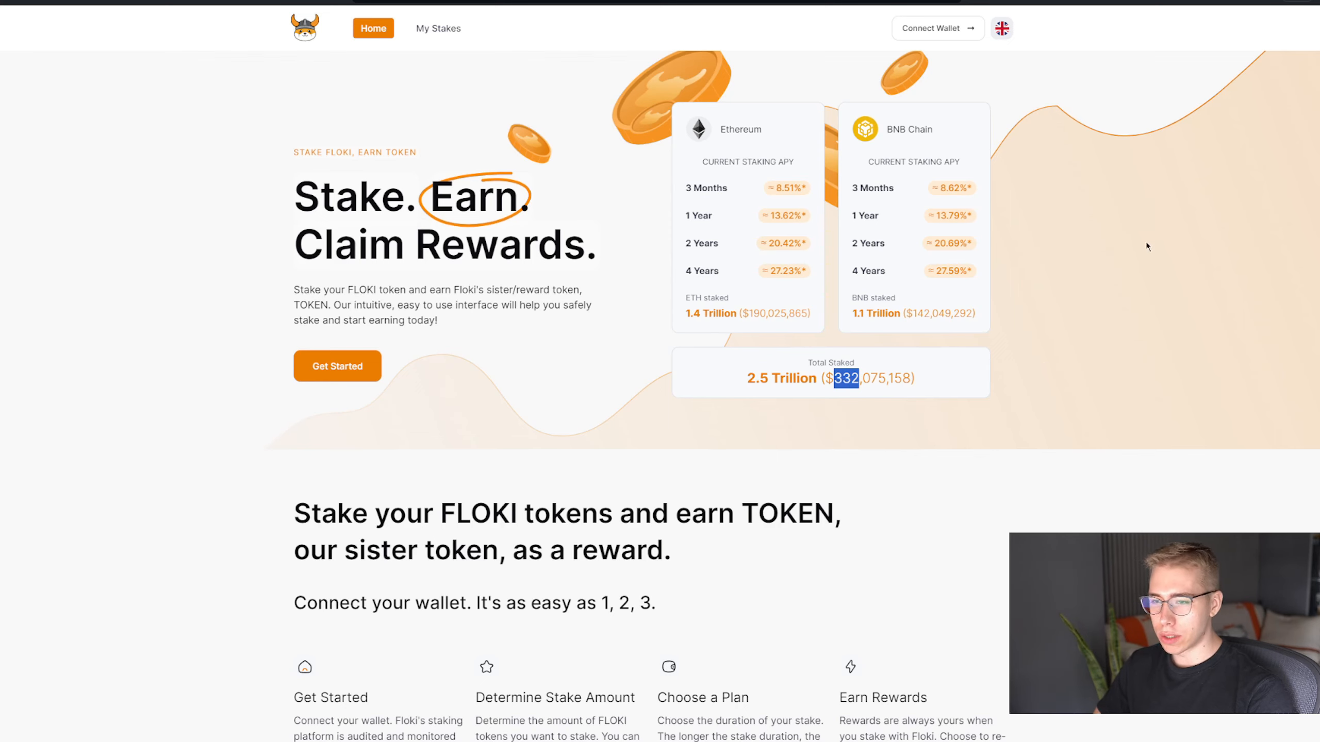
mouse_move(950, 269)
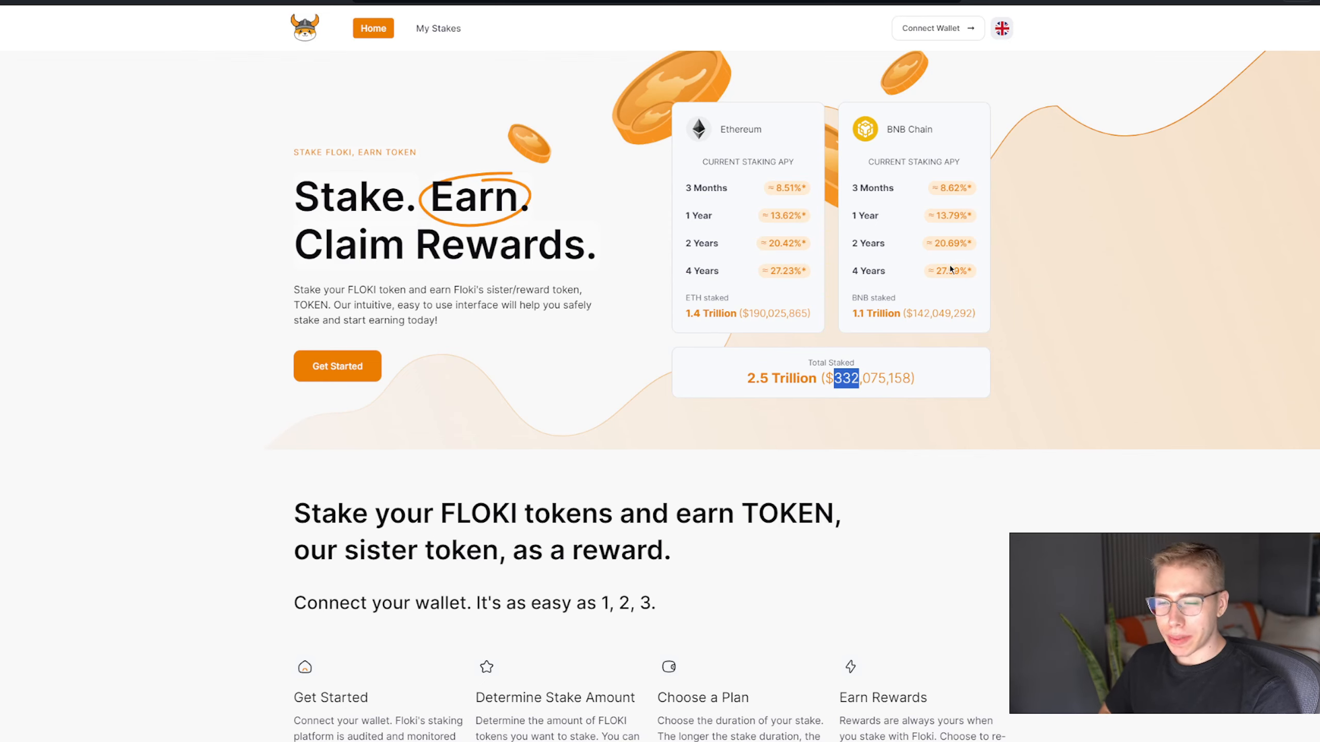
mouse_move(1102, 194)
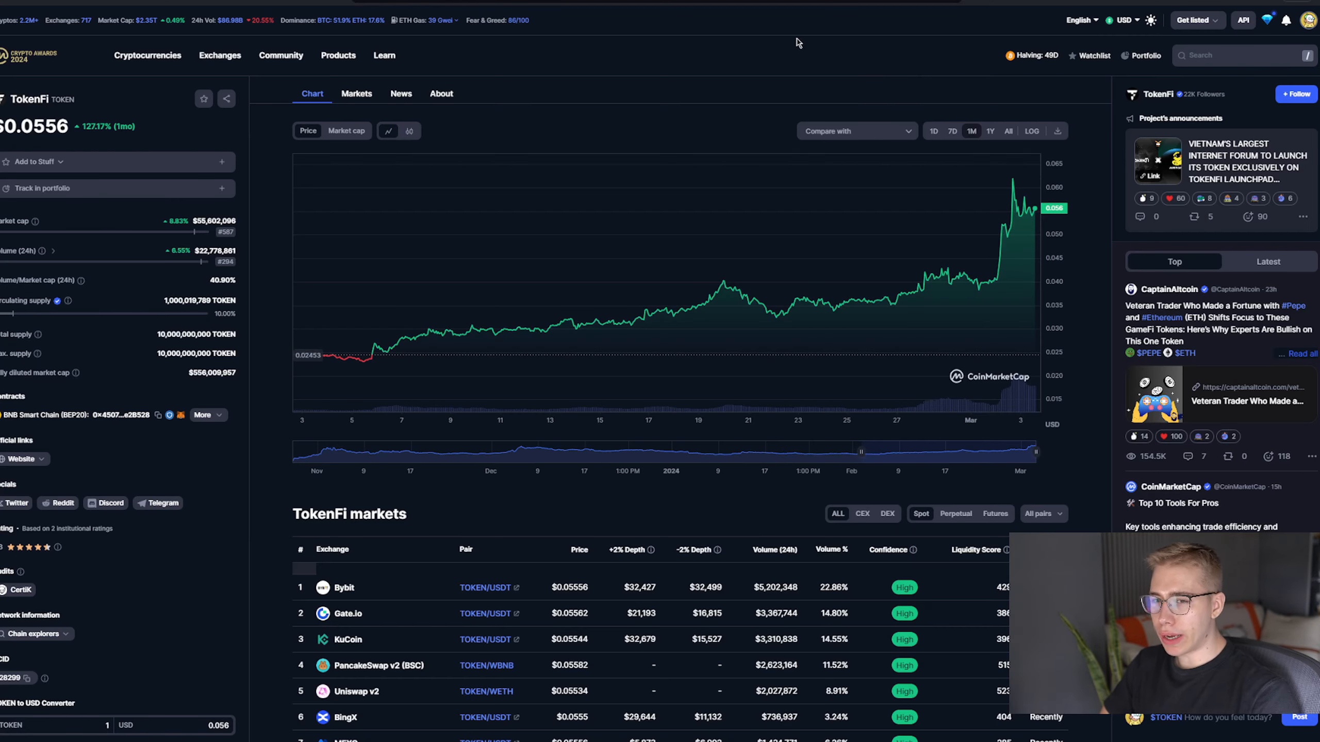
mouse_move(341, 286)
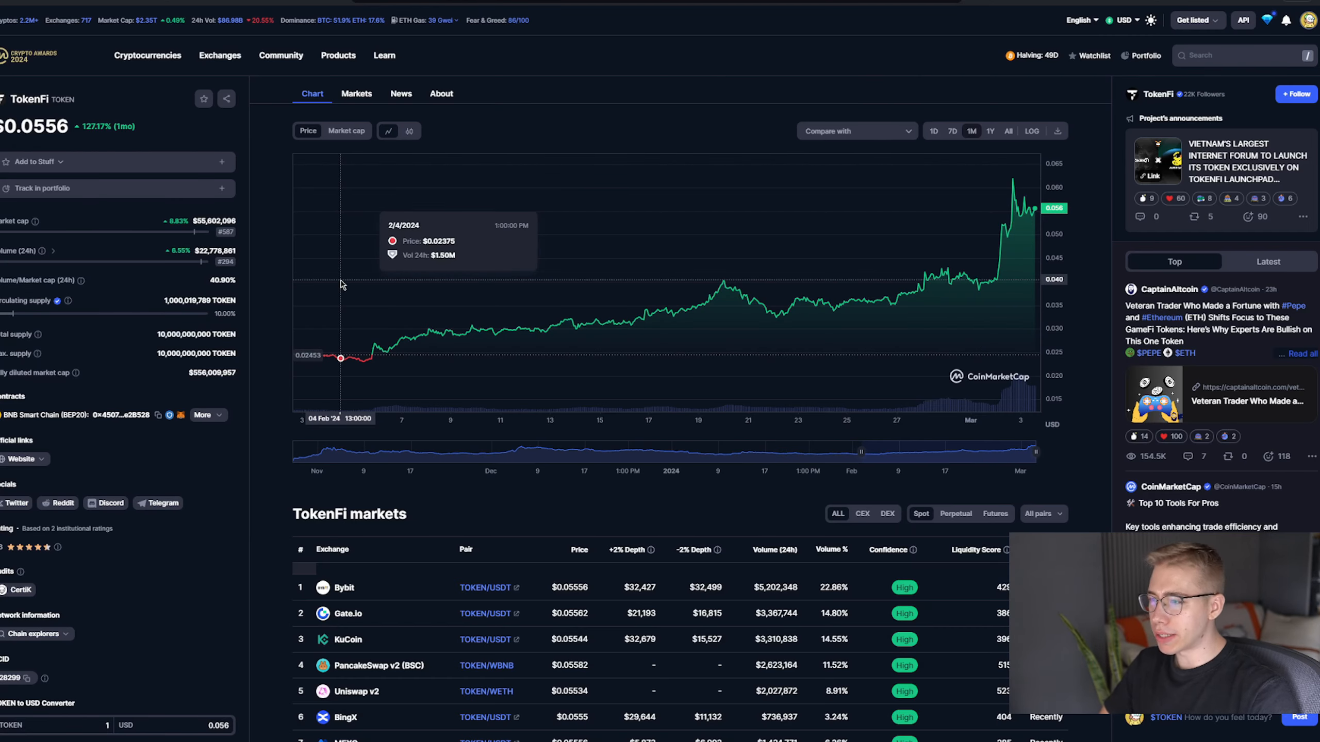
mouse_move(240, 218)
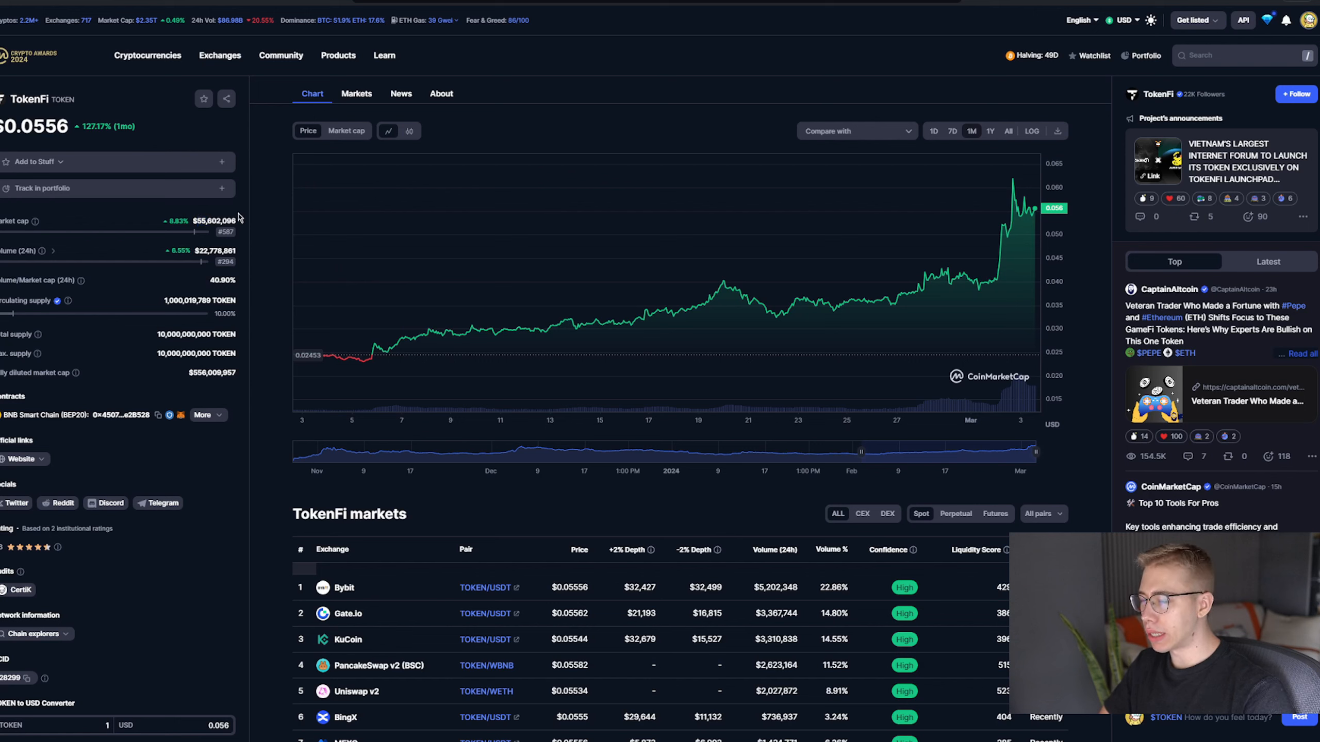
Show TokenFi's chart as market cap history, peaking near $61.9 million on March 2
left_click(345, 130)
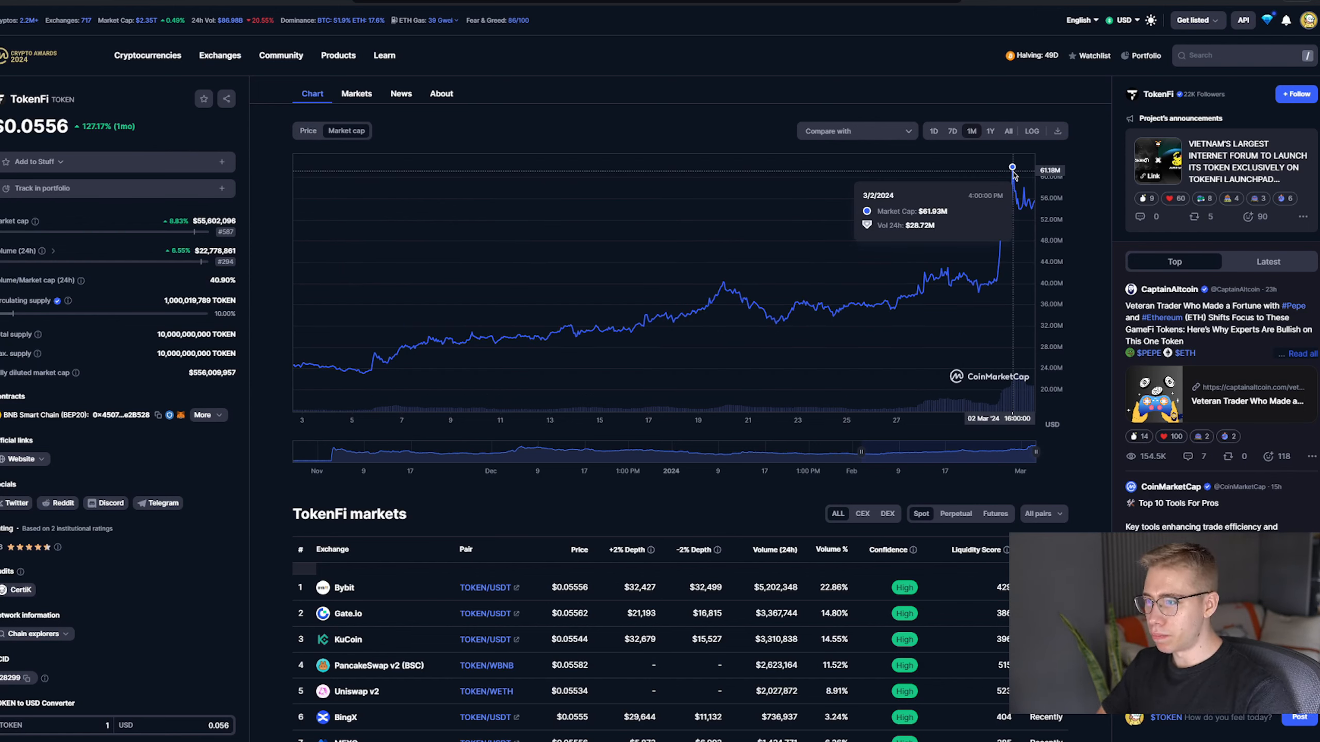
mouse_move(301, 240)
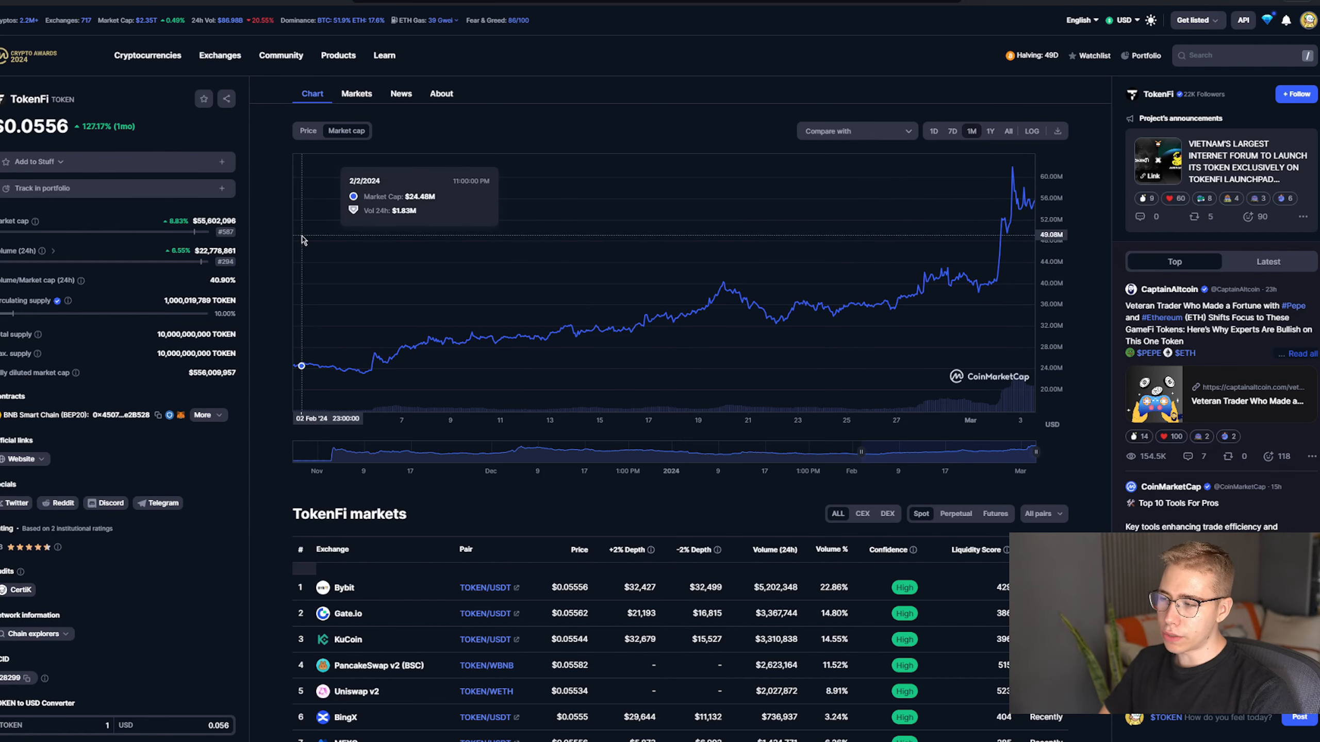
mouse_move(303, 244)
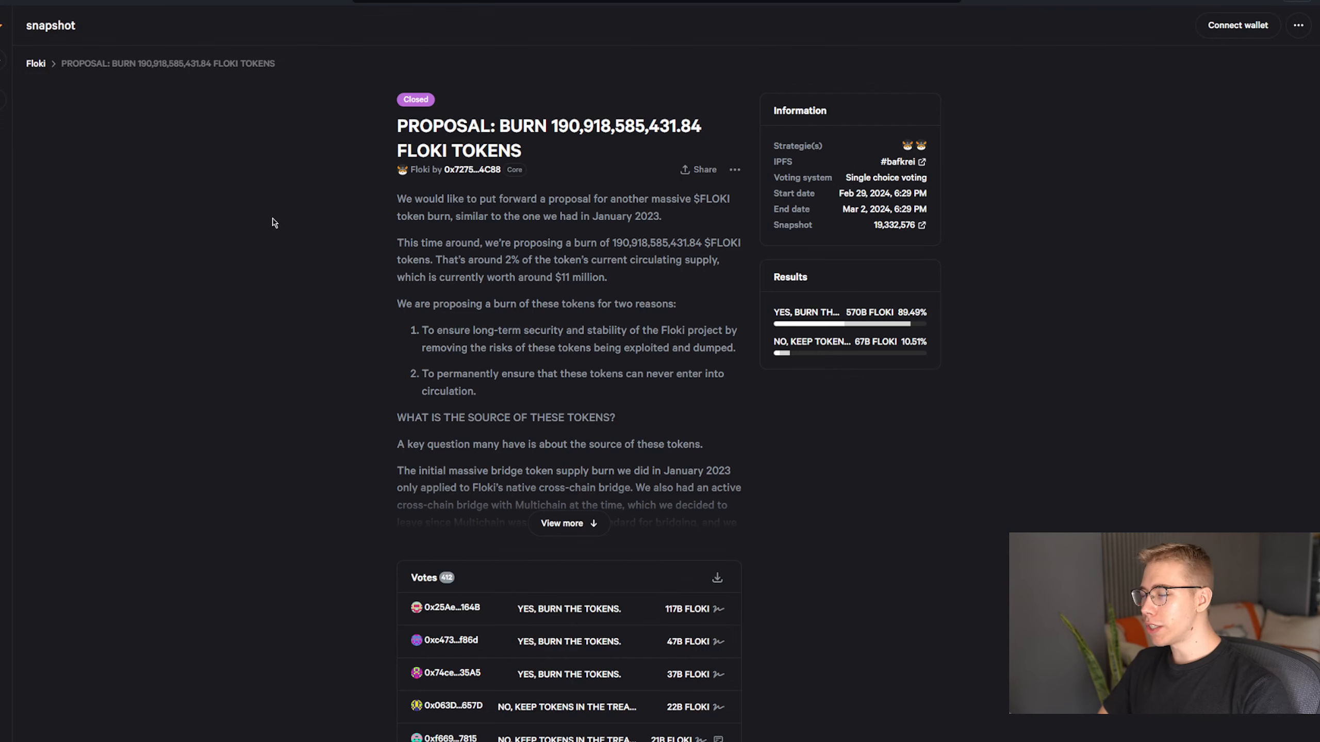
mouse_move(287, 210)
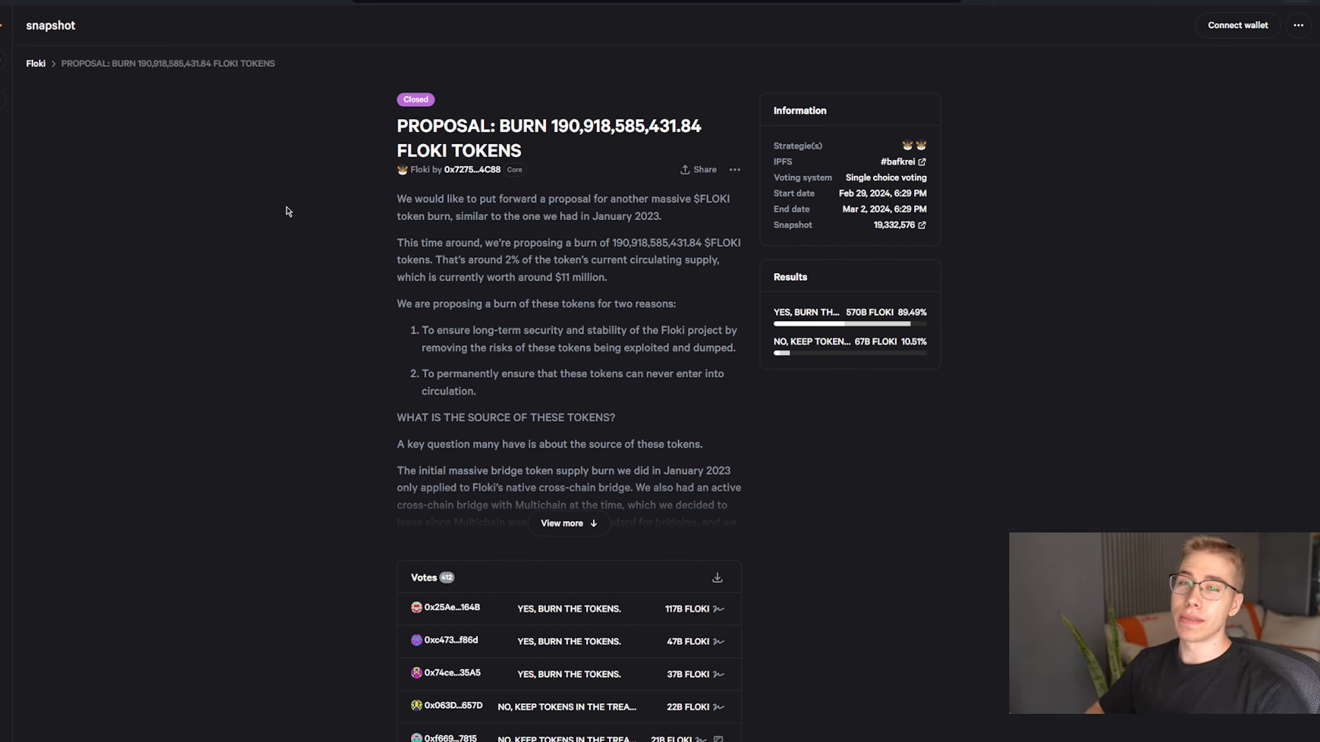
mouse_move(498, 120)
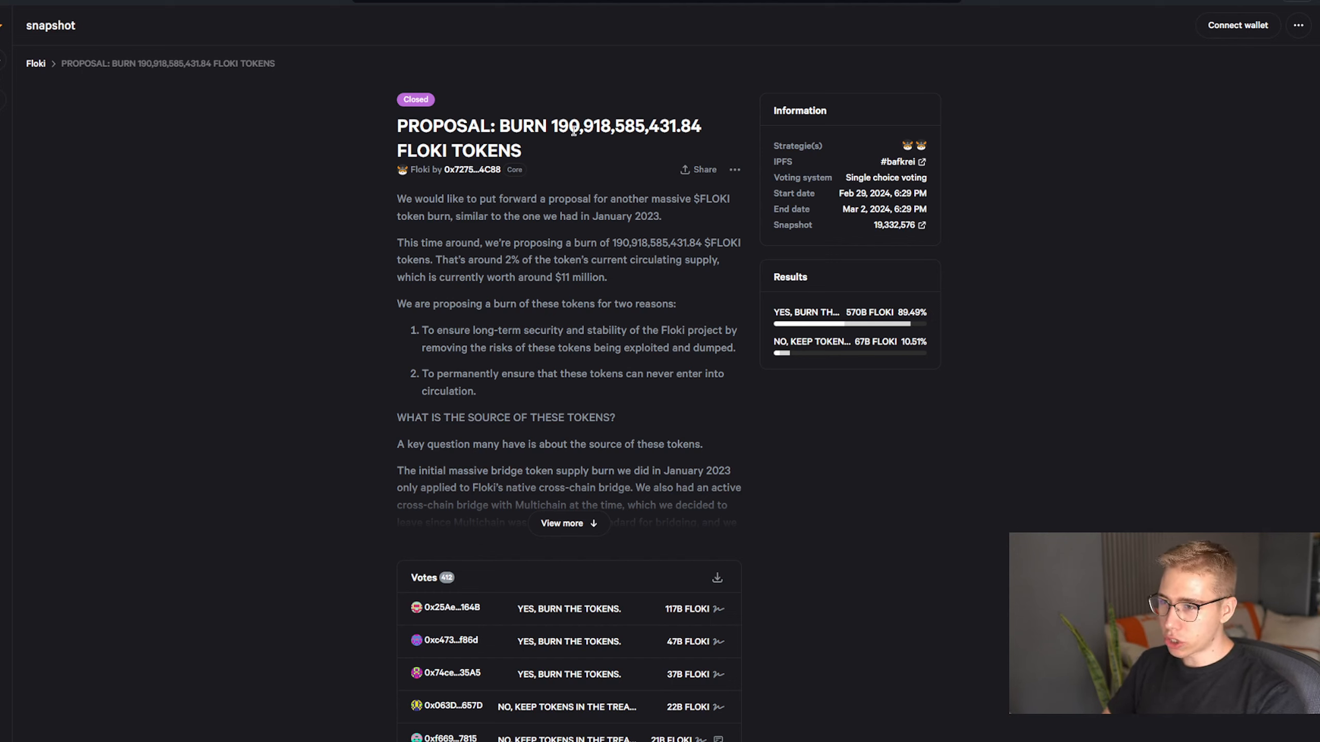
mouse_move(552, 277)
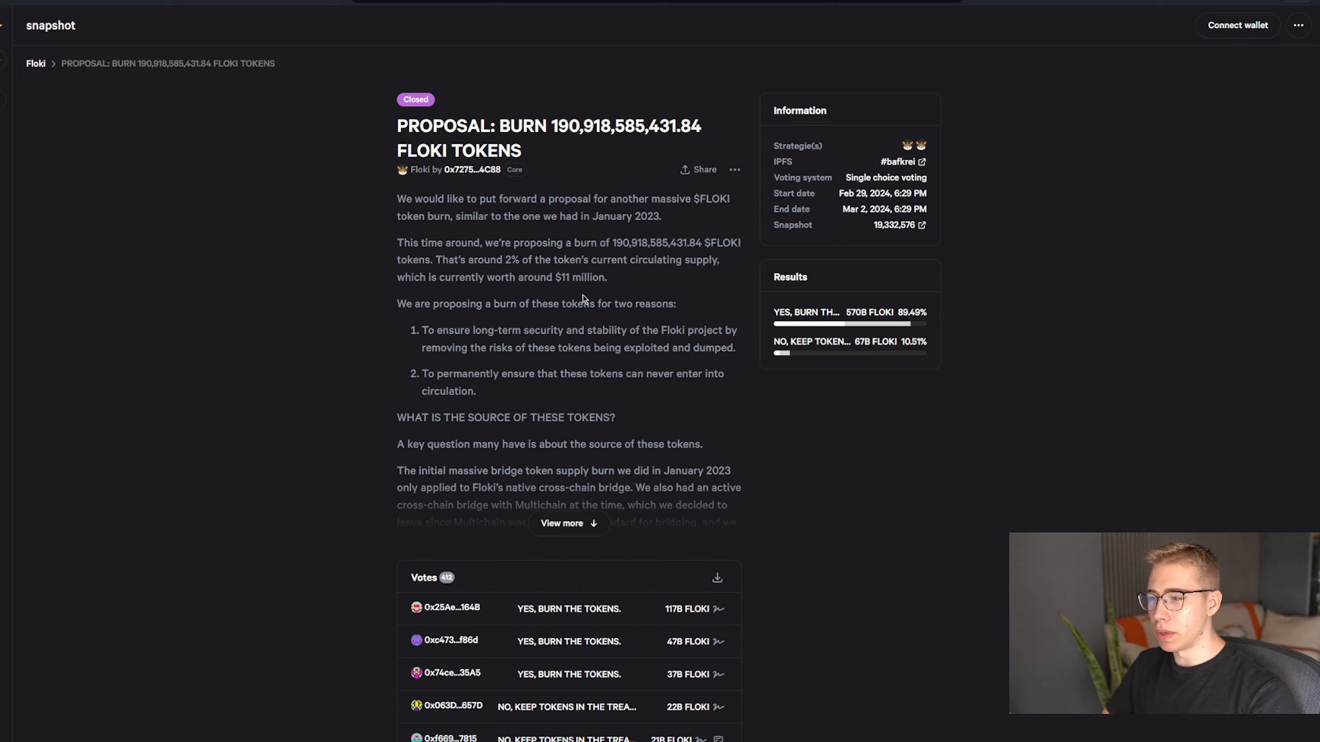
mouse_move(649, 297)
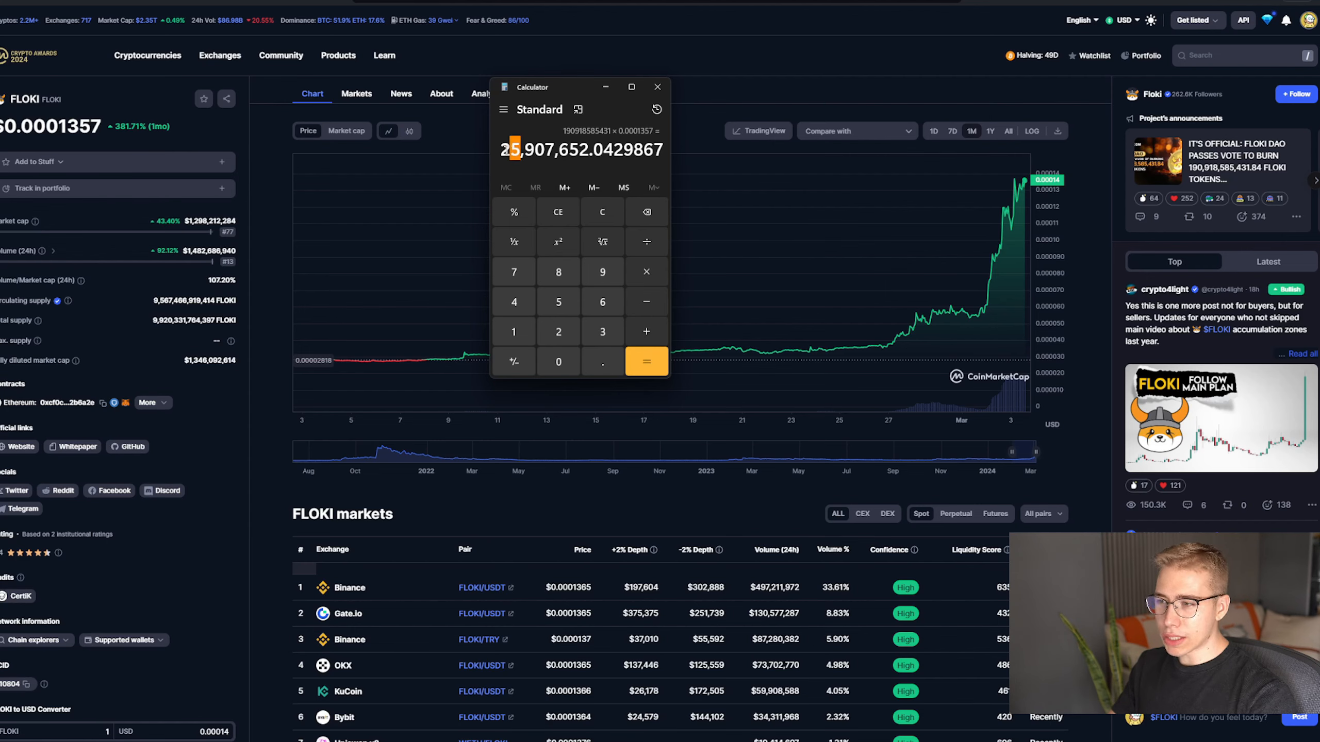
Return to the Snapshot proposal to burn about 190.9 billion FLOKI after the calculation
left_click(658, 87)
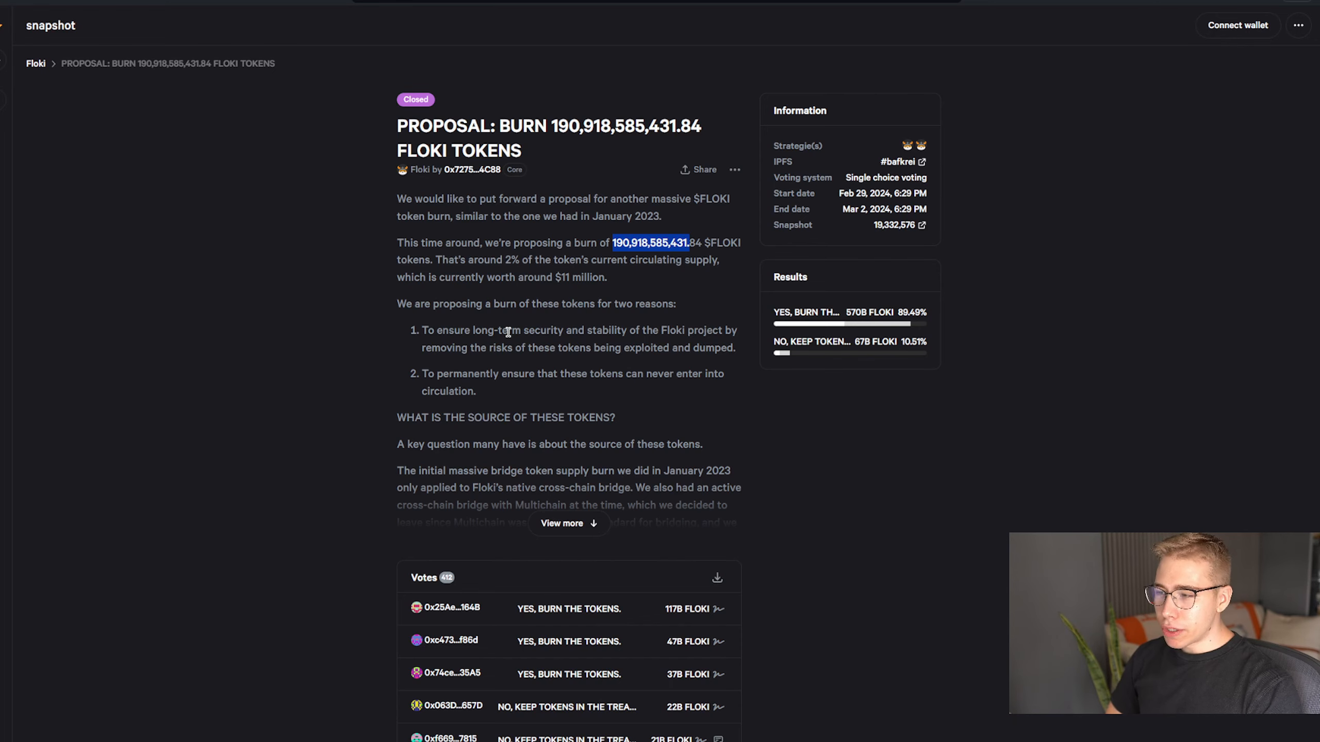
Close the voter list and expand the full burn proposal text about the Multichain bridge tokens
scroll("down", 3)
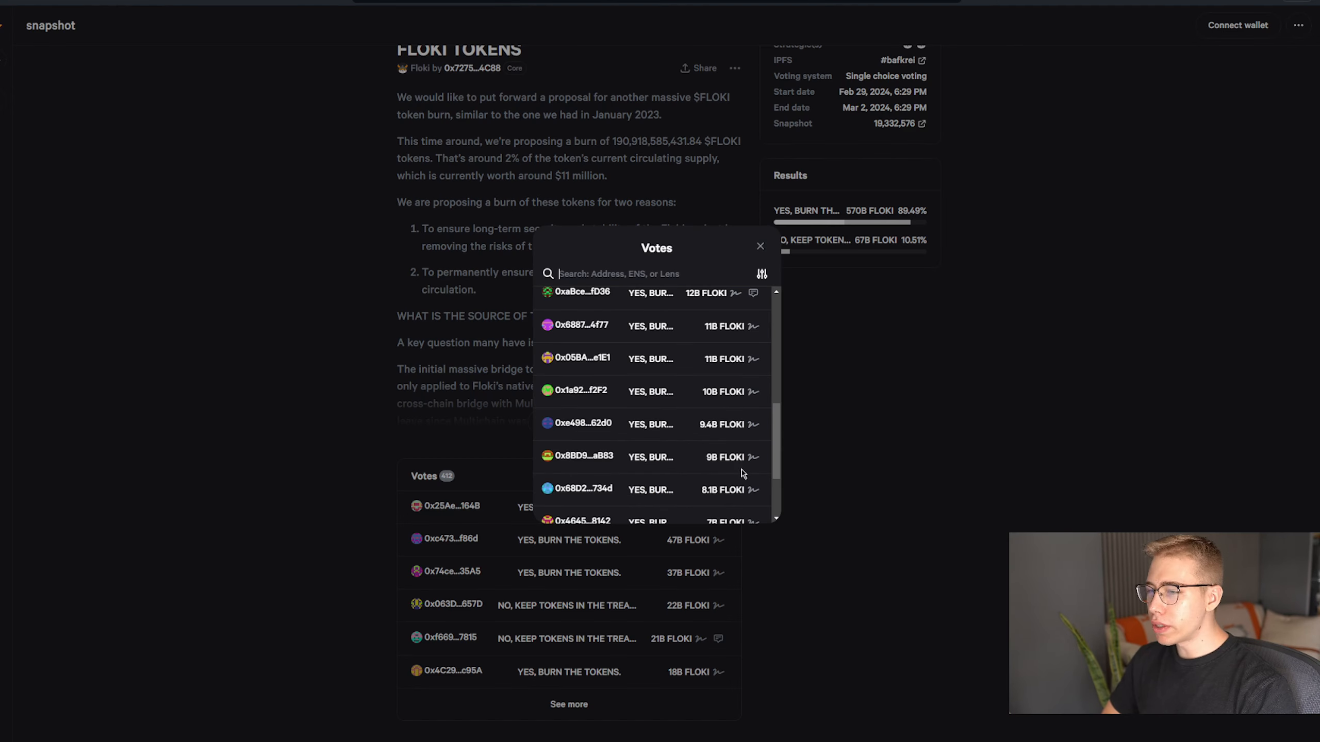
mouse_move(633, 413)
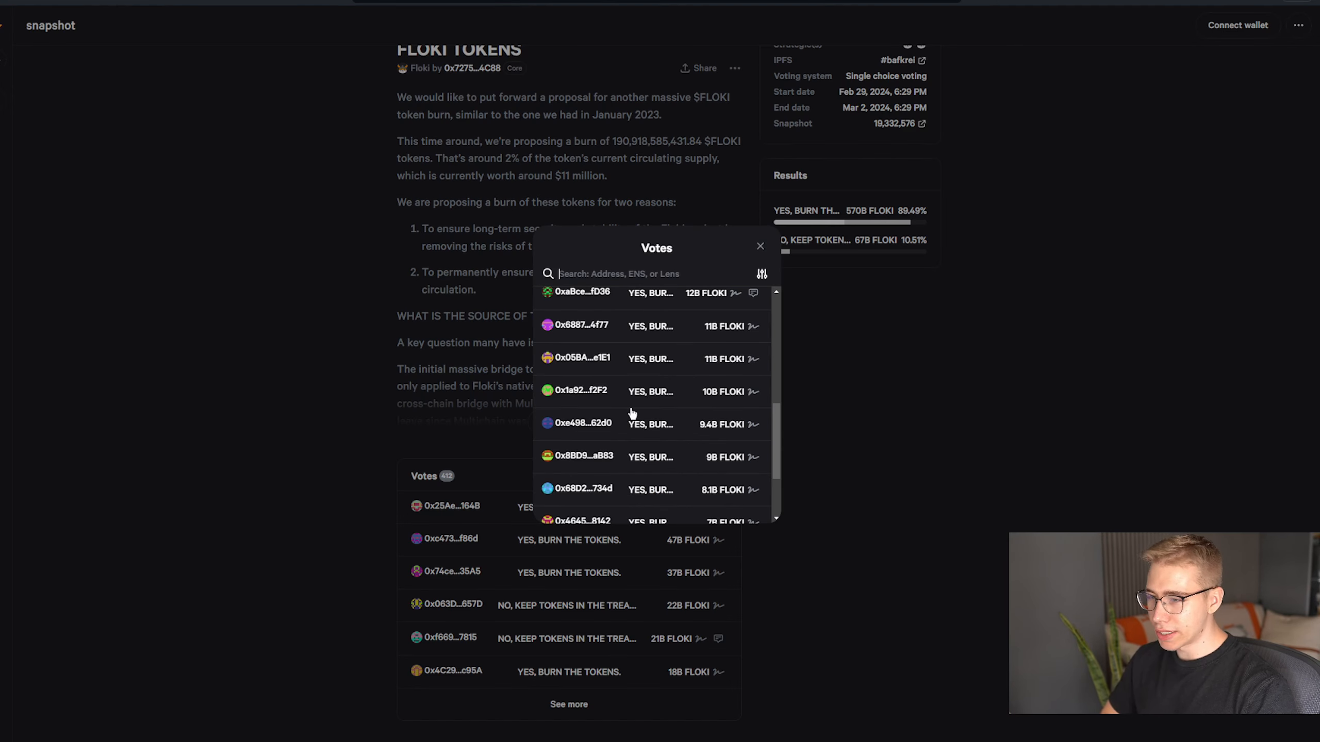
left_click(759, 247)
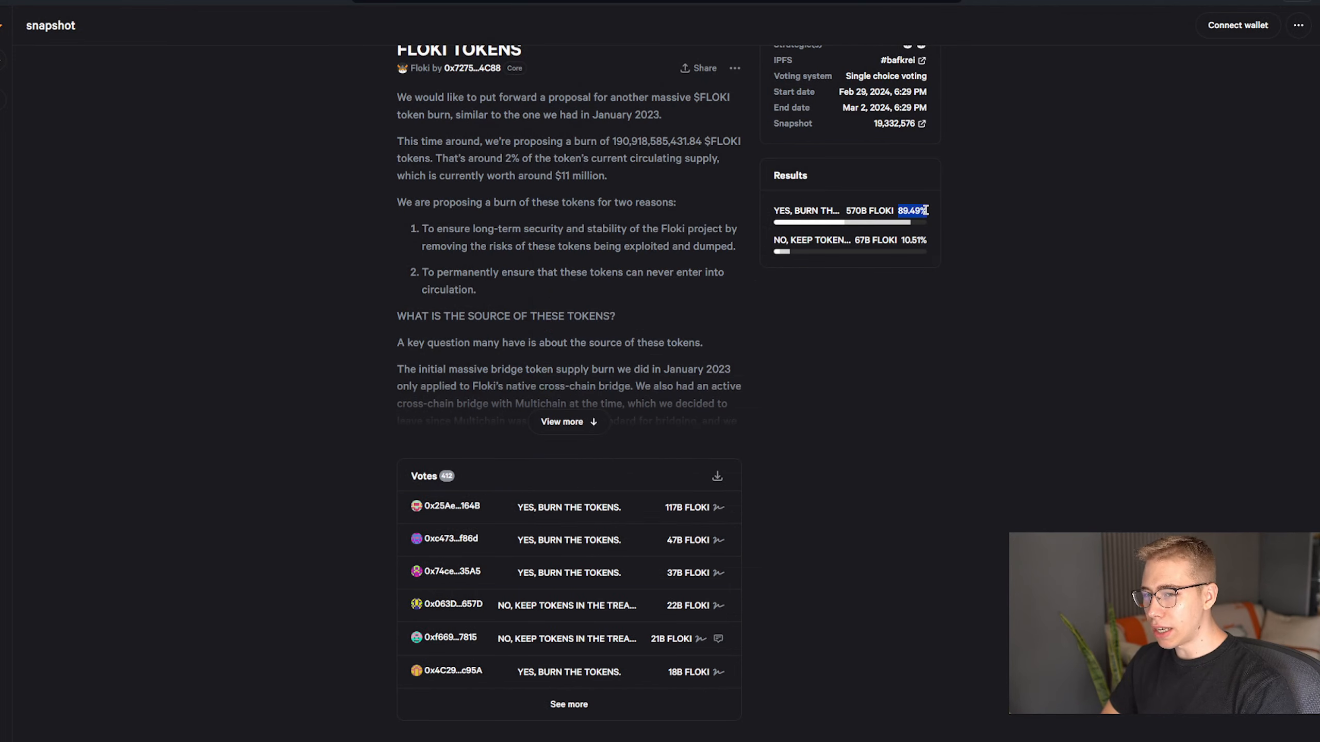
left_click(568, 421)
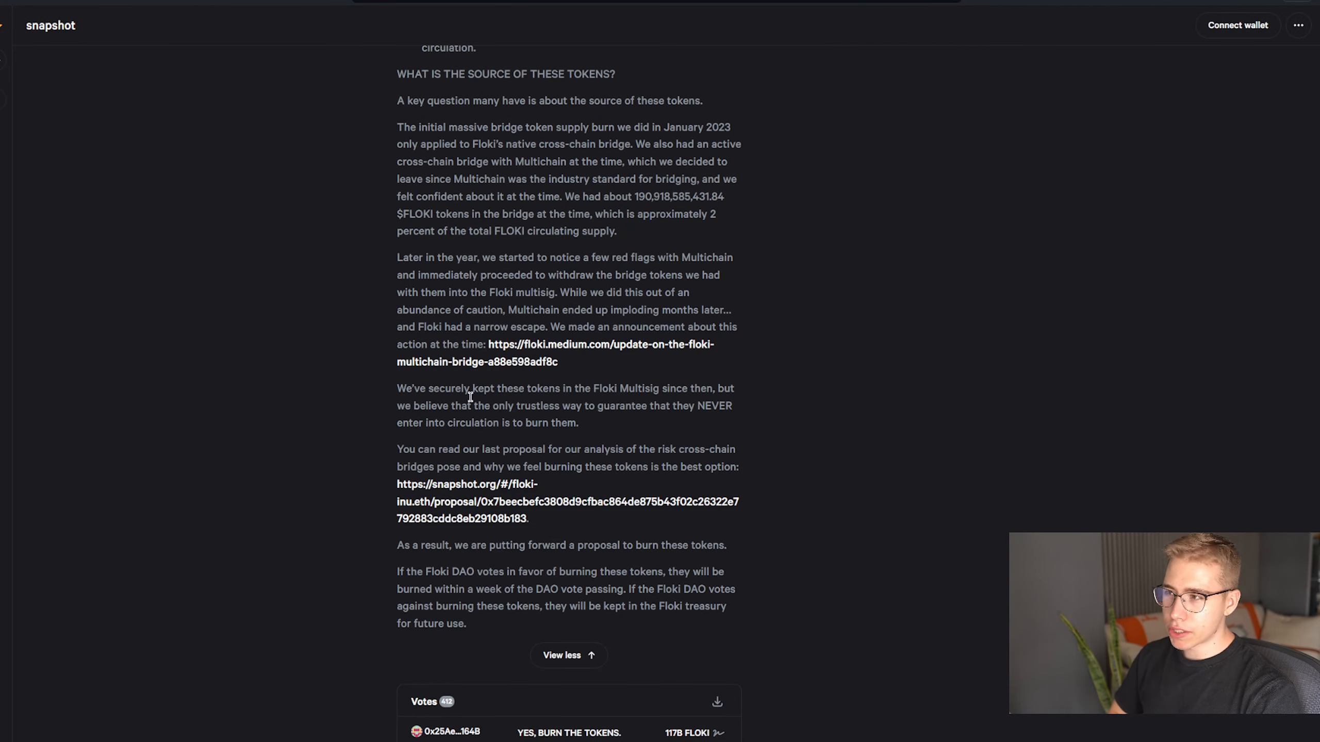
mouse_move(297, 395)
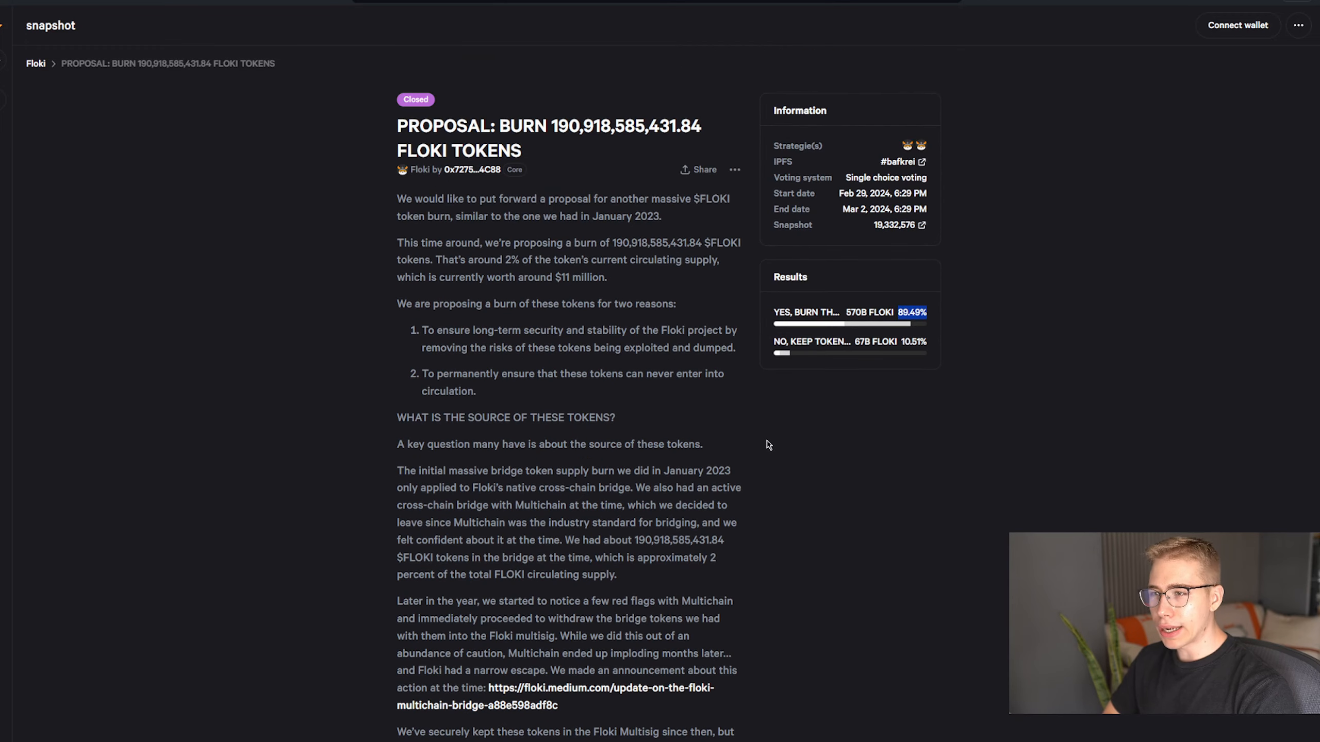
mouse_move(1035, 387)
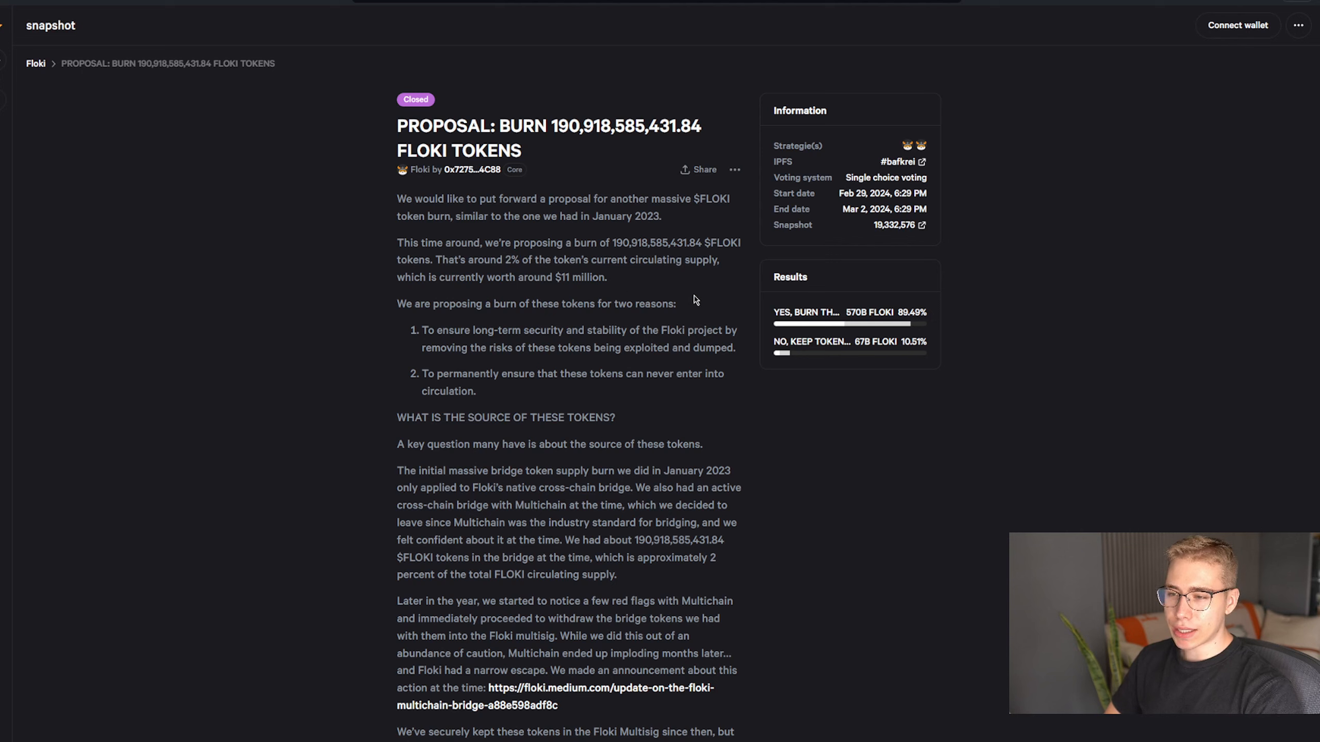
mouse_move(703, 318)
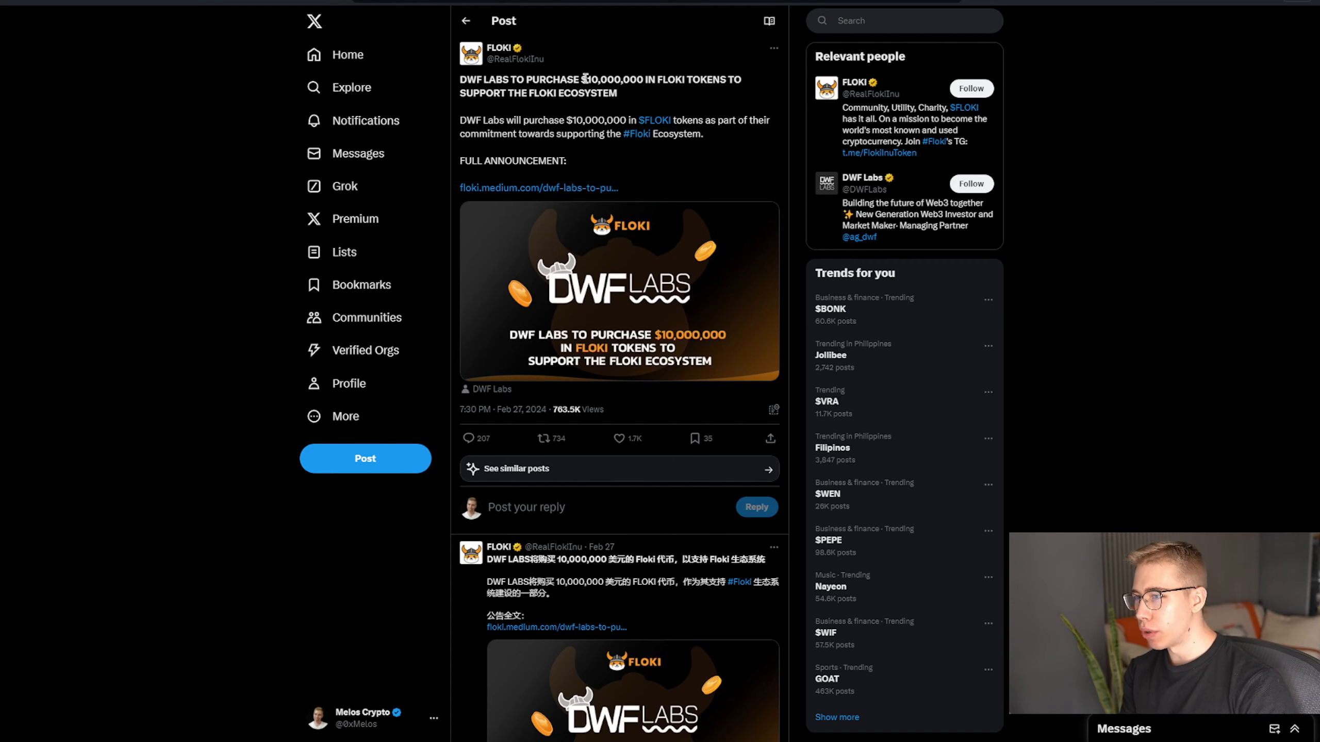
Highlight the $10,000,000 figure, load the full DWF Labs article and pick out the May 2023 partnership date
double_click(618, 80)
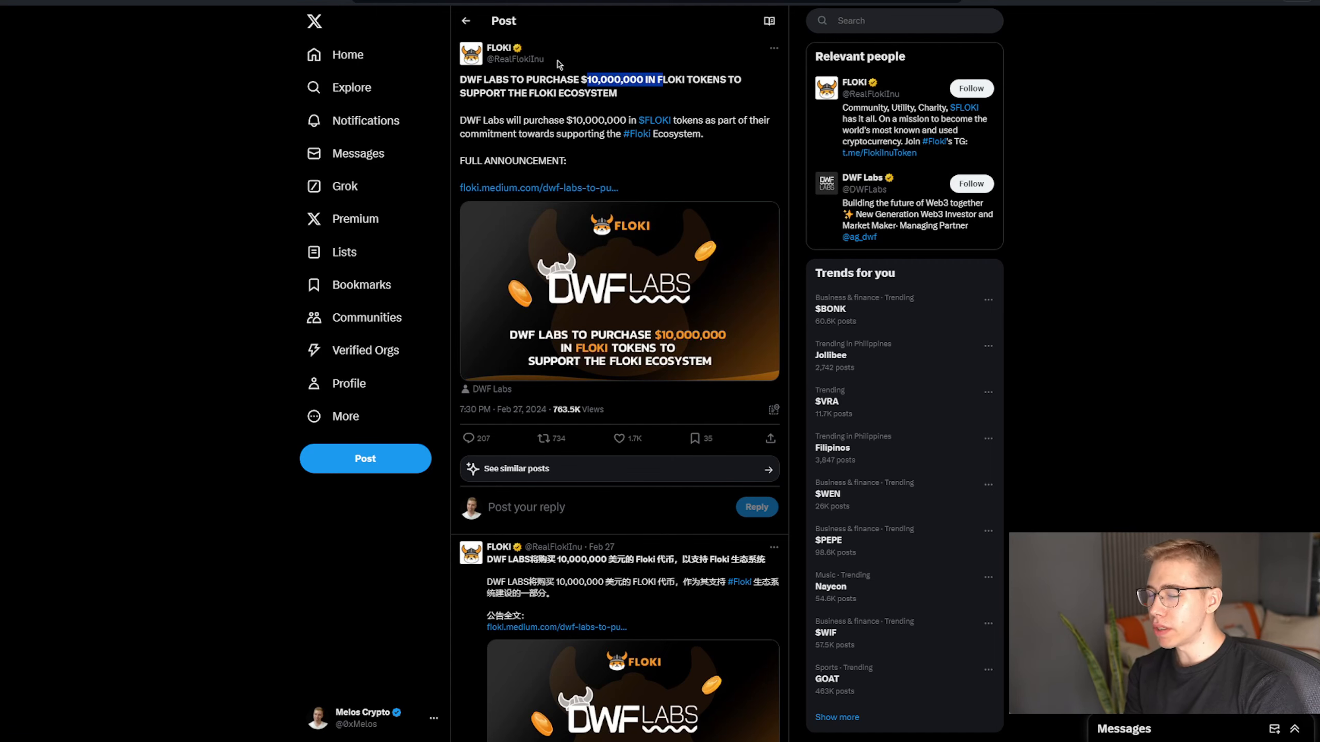
left_click(539, 187)
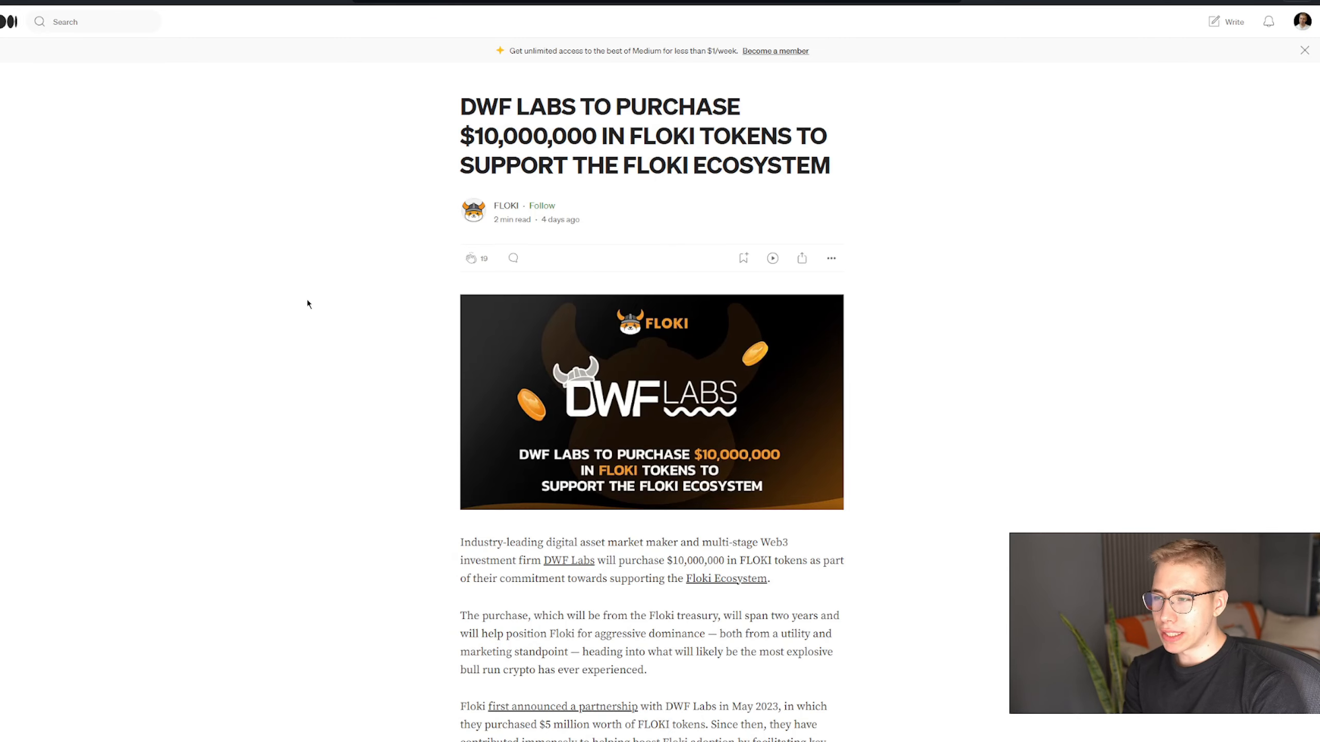
scroll("down", 3)
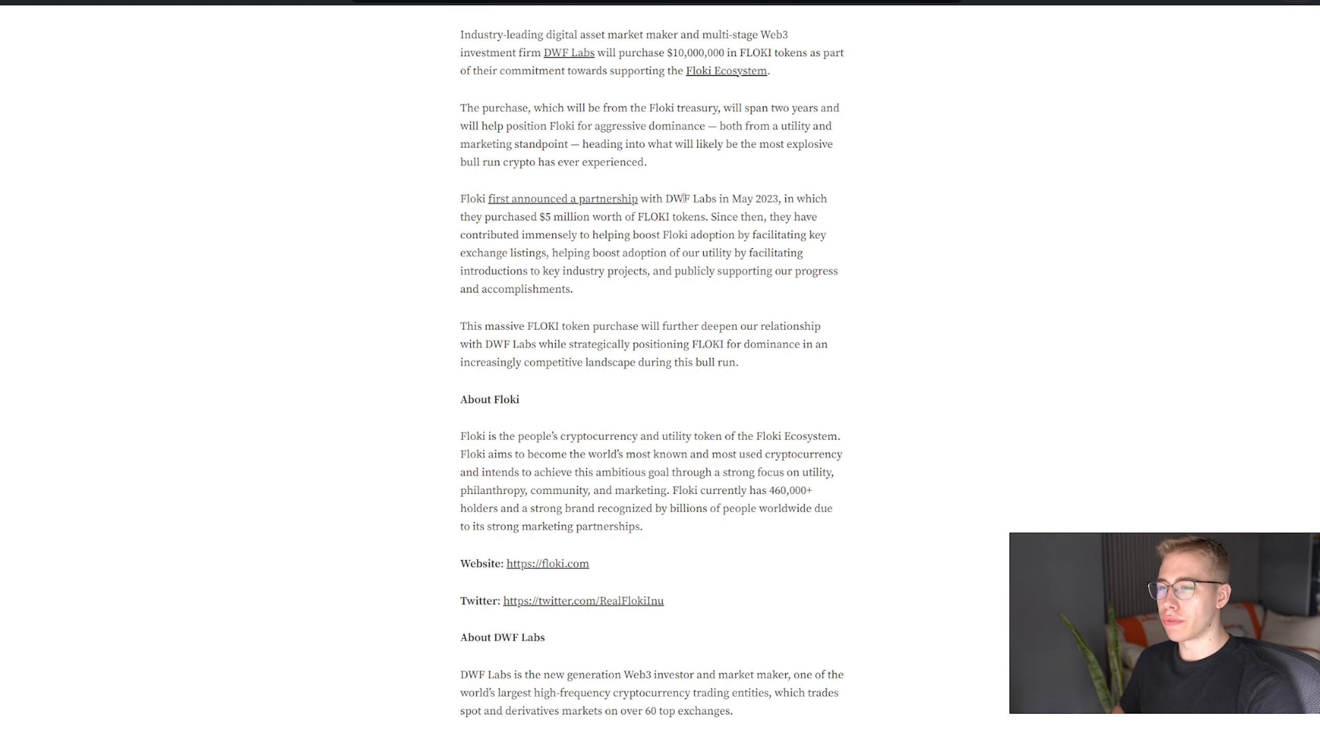
double_click(687, 199)
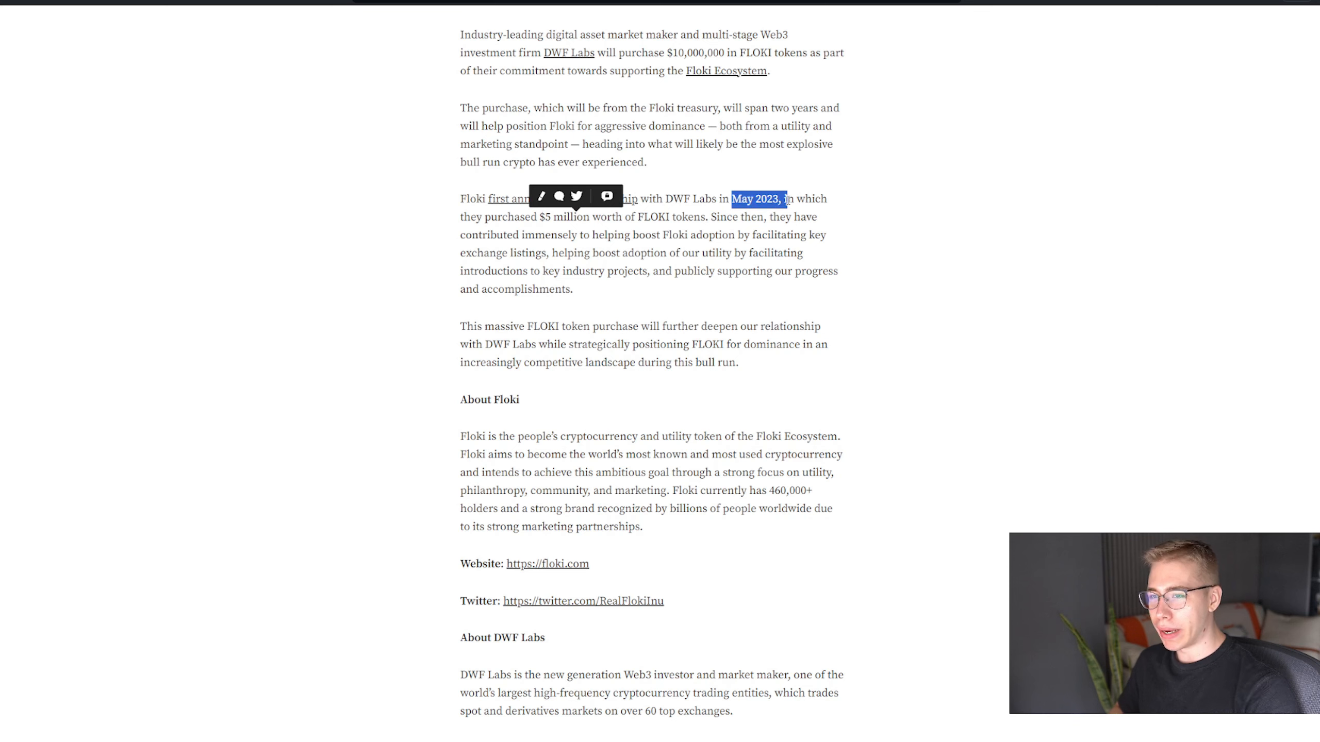
Skim further down the DWF Labs article, then return to its opening paragraphs
scroll("down", 3)
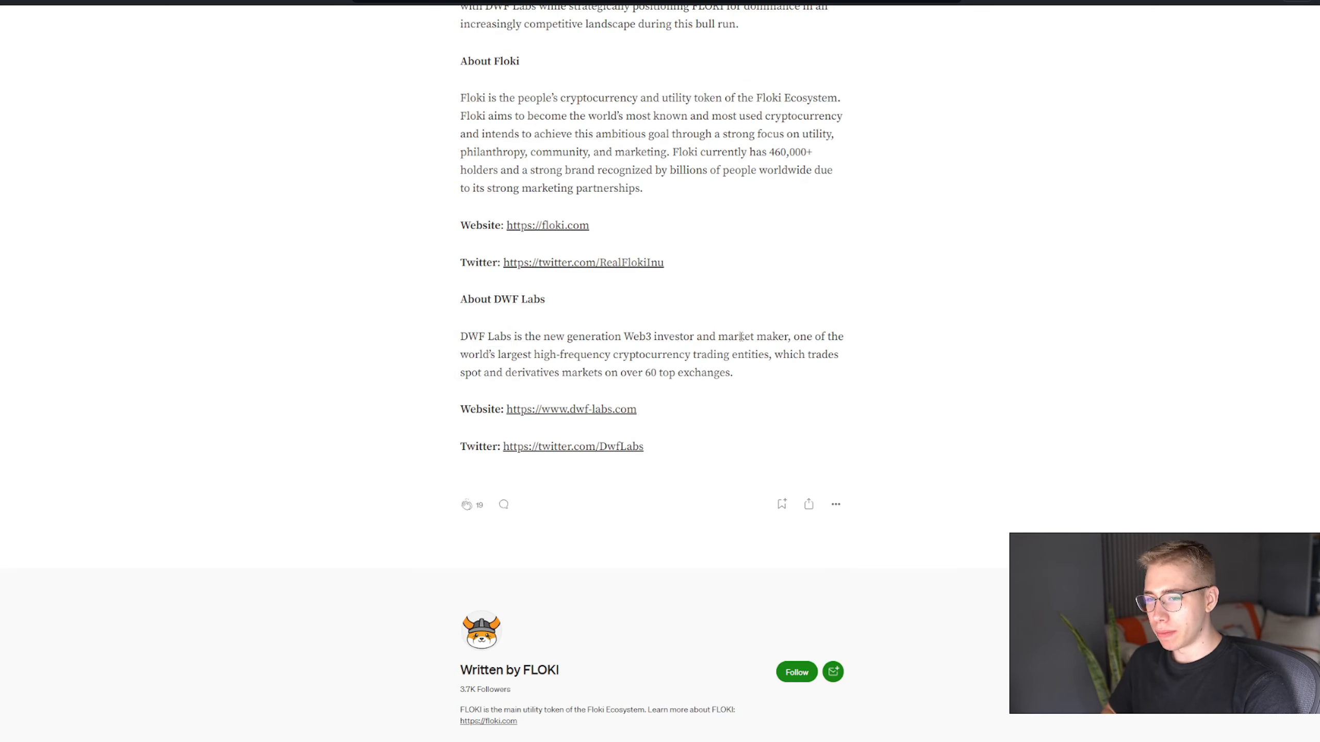
scroll("up", 3)
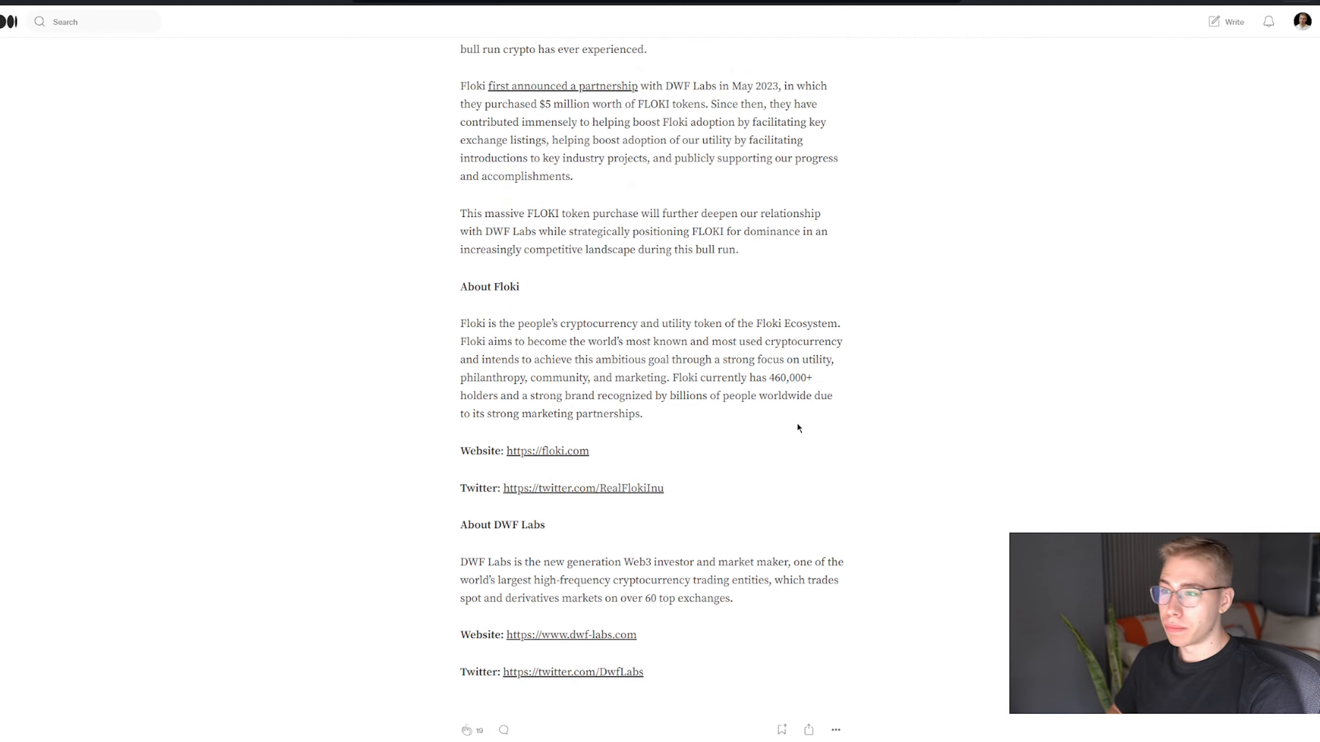
scroll("up", 3)
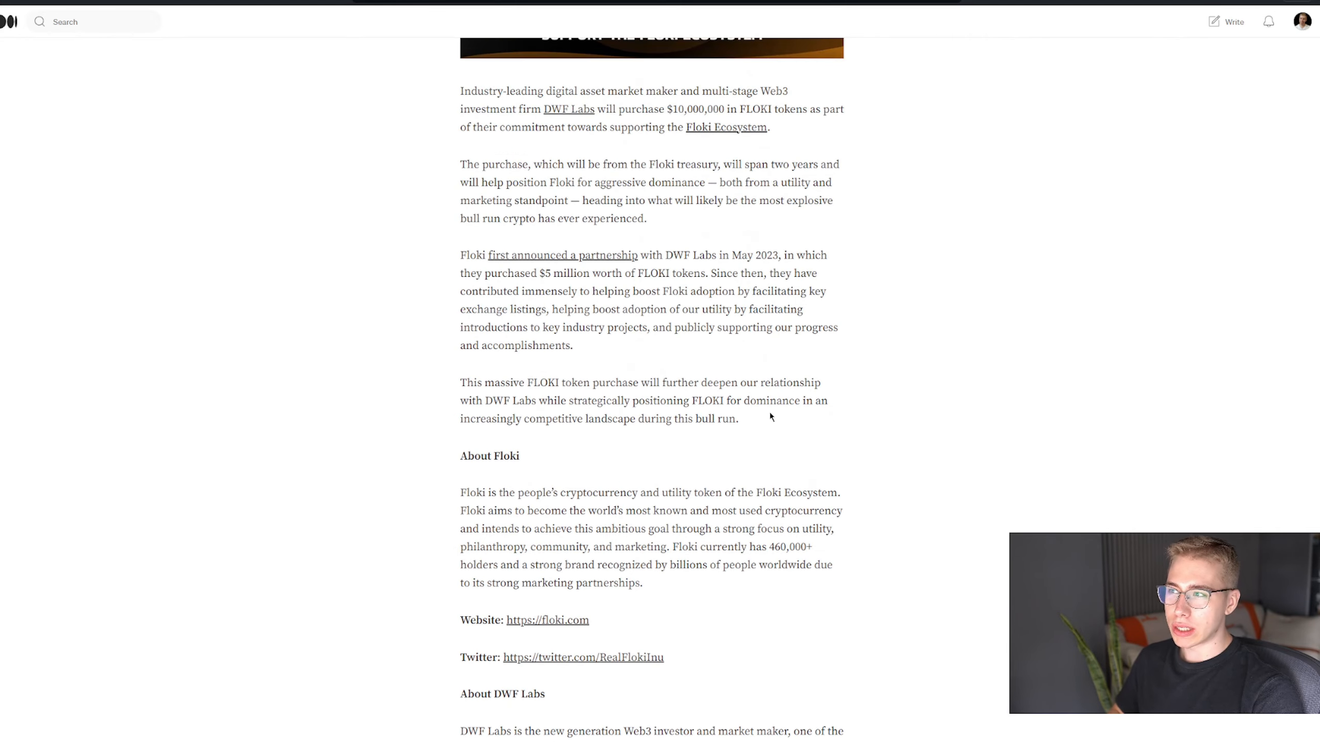
scroll("up", 3)
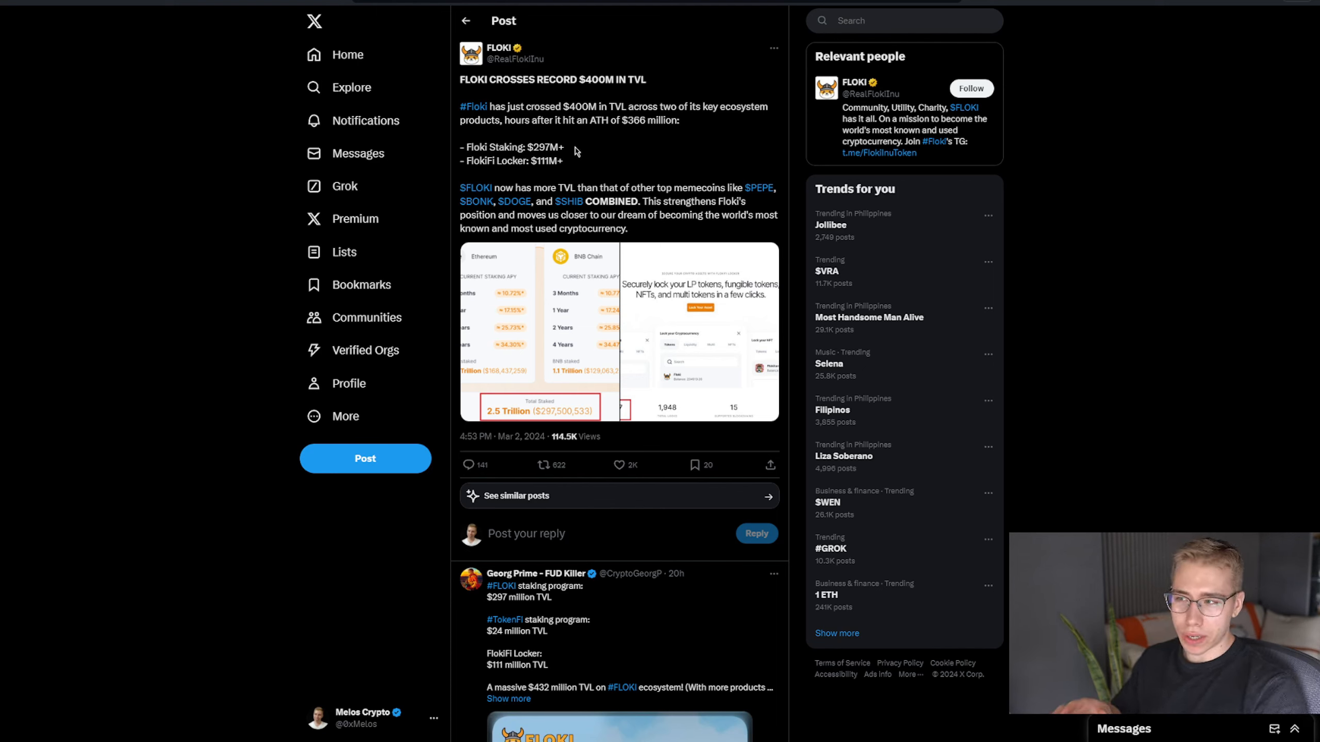
mouse_move(637, 155)
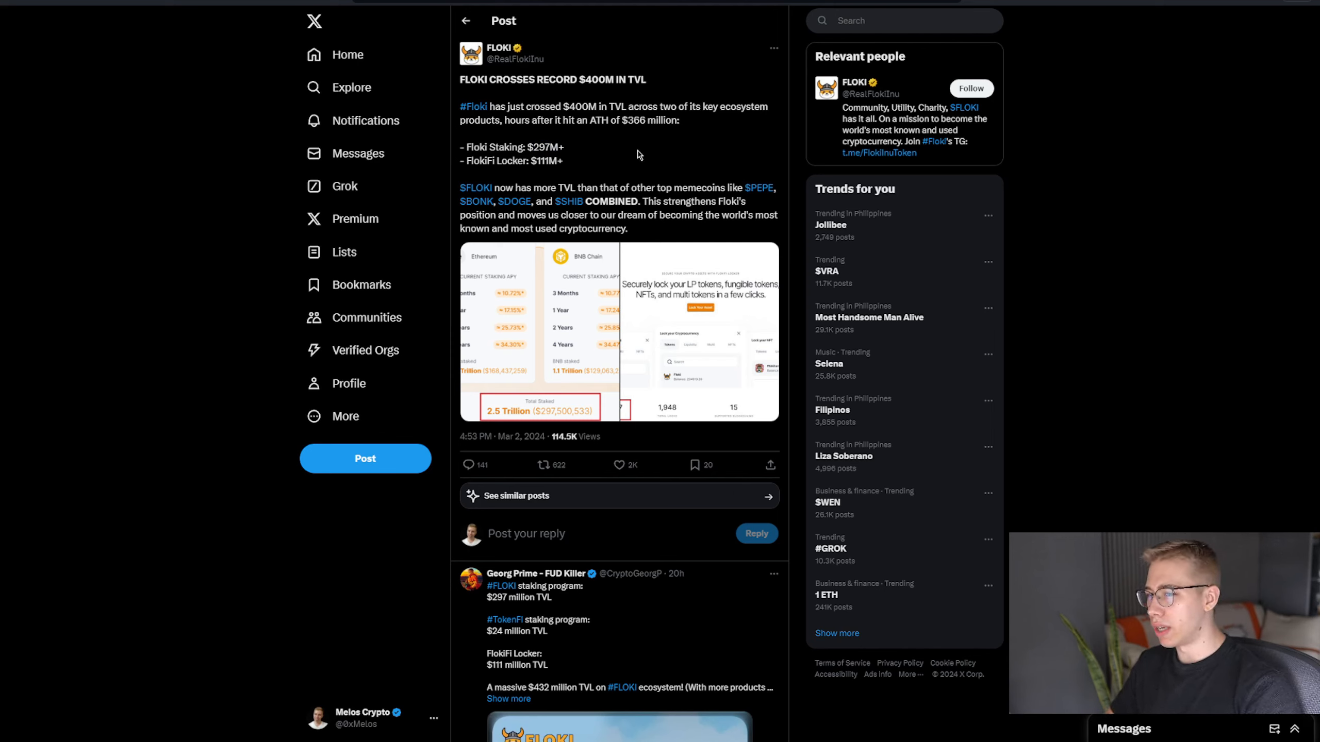
mouse_move(633, 154)
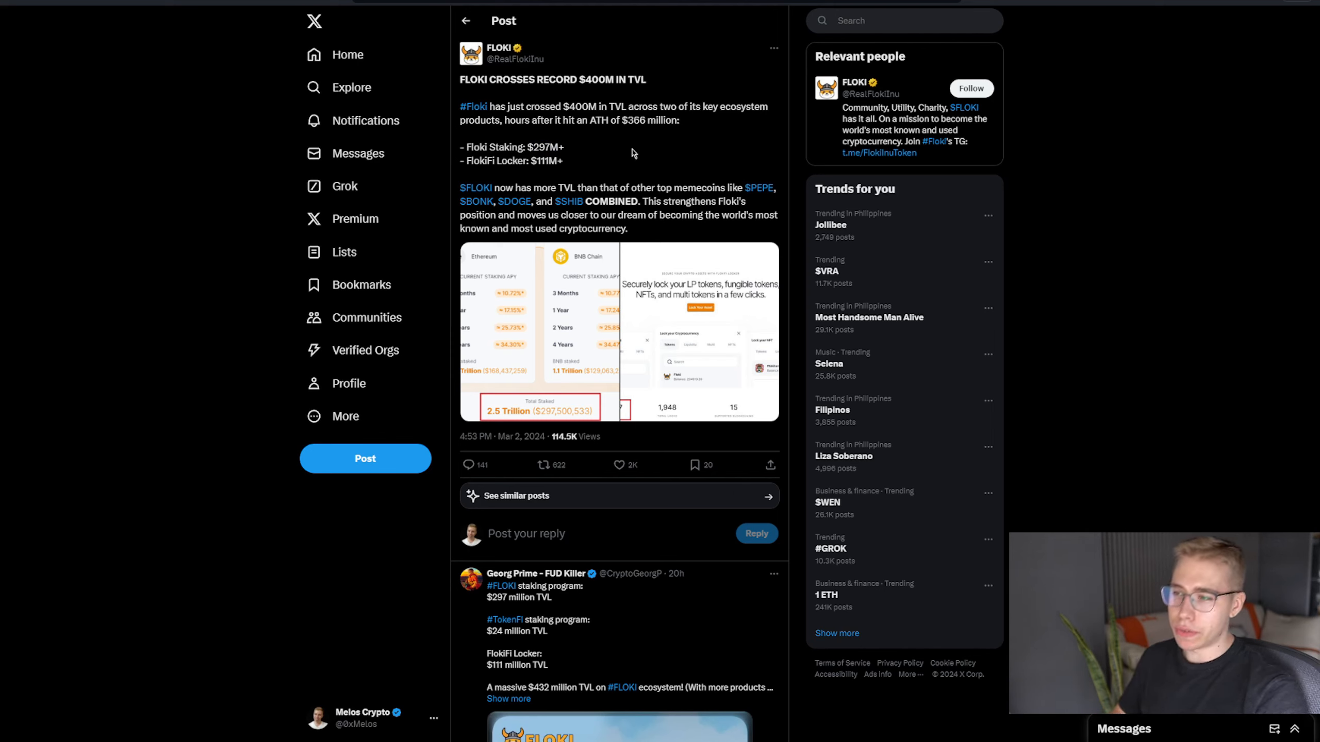
mouse_move(638, 163)
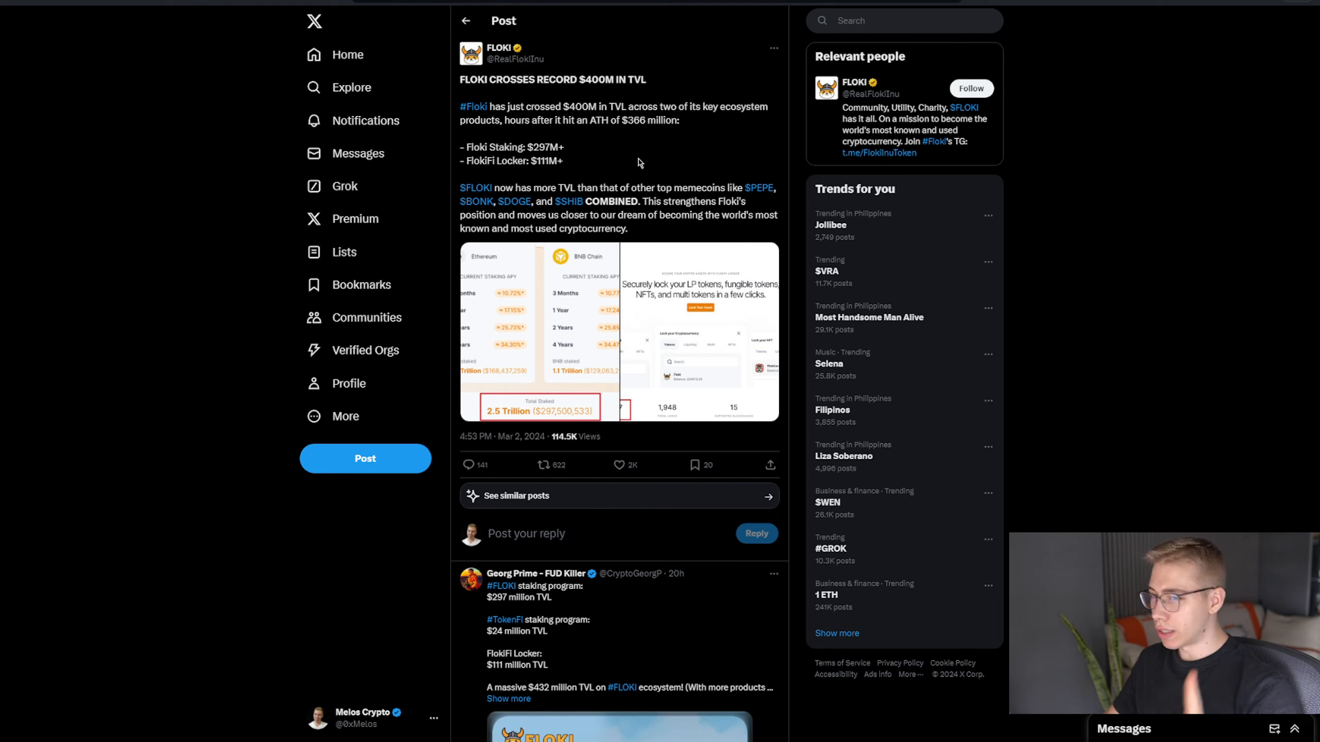
mouse_move(521, 256)
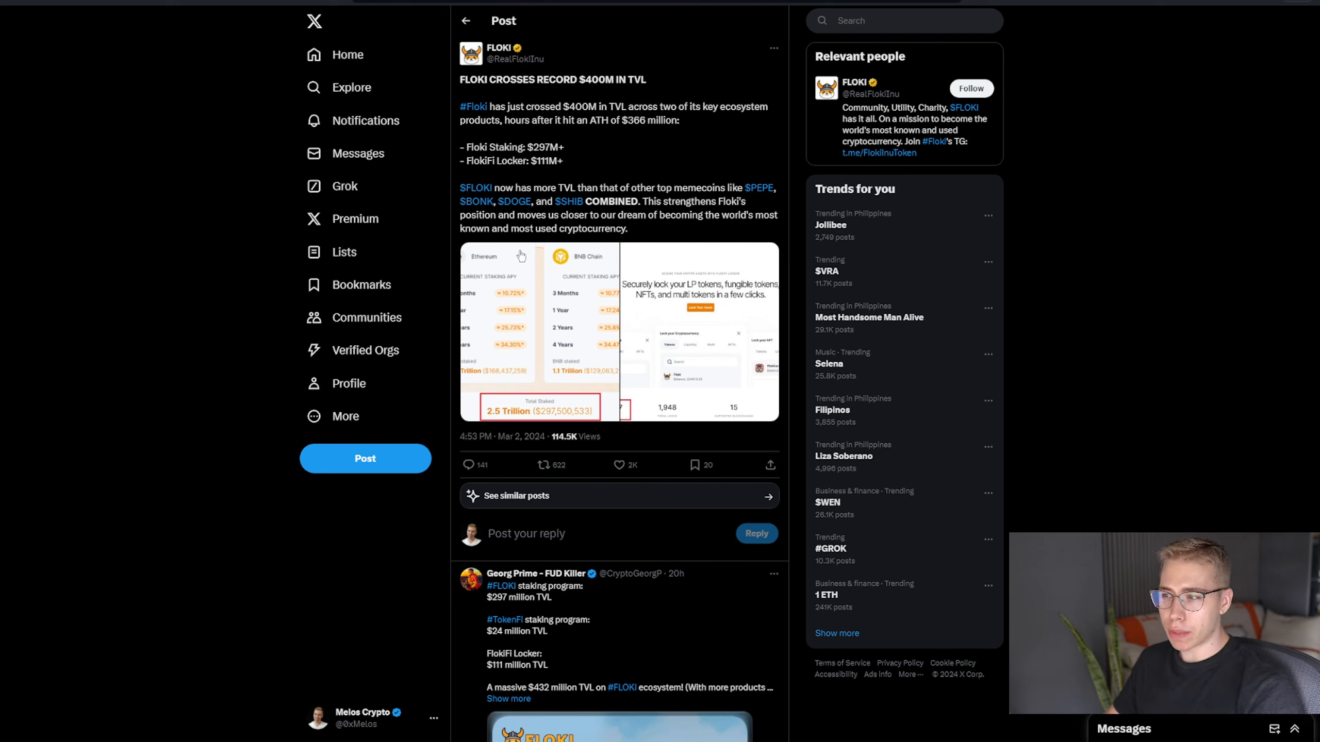
mouse_move(566, 190)
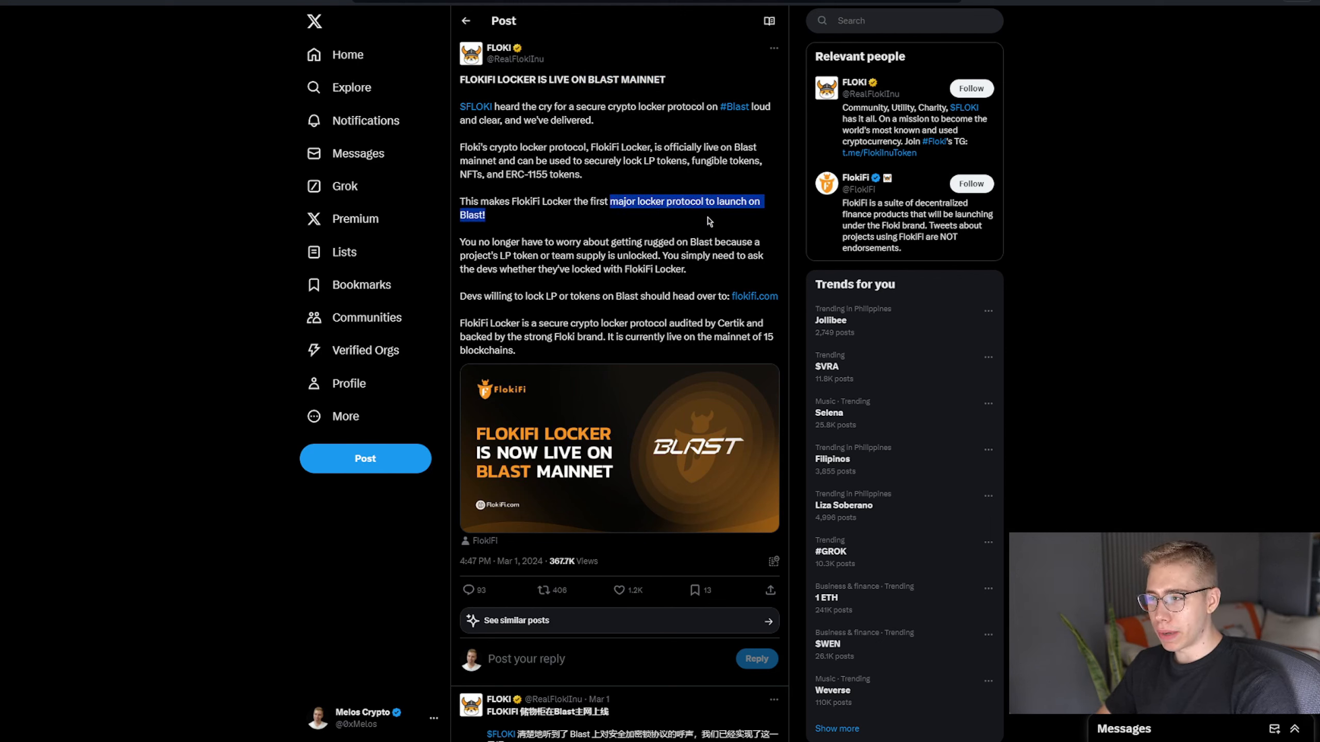
mouse_move(572, 240)
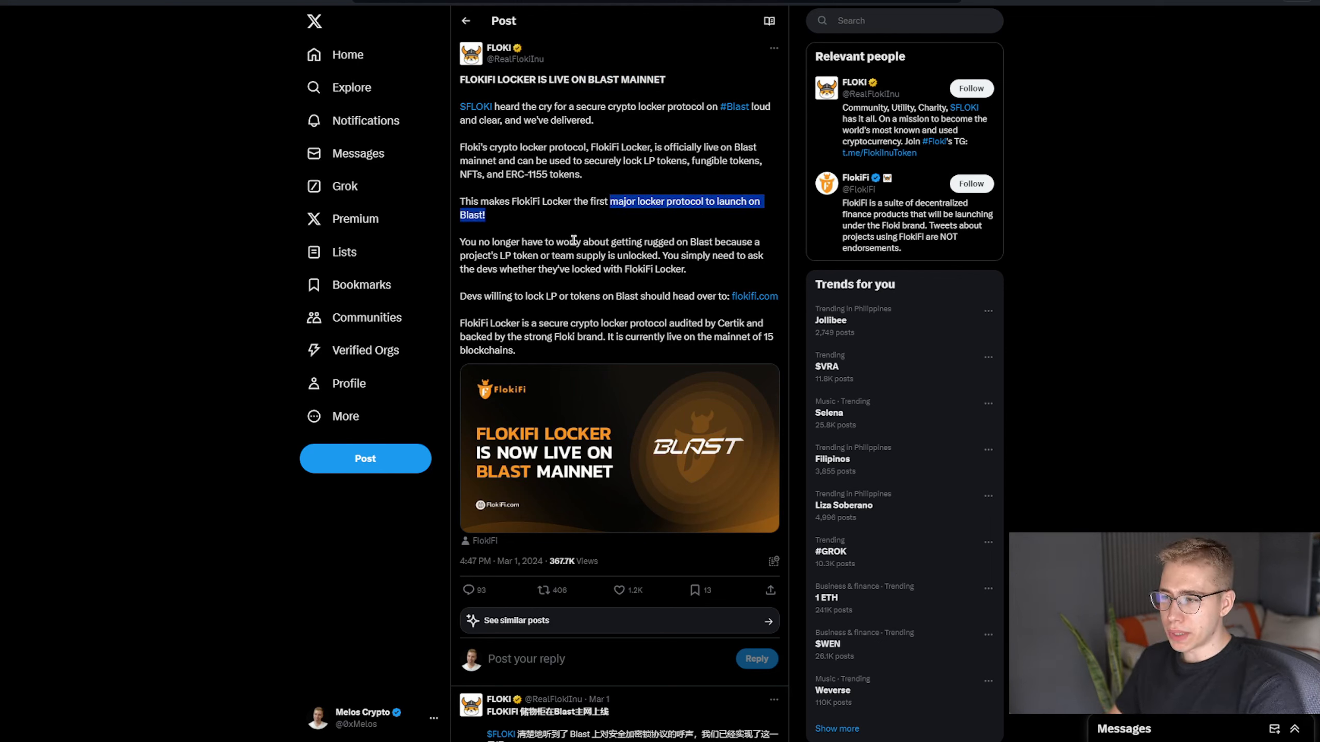
Move from FLOKI's $400M TVL post to the FlokiFi Locker live on Blast mainnet announcement
left_click(754, 295)
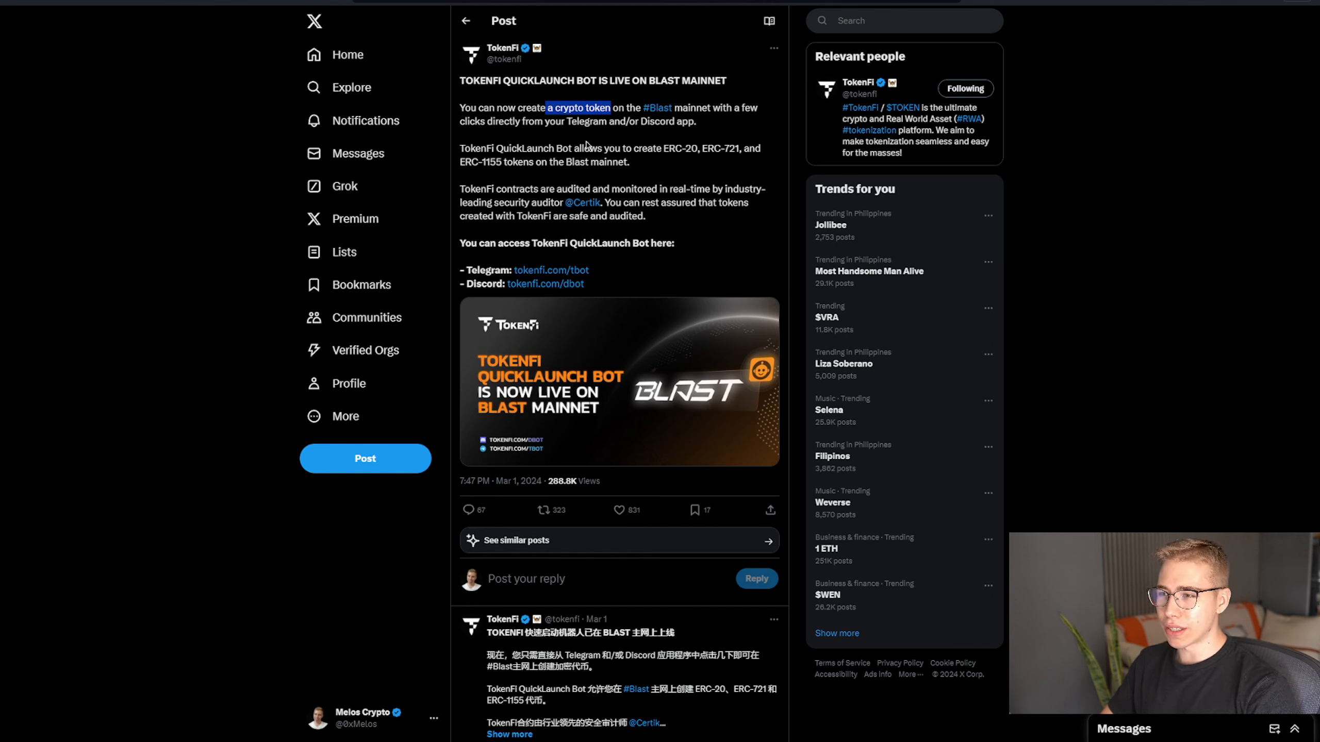
mouse_move(502, 49)
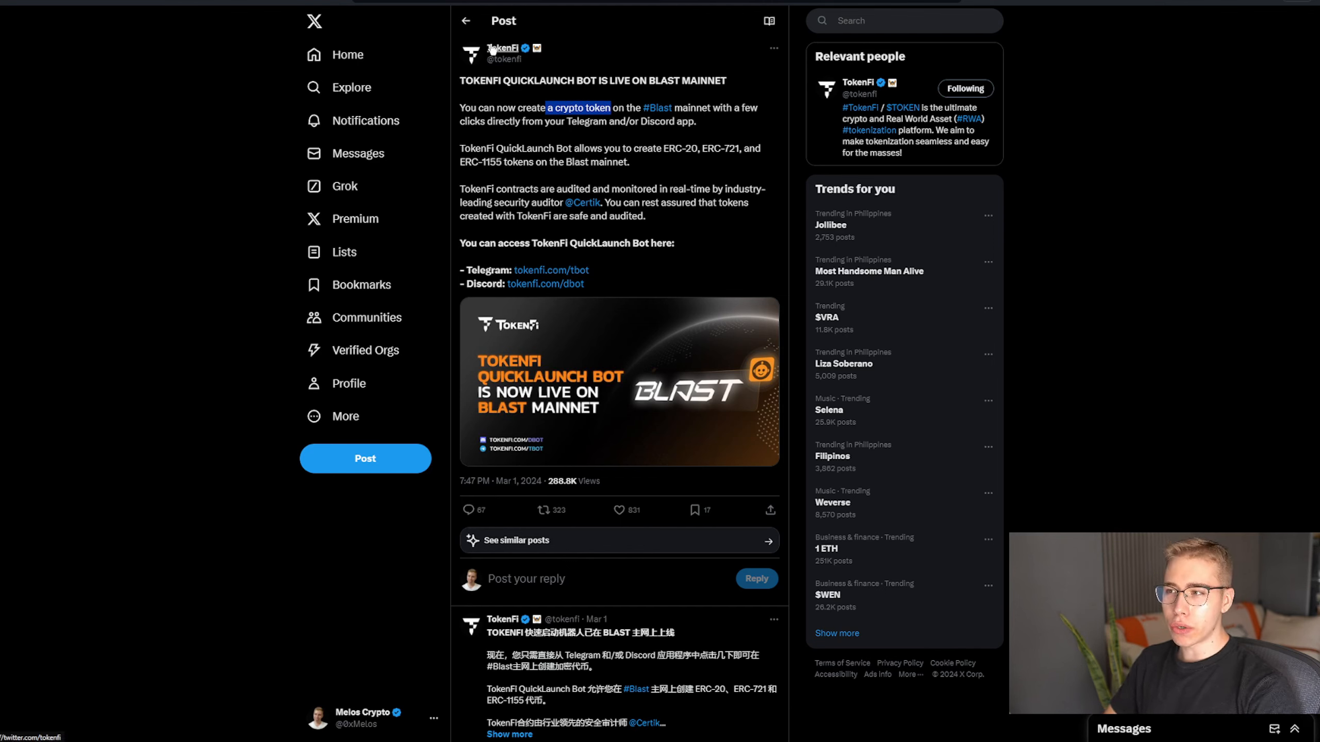
mouse_move(611, 62)
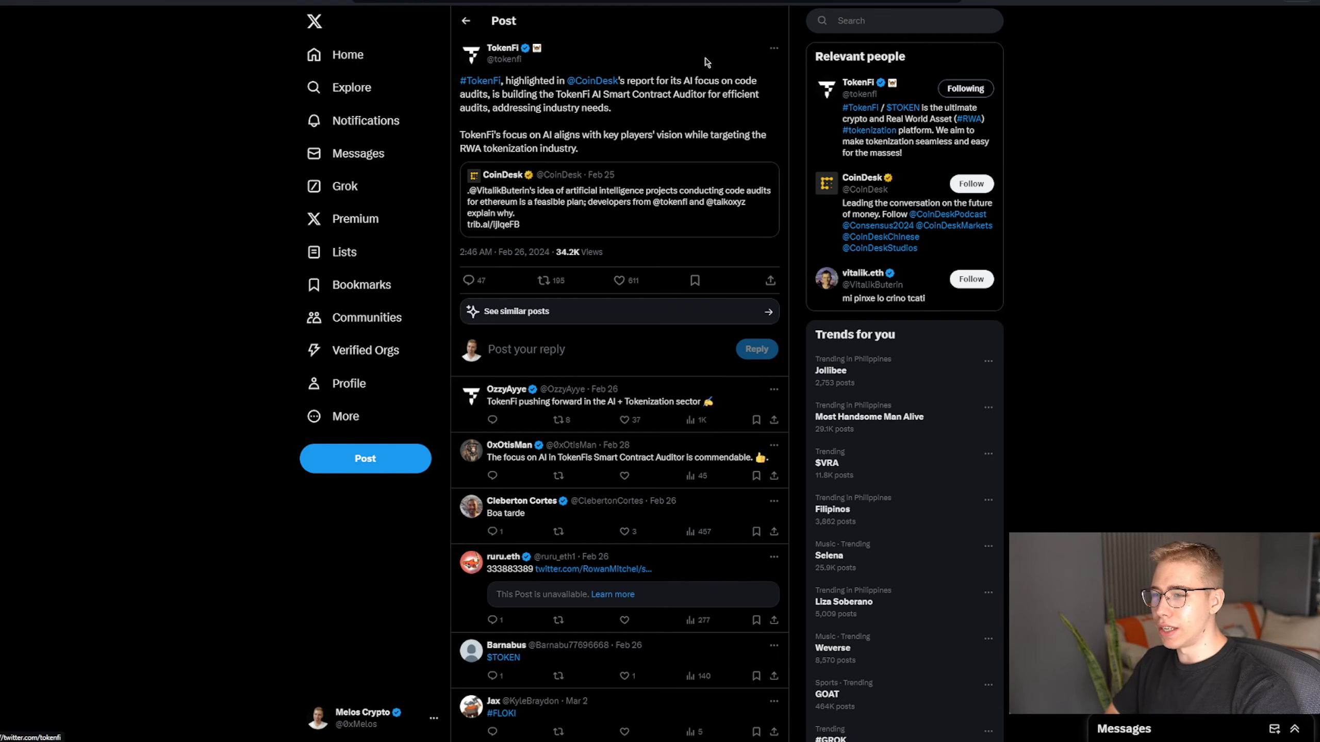
mouse_move(700, 81)
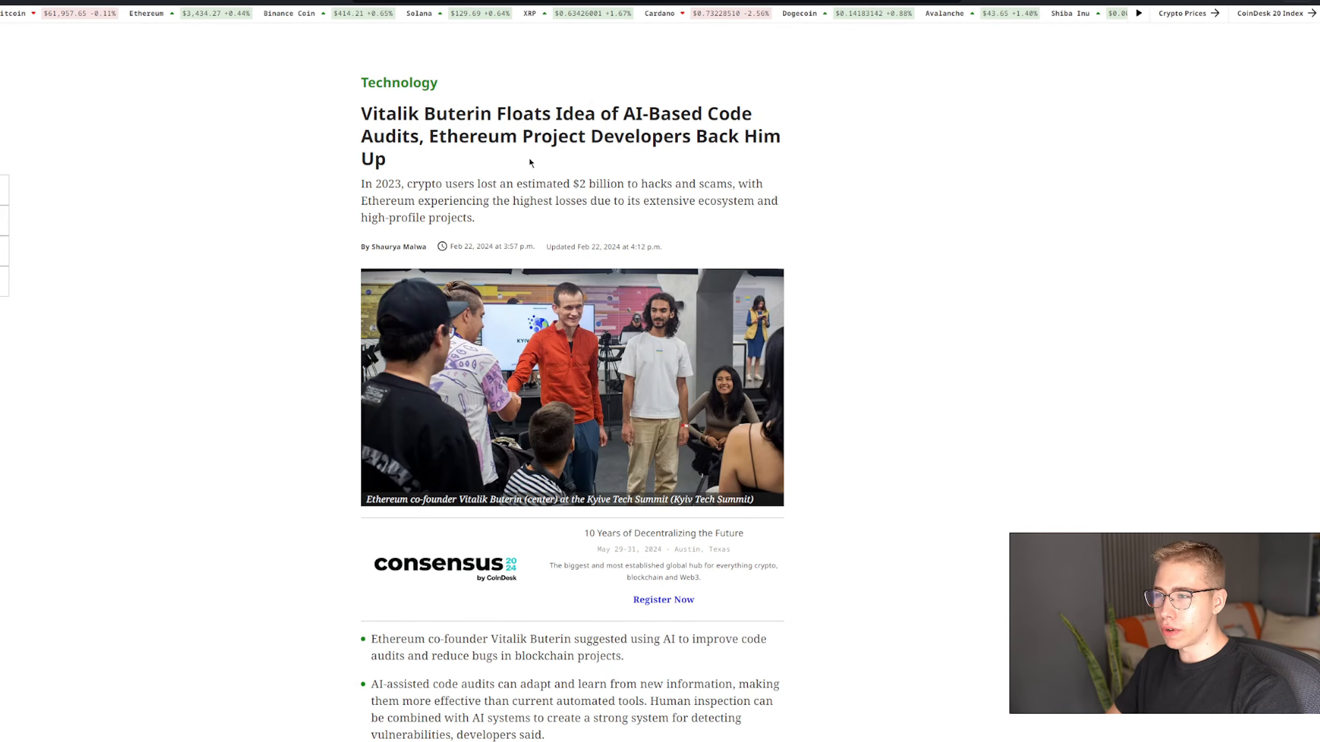
Read CoinDesk's 'How can AI help code audits?' section, then leave for the TokenFi Medium article
scroll("down", 3)
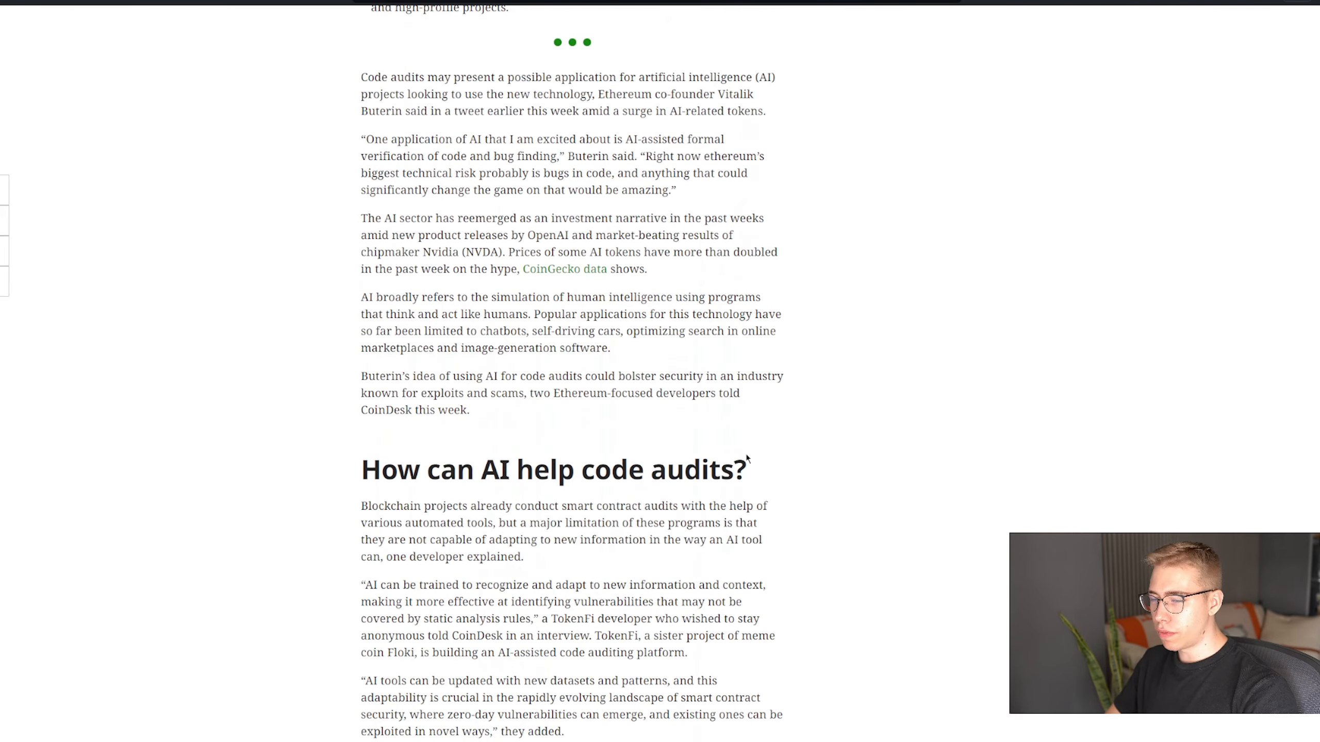
scroll("up", 3)
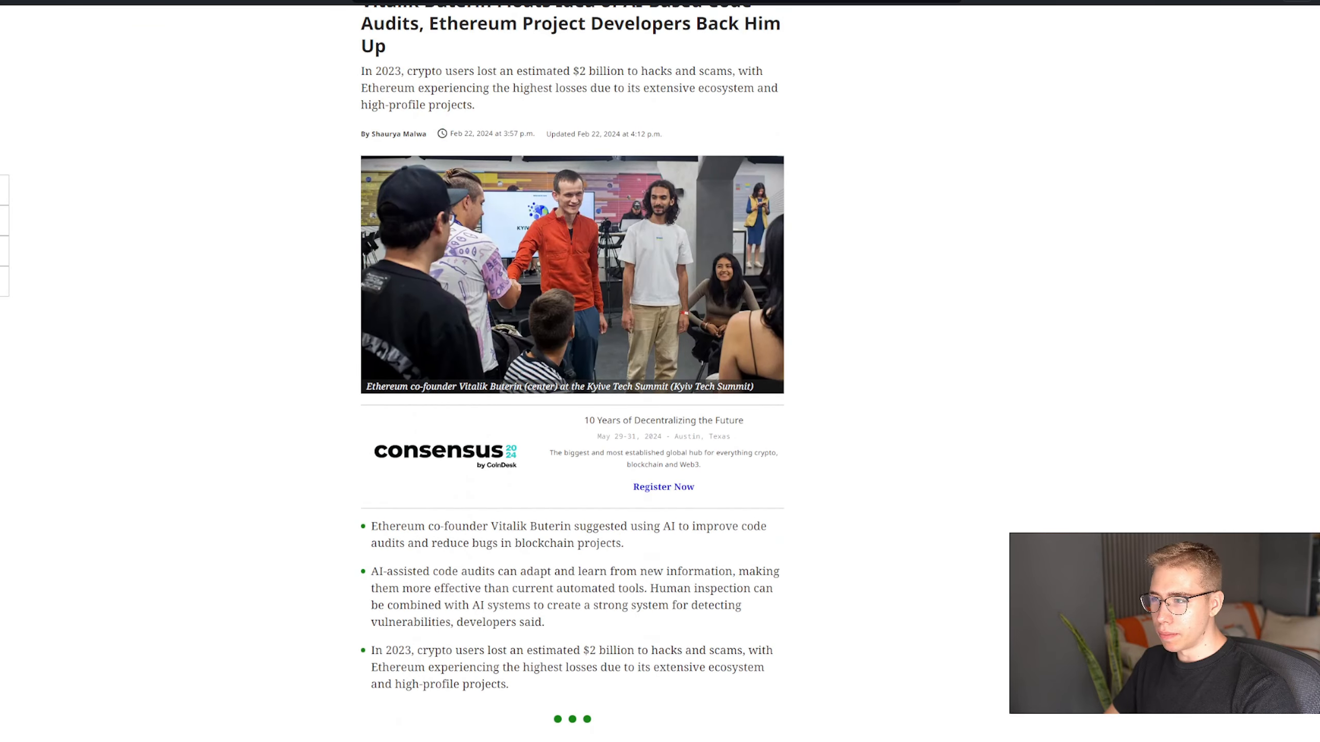
scroll("down", 3)
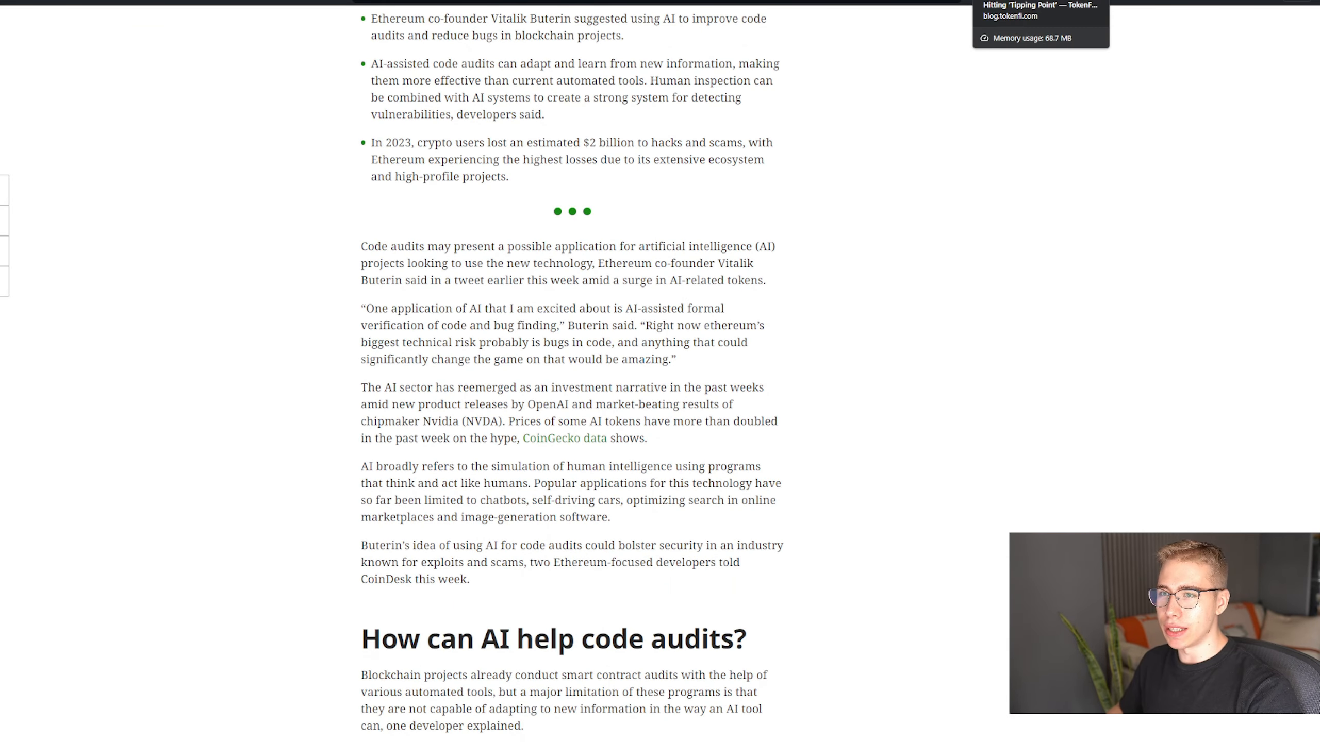
left_click(1040, 21)
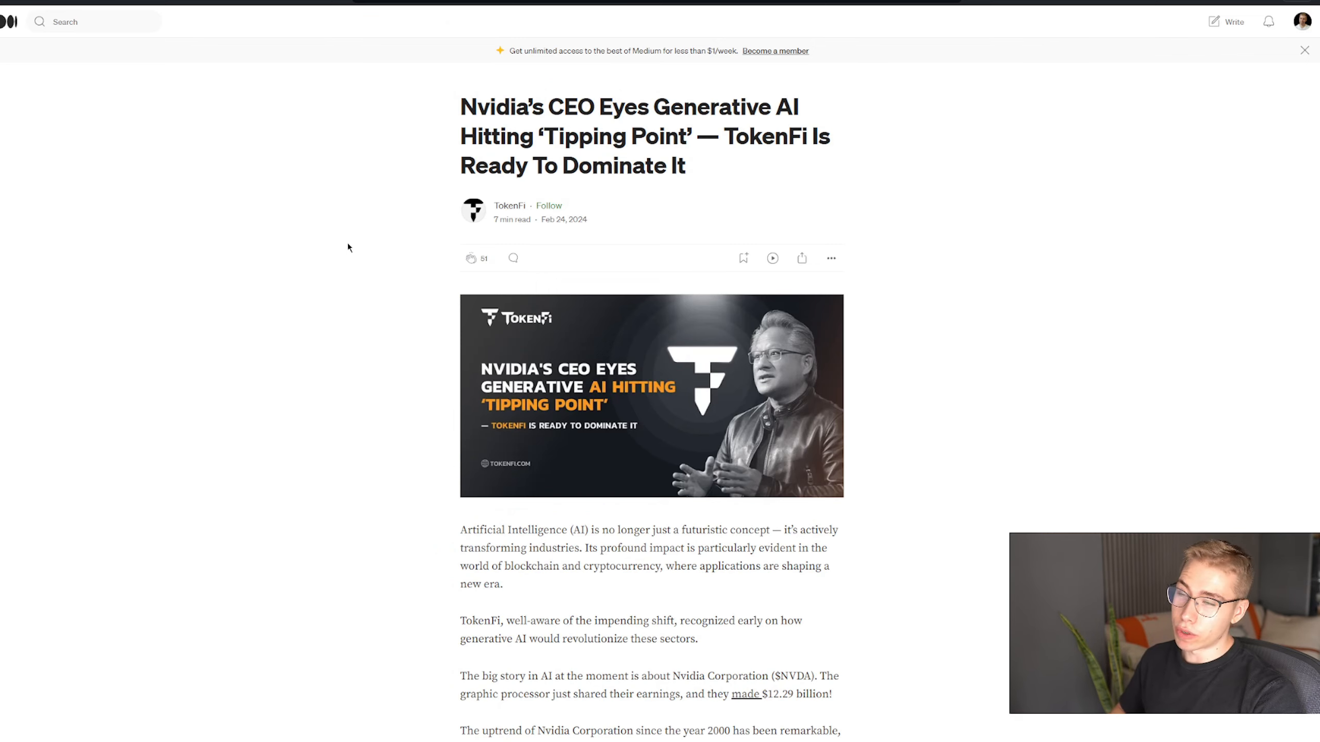
mouse_move(338, 246)
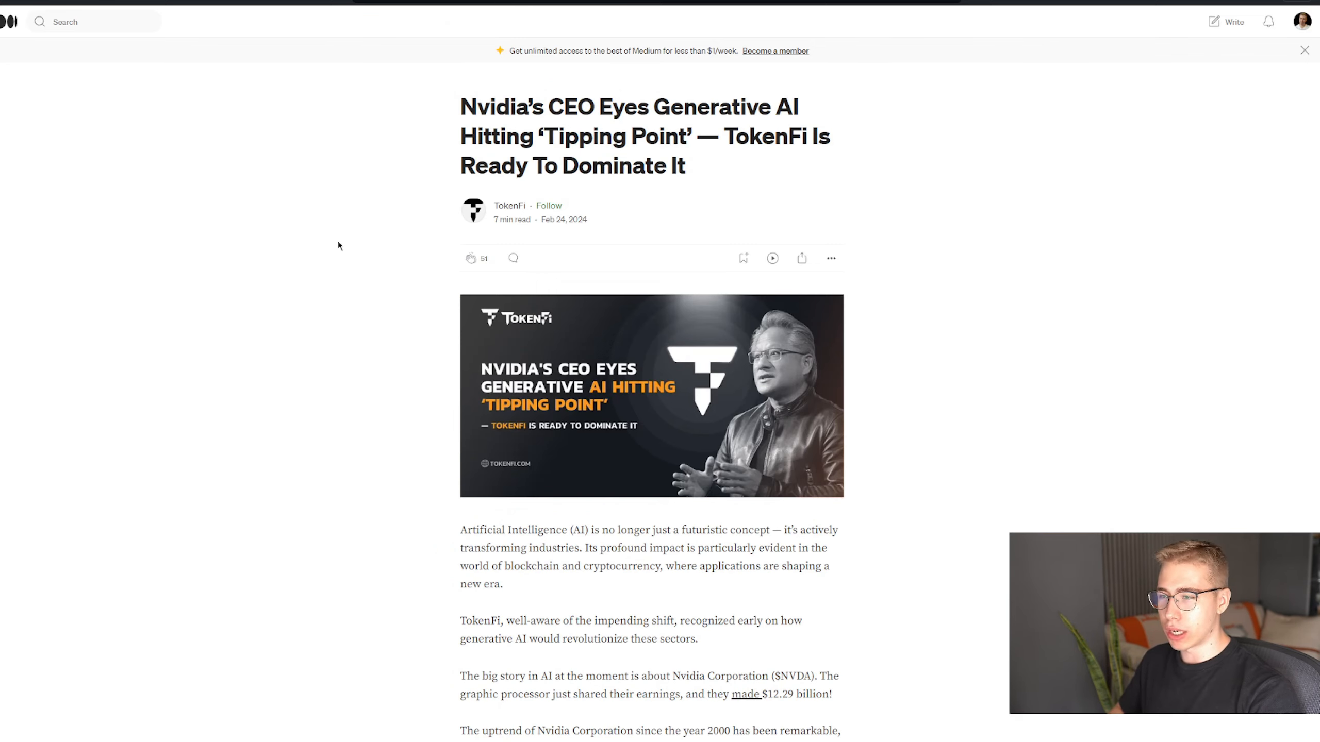
Scroll the Nvidia article past the revenue chart to Jensen Huang's tipping-point quote and embedded TokenFi post
scroll("down", 3)
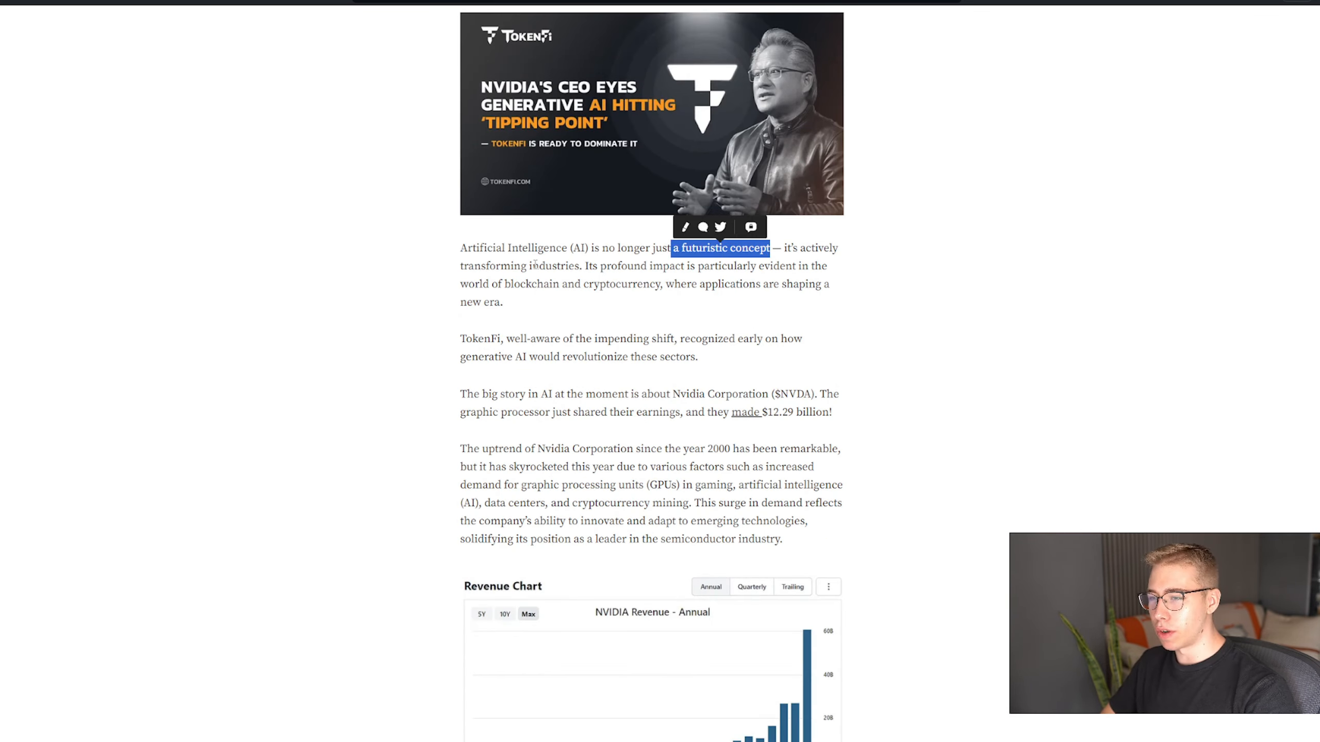
scroll("down", 3)
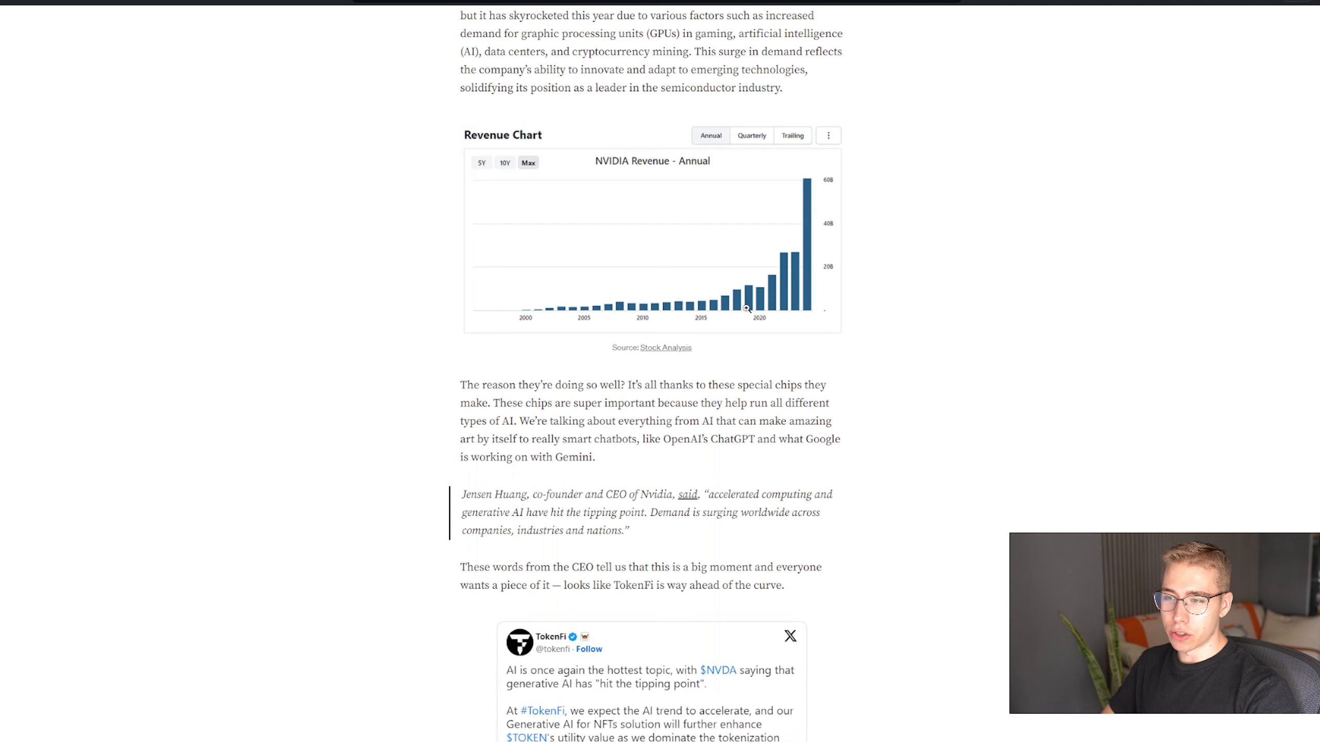
mouse_move(884, 246)
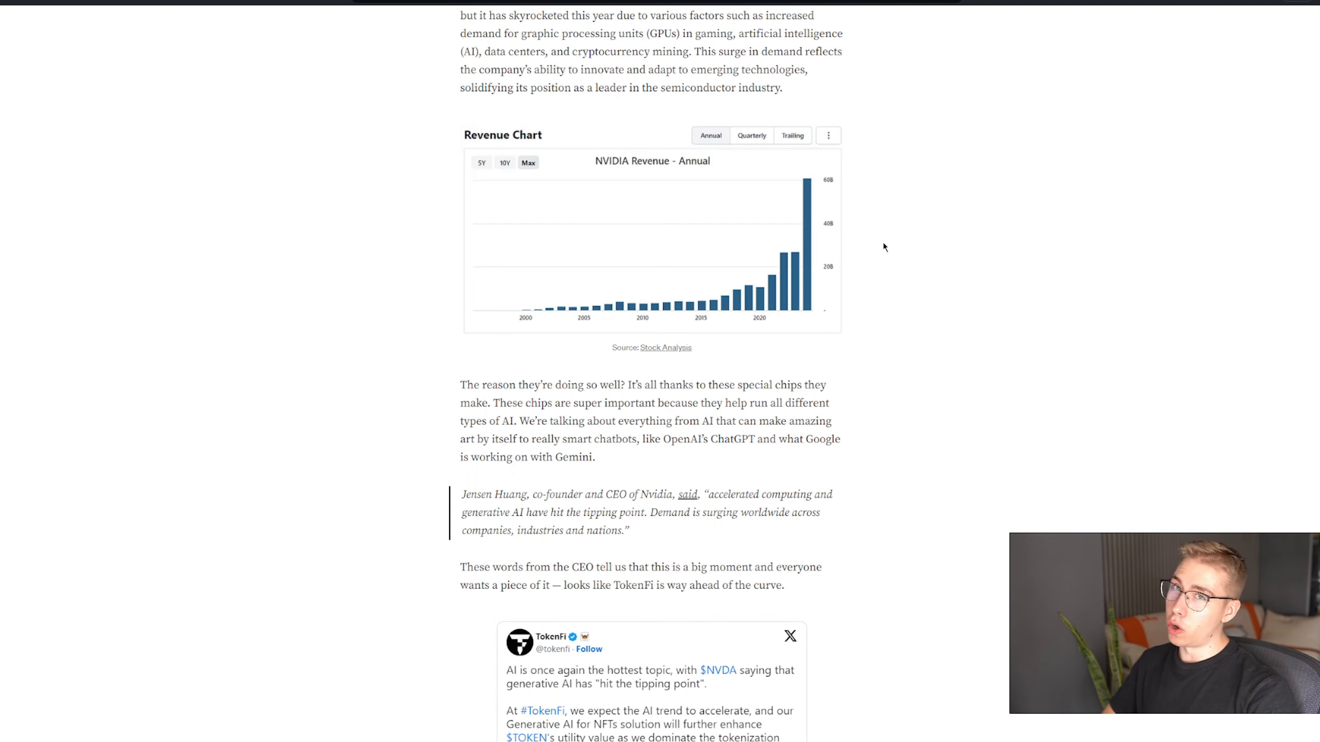
scroll("down", 3)
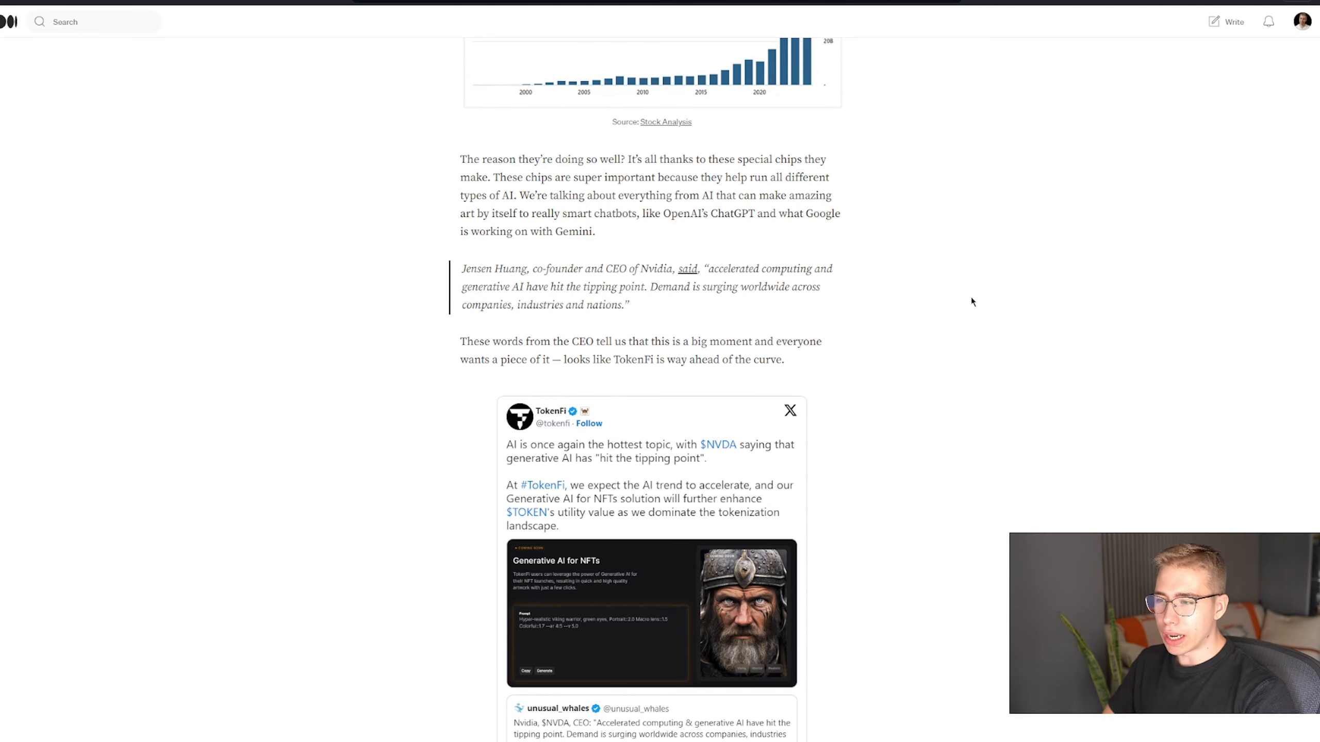
mouse_move(978, 308)
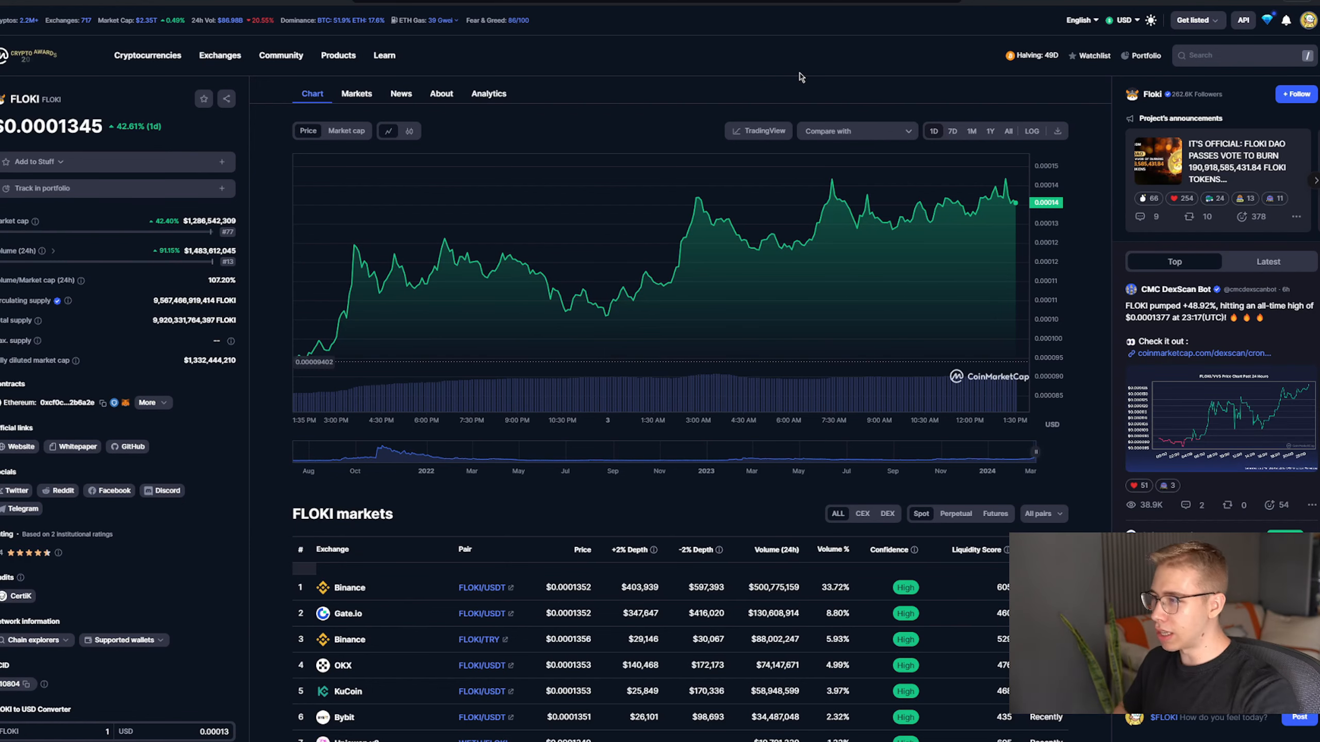
Show FLOKI's CoinMarketCap price chart over the 1M range with the markets table below
left_click(969, 131)
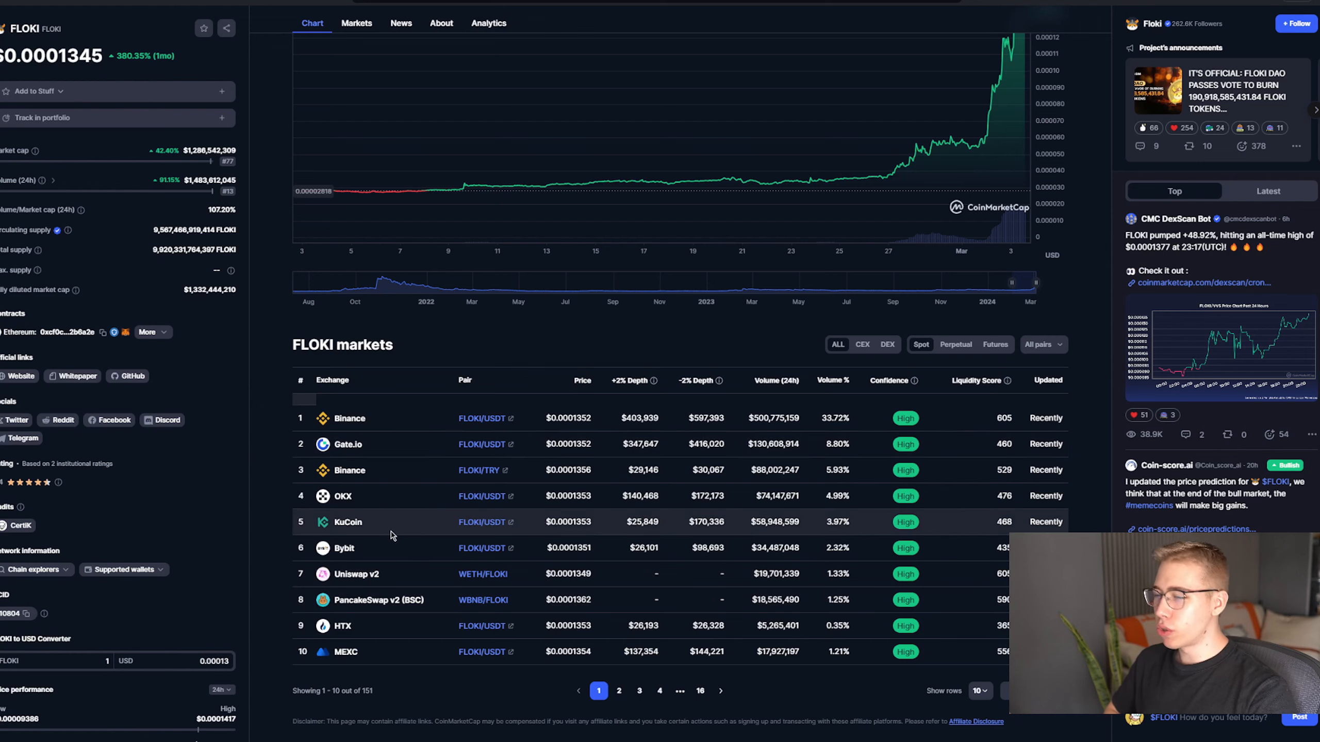
mouse_move(713, 715)
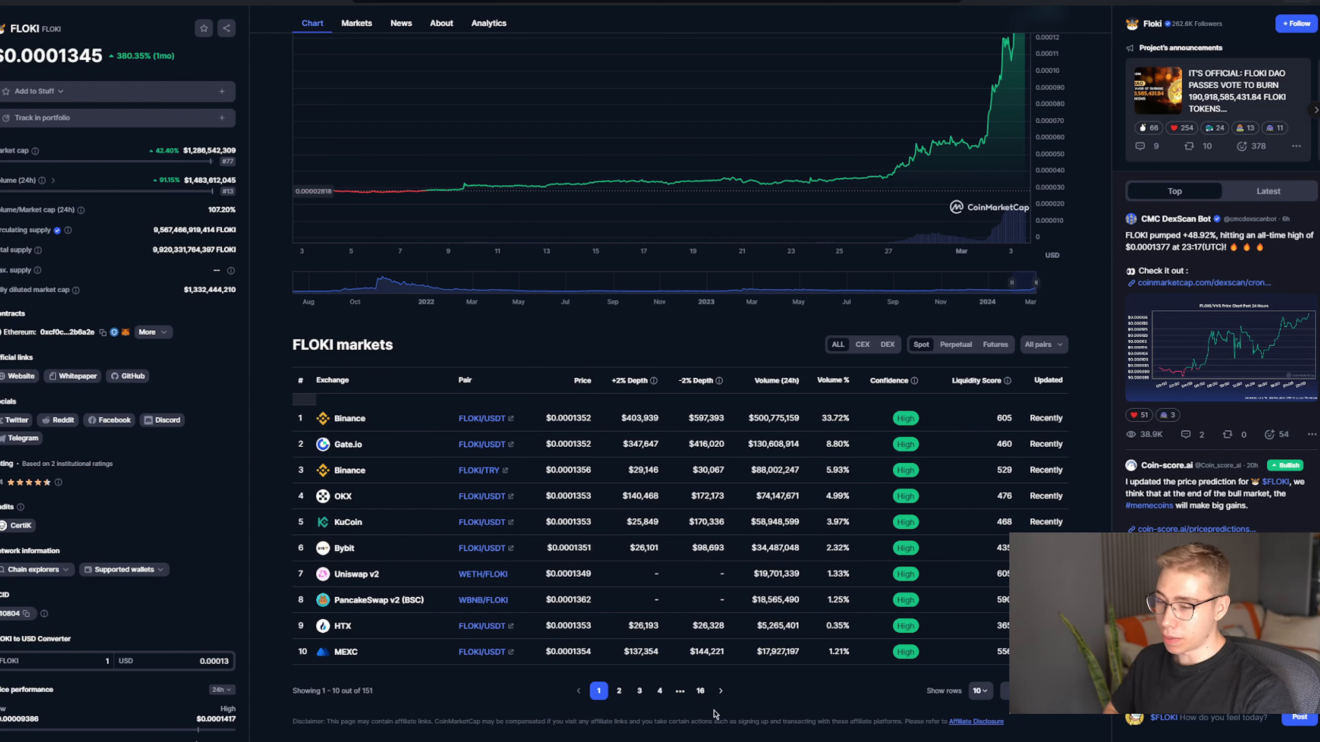